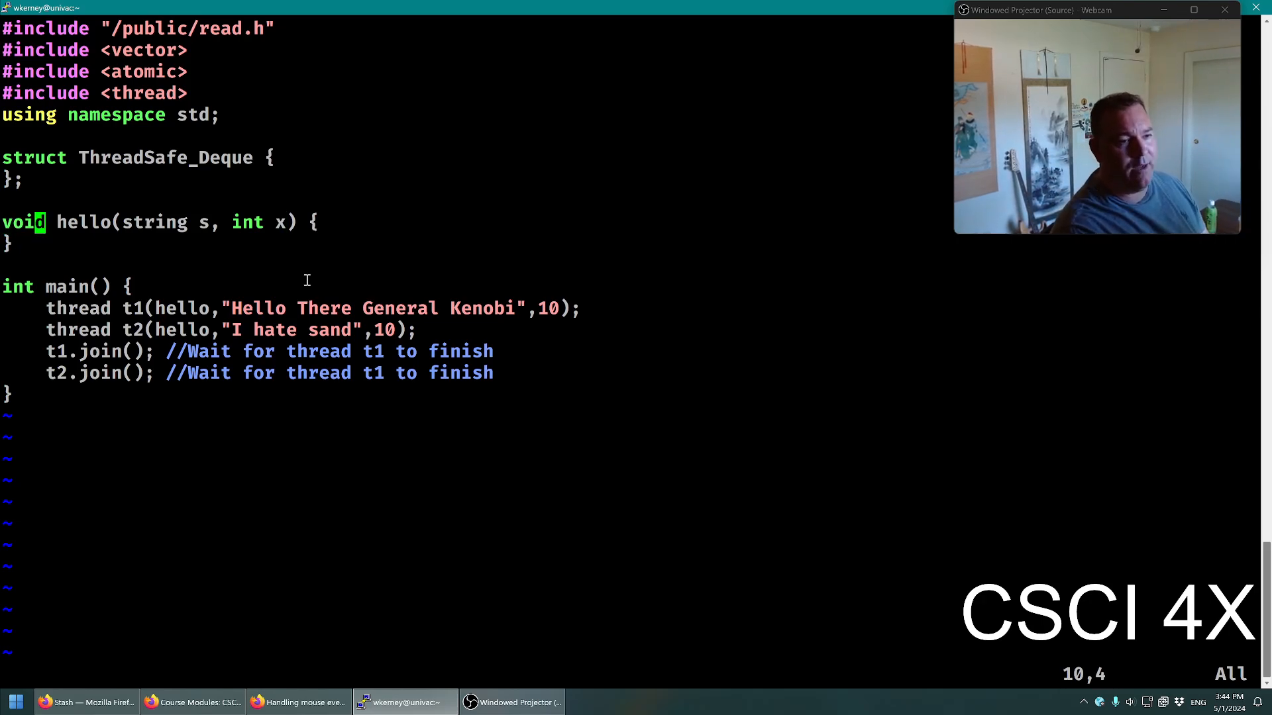
# Rename hello to mouser and have it call usleep with rand()%10+1 seconds
pyautogui.write('mouser() {')
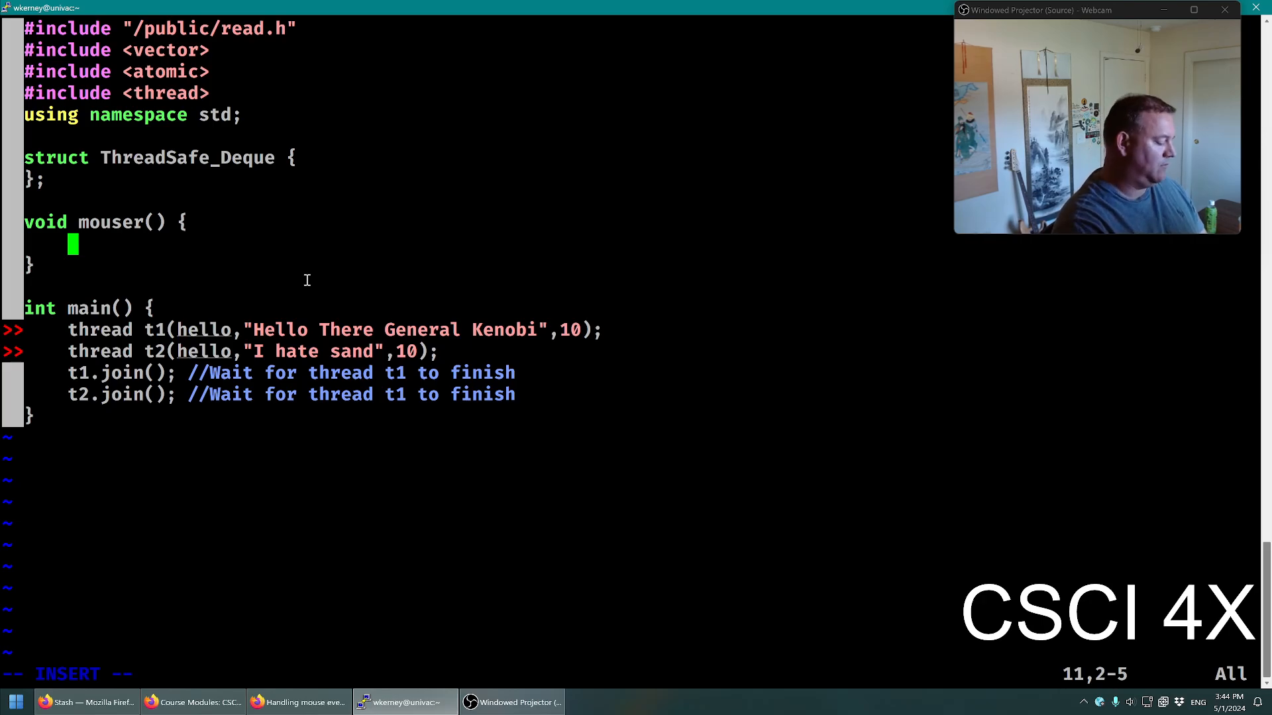
pyautogui.write('usleep(')
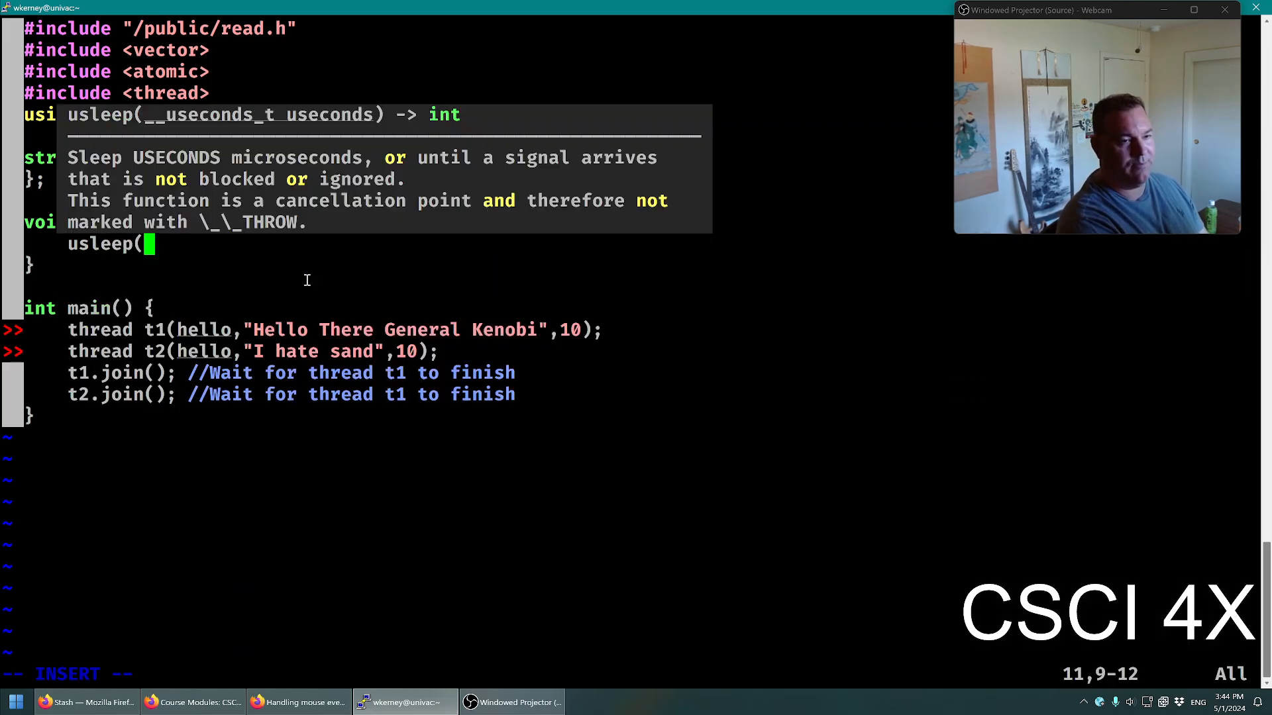
pyautogui.write('rand()')
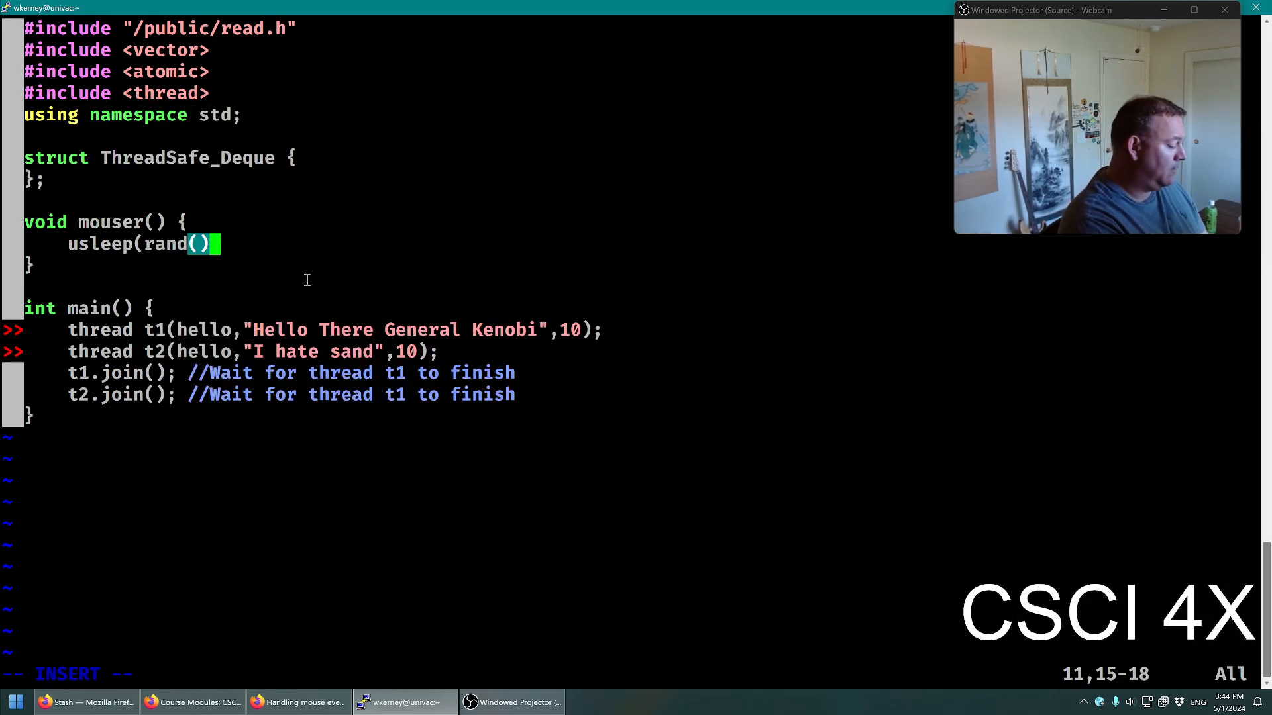
pyautogui.write('%')
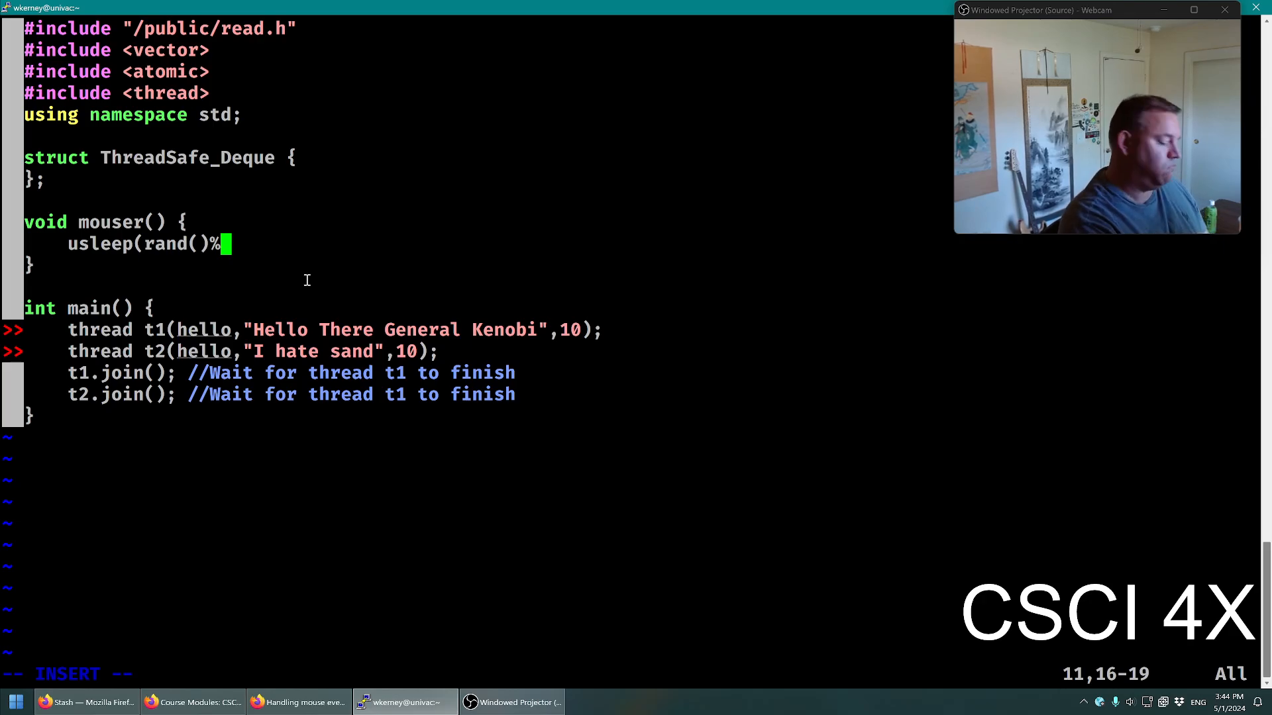
pyautogui.write('10+1) *')
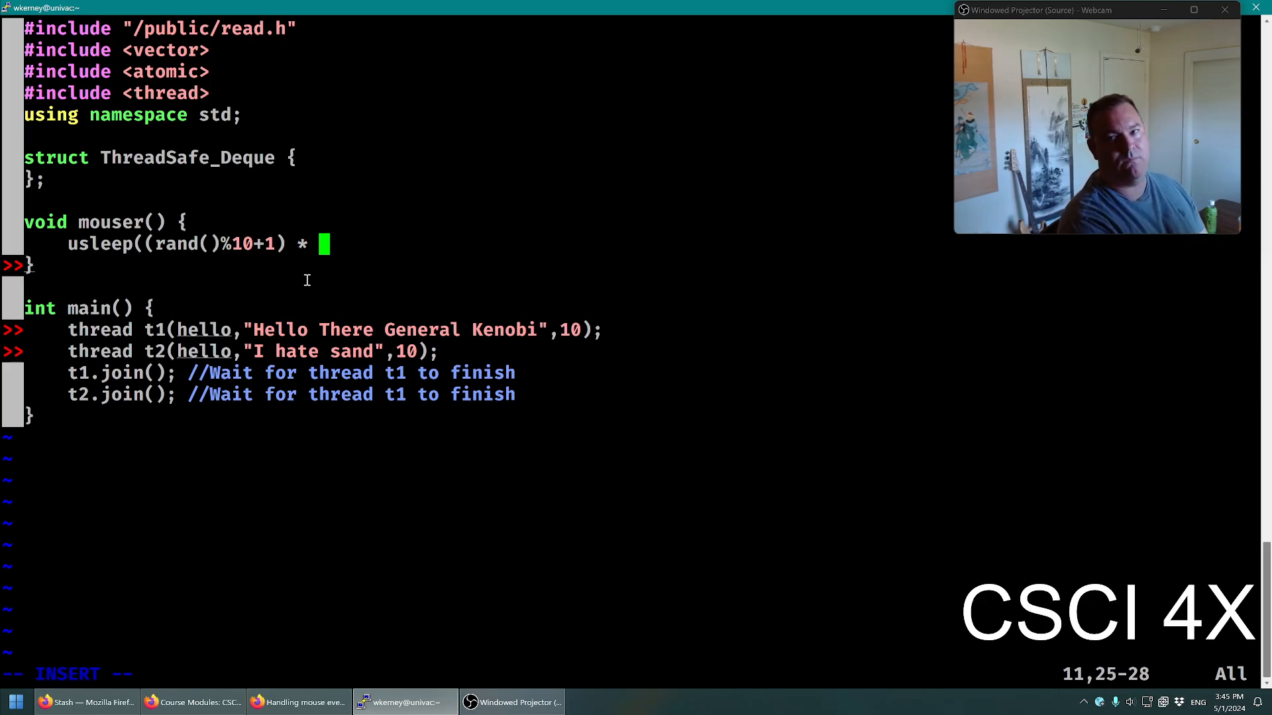
# Scale the sleep by 1'000'000 microseconds and cast the value to uint32_t
pyautogui.write("1'0")
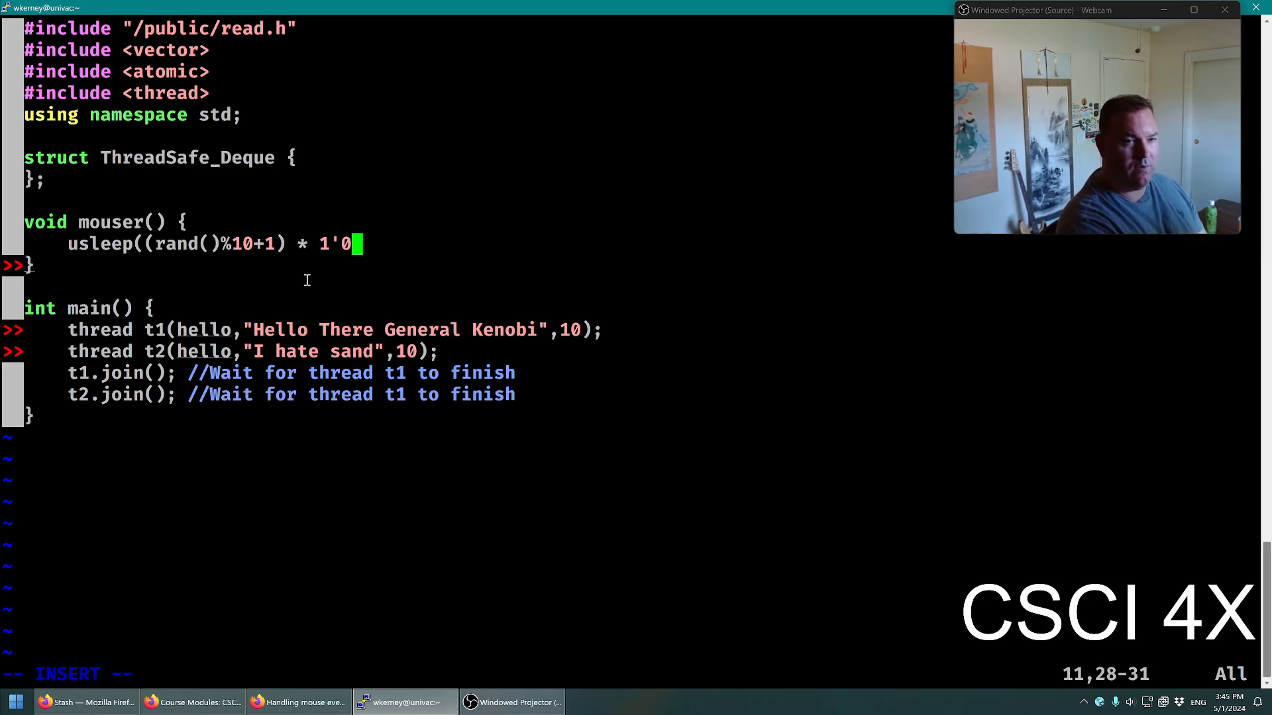
pyautogui.write("00'000)")
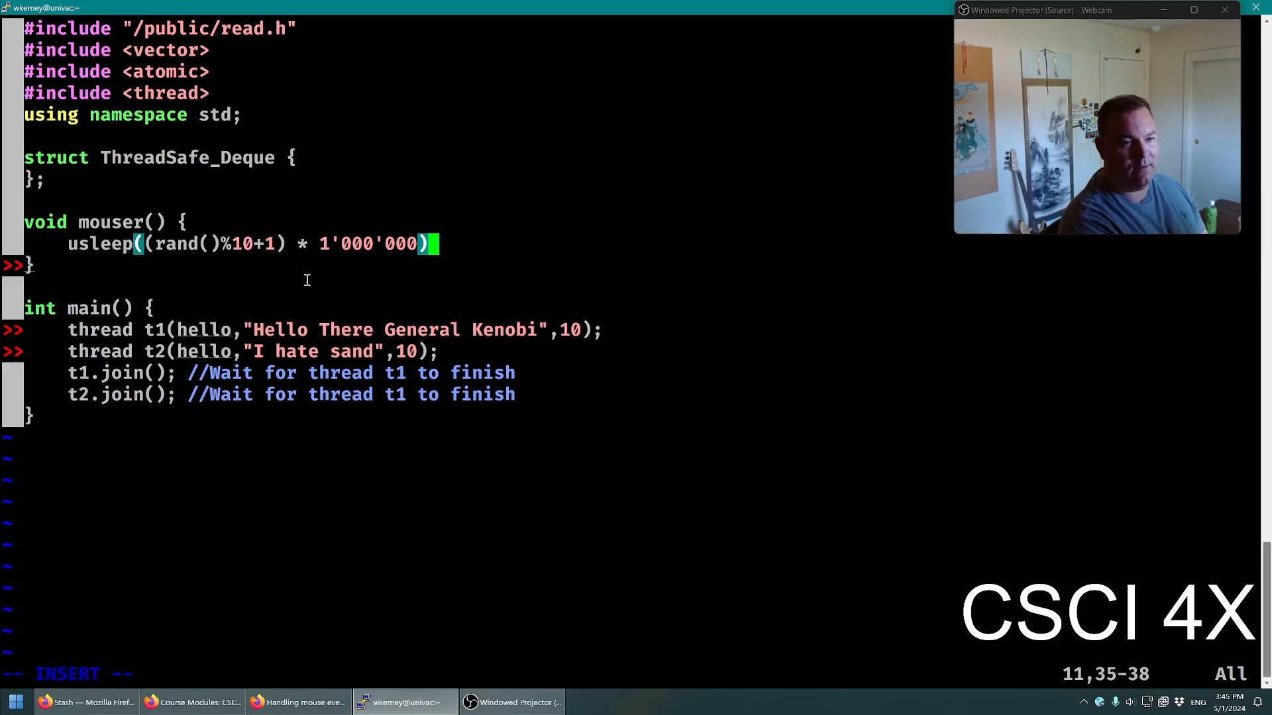
pyautogui.write(';')
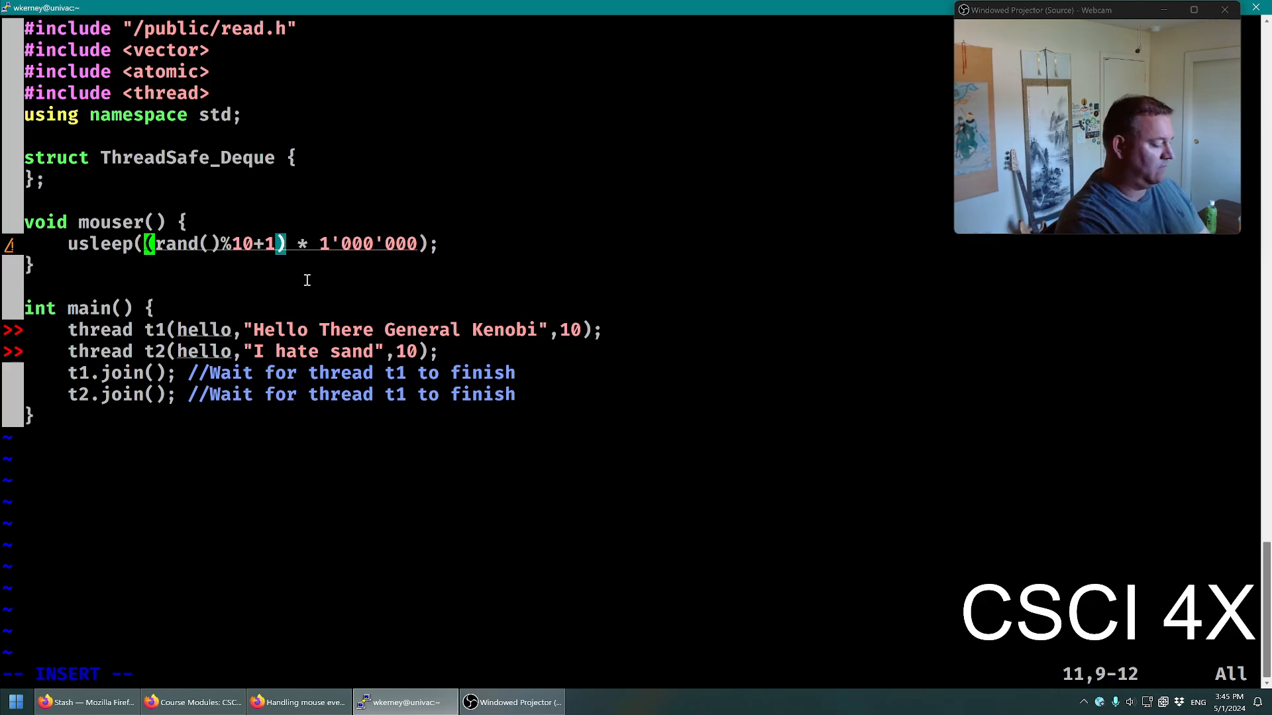
pyautogui.write('unsigned int')
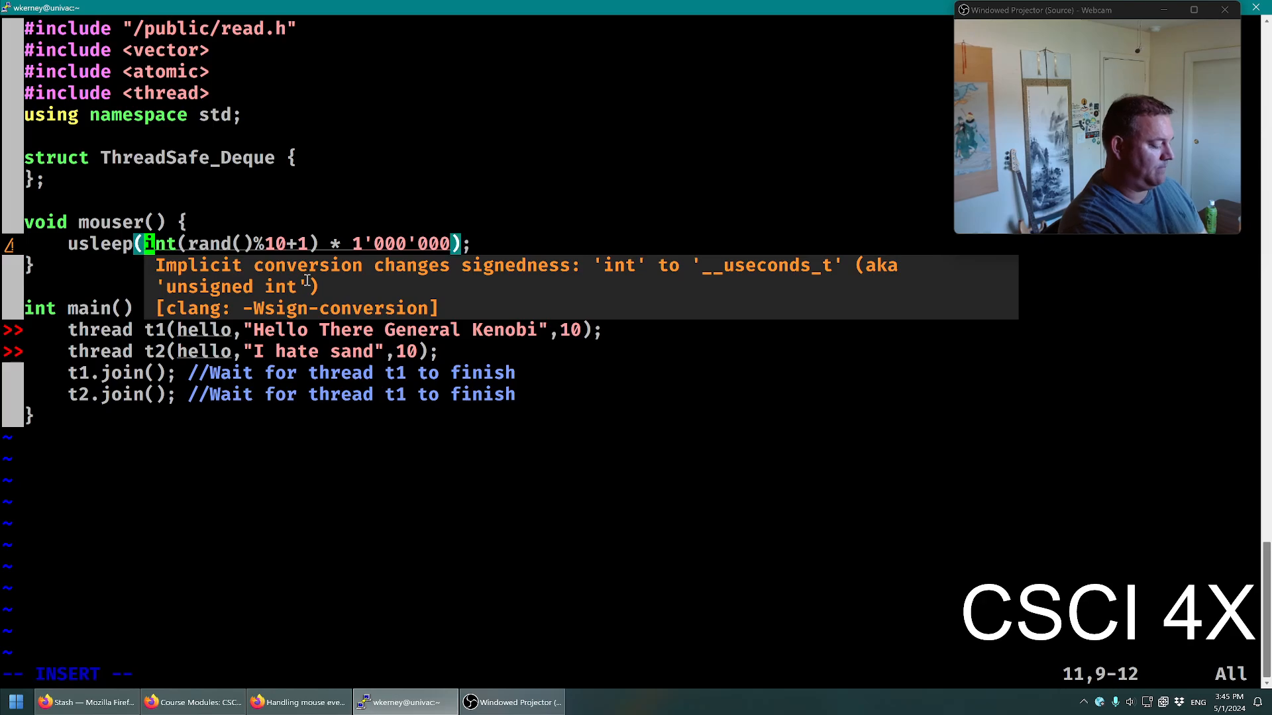
pyautogui.write('uint32_')
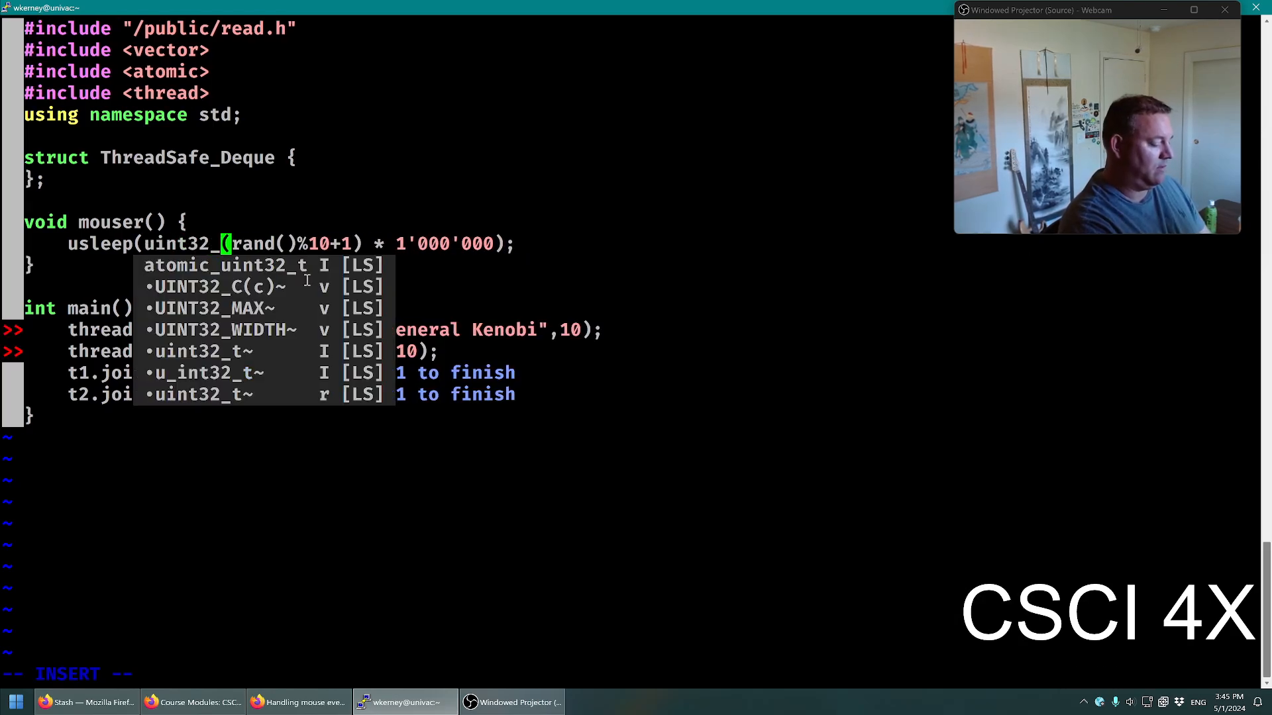
# Duplicate mouser as keyboard_commands and network_commands, and begin a while(1) loop in mouser
pyautogui.press('Escape')
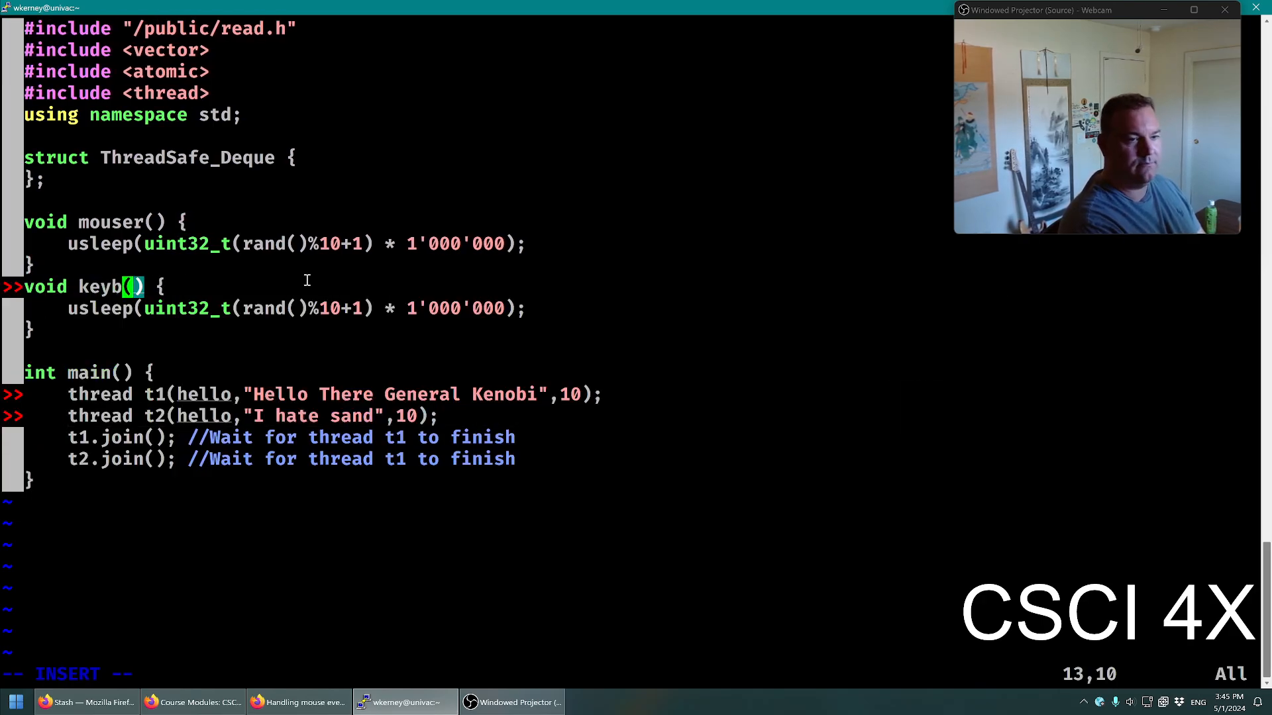
pyautogui.write('oard_coo')
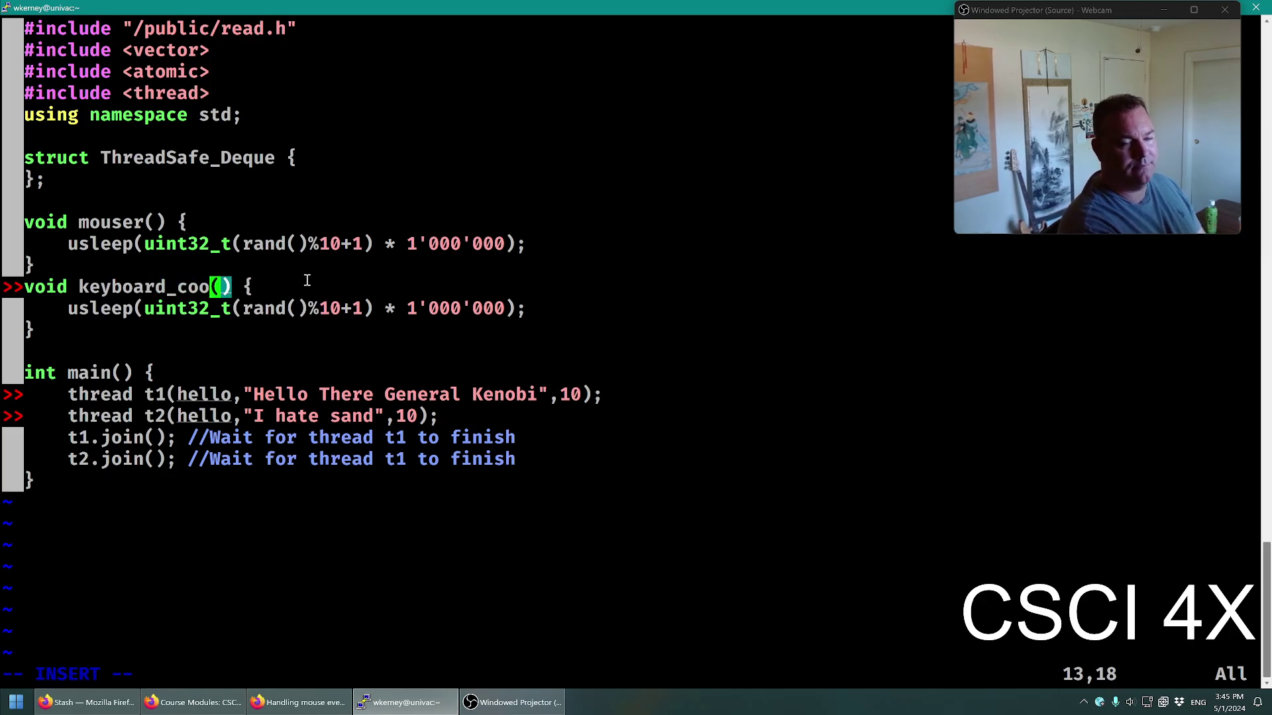
pyautogui.write('mmands')
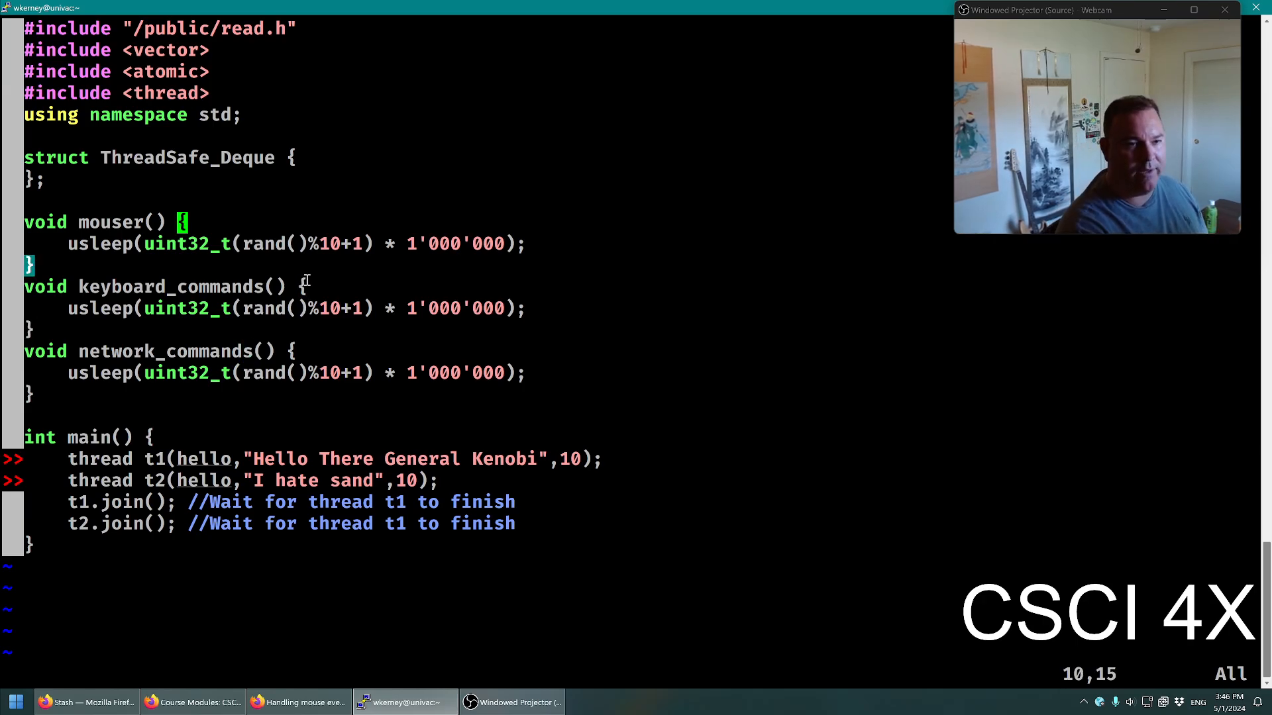
pyautogui.write('while(1) {')
pyautogui.write('}')
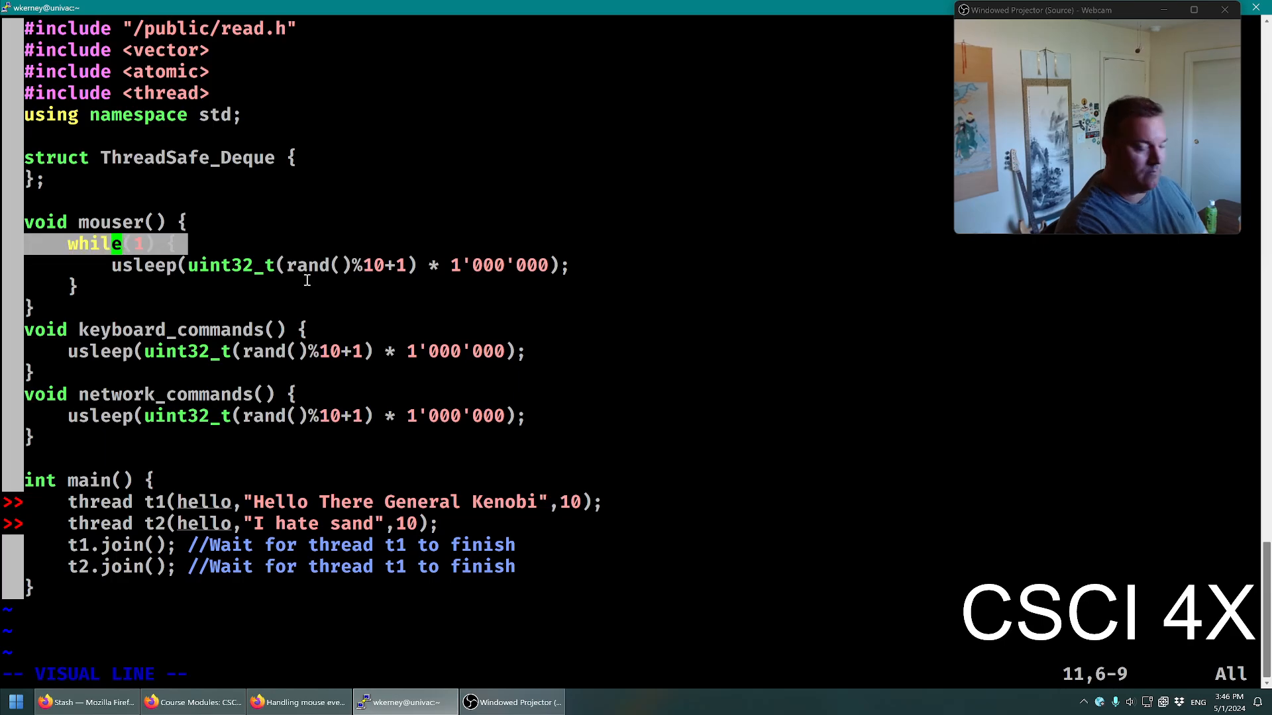
# Wrap each producer's usleep line in the copied while(1) loop and reindent
pyautogui.press('Escape')
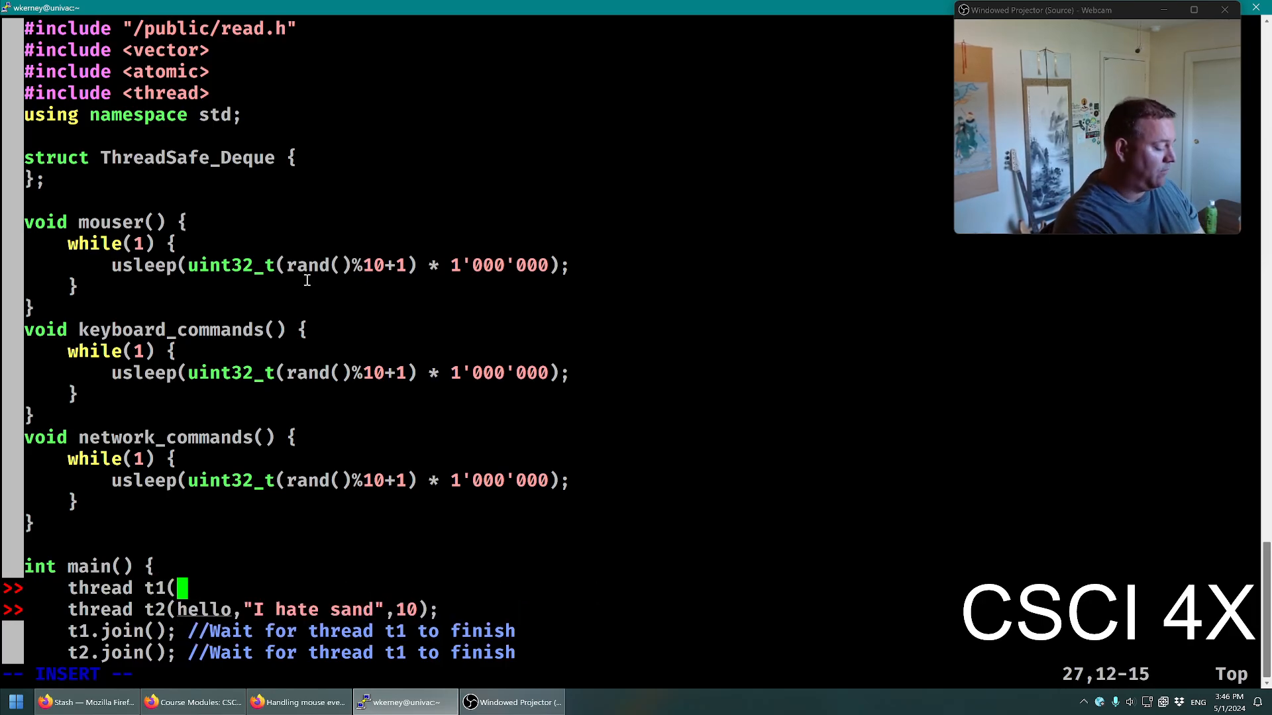
# Start jthreads t1(mouser), t2(keyboard_commands) and t3(network_commands) in main
pyautogui.write('mouser);')
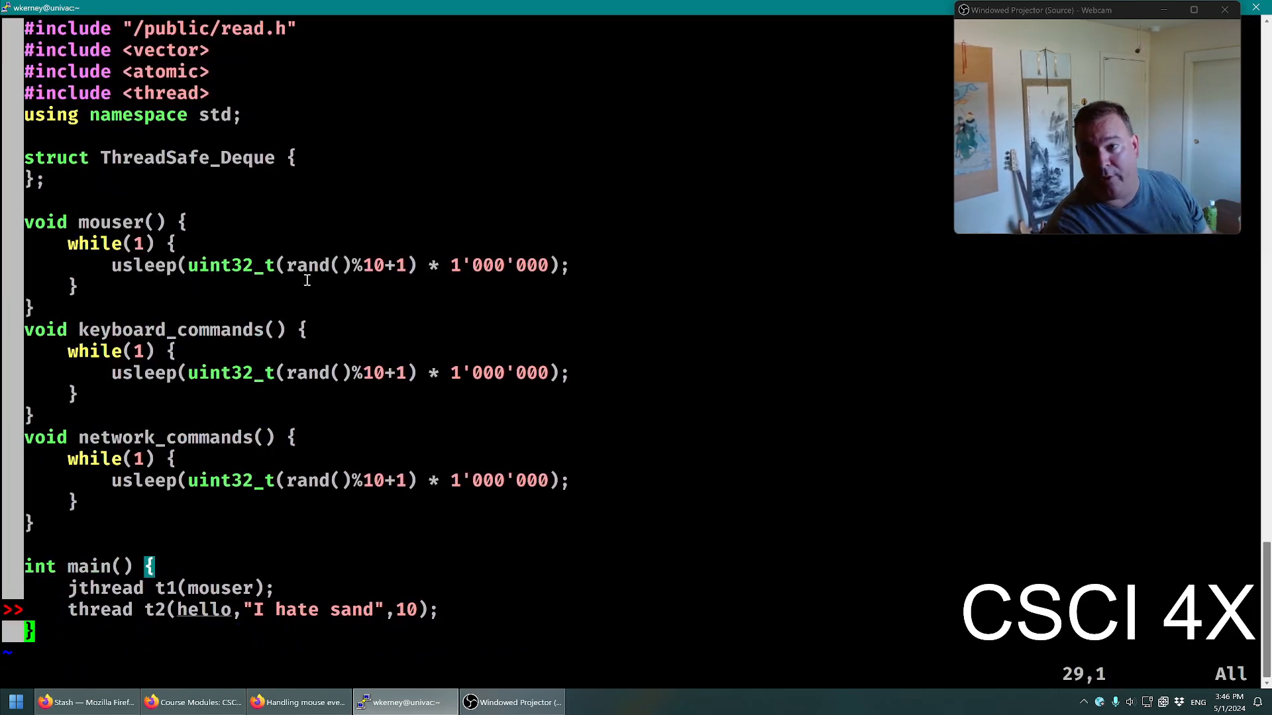
pyautogui.press('i')
pyautogui.write('j')
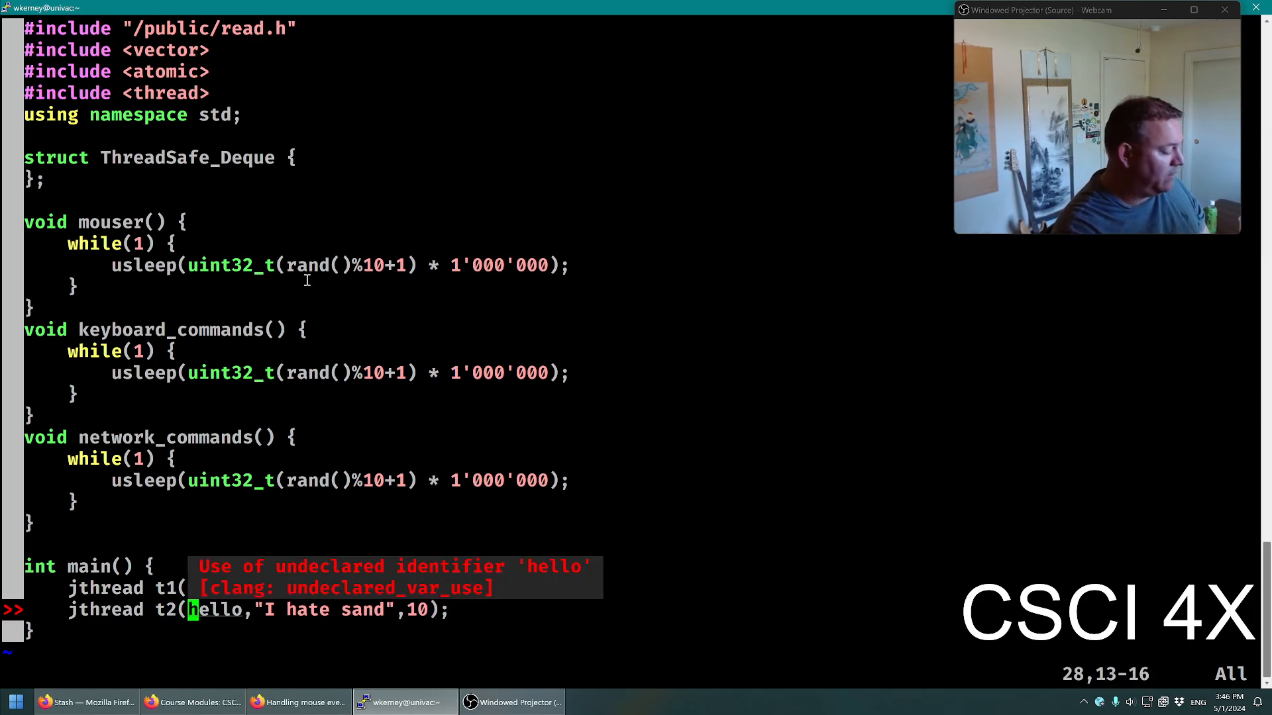
pyautogui.write('k')
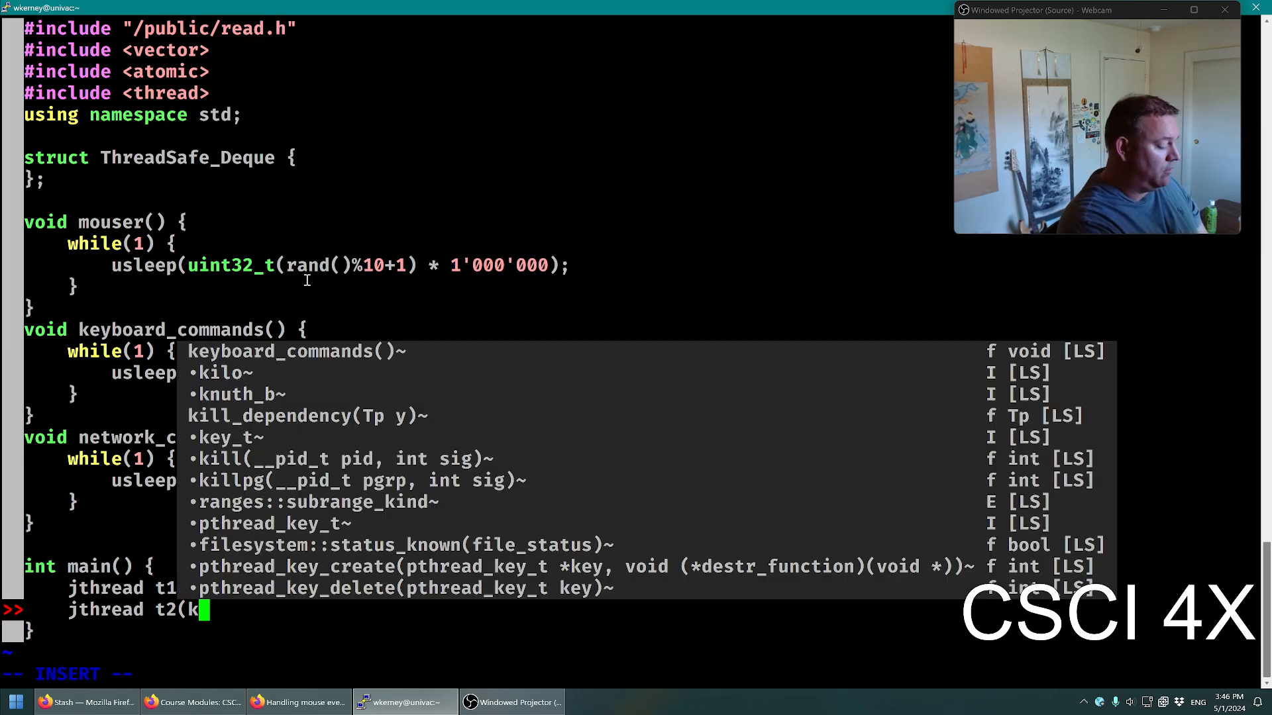
pyautogui.write('keyboard_comma')
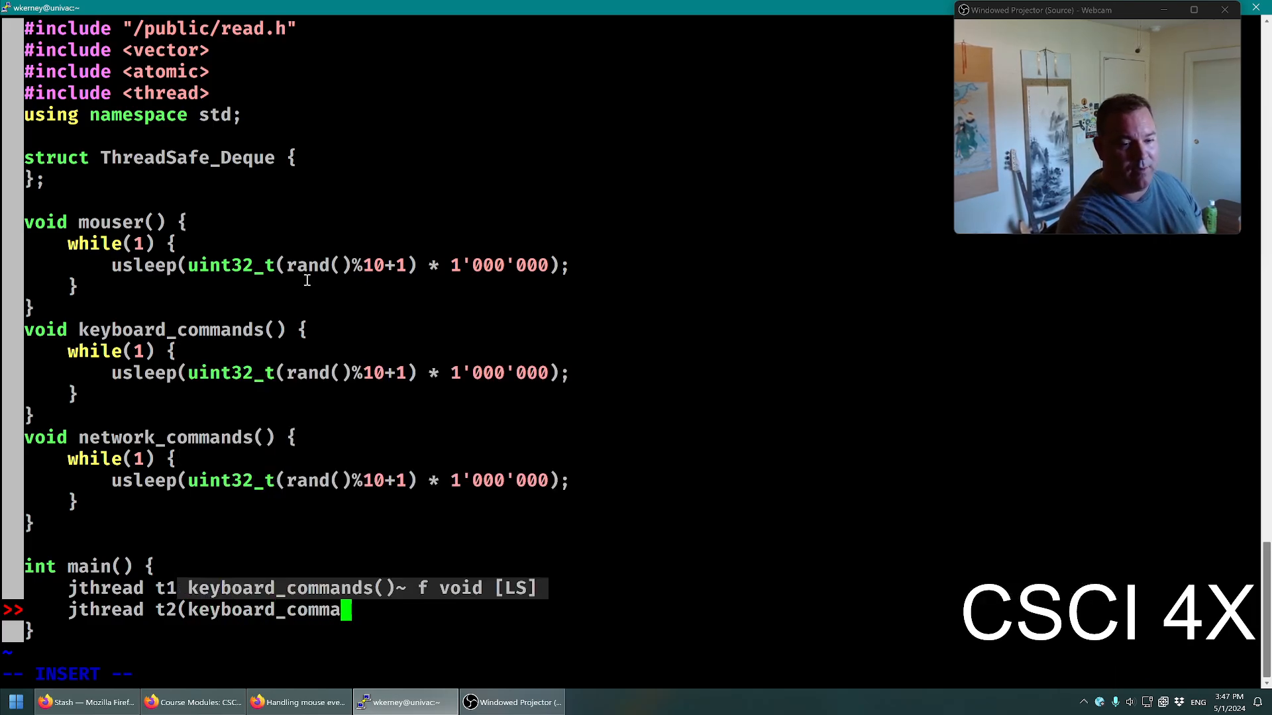
pyautogui.write('d')
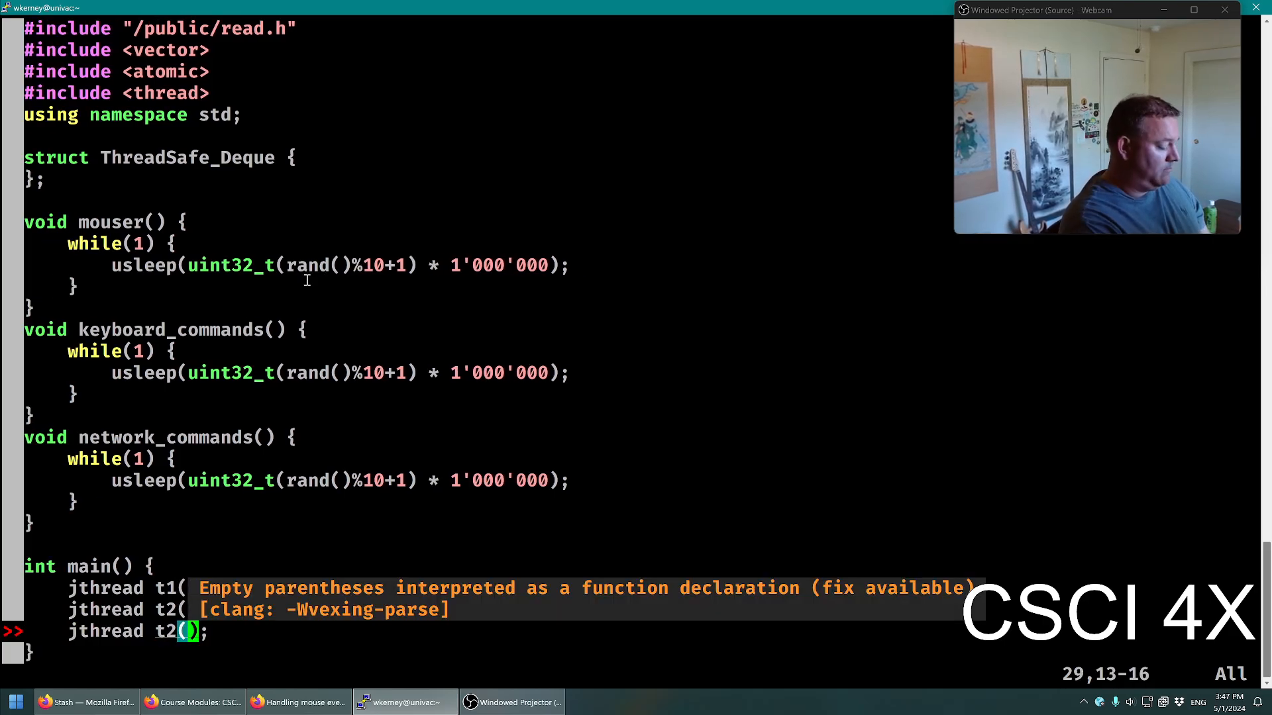
pyautogui.write('network_commands')
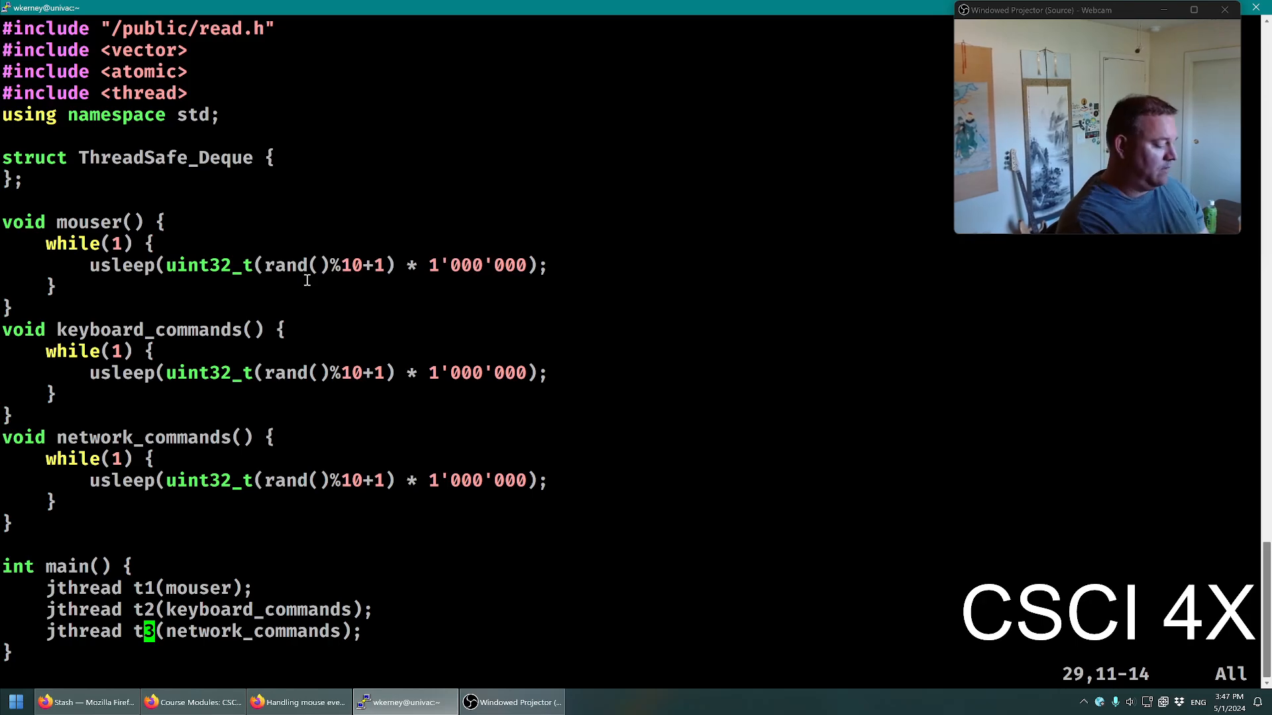
# Add an endless while (1) loop in main commented 'Parsing the commands'
pyautogui.write('while (1) {')
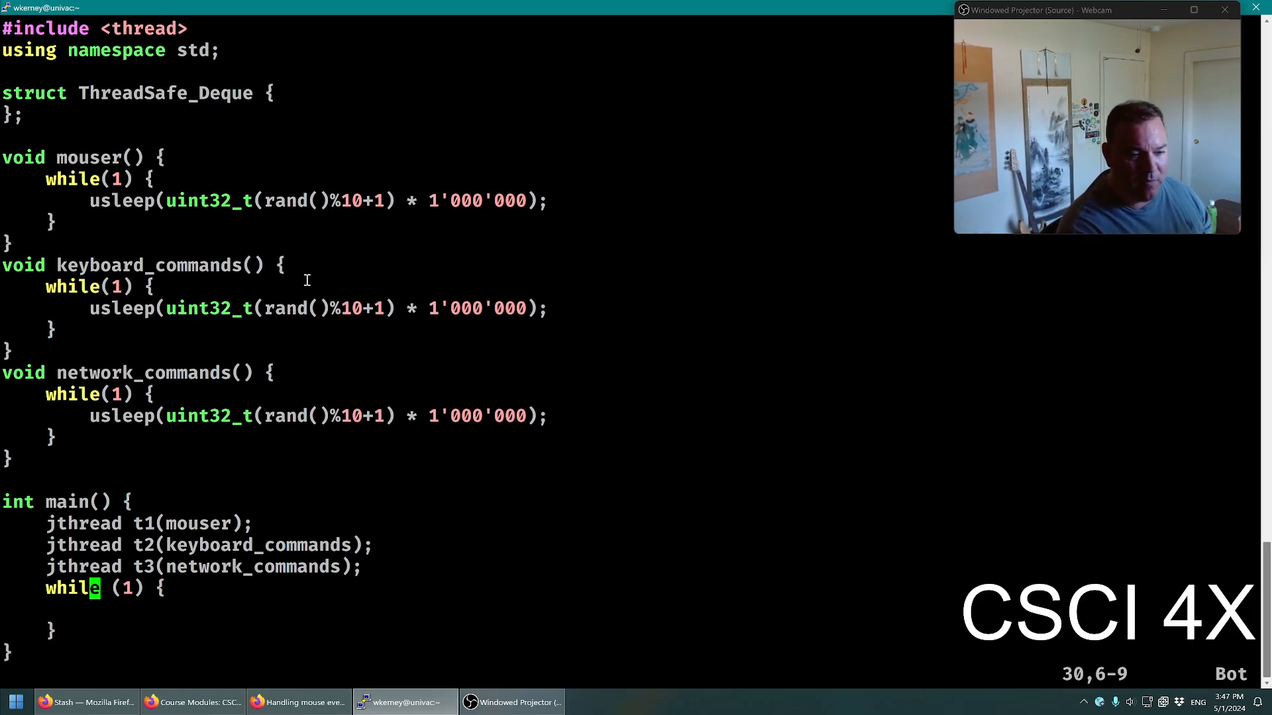
pyautogui.write('//')
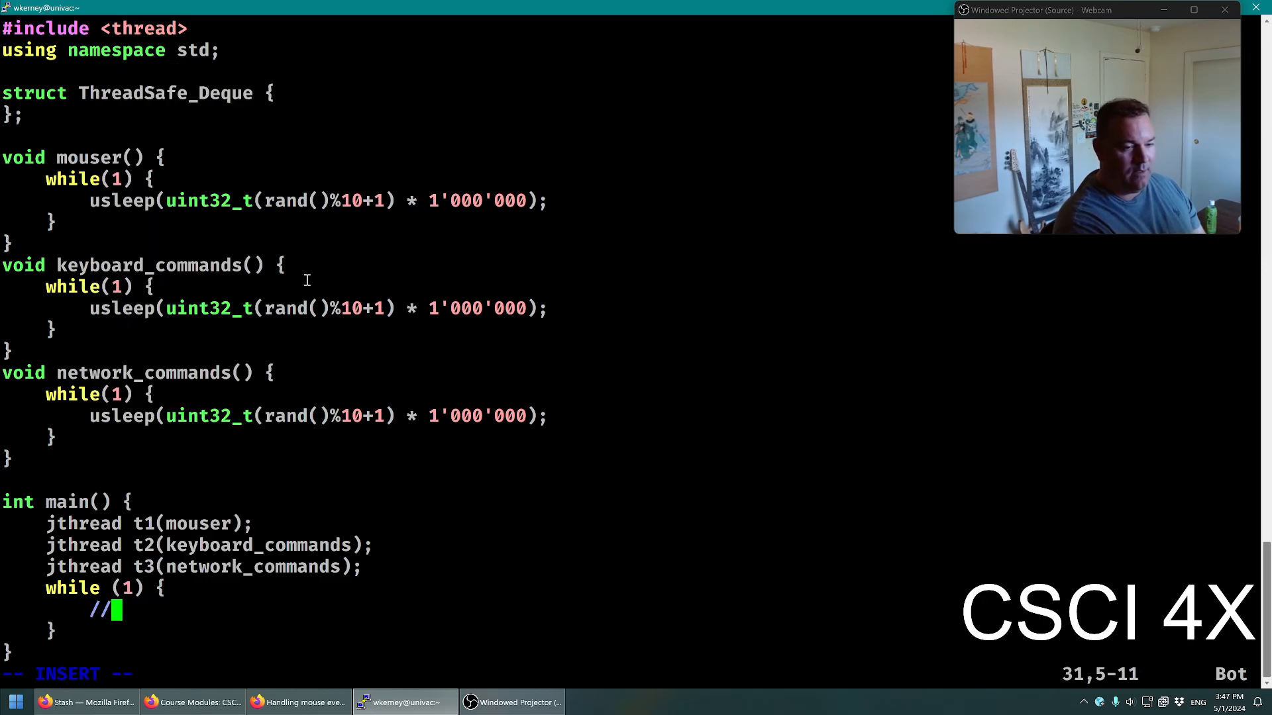
pyautogui.write('Parsing the commands')
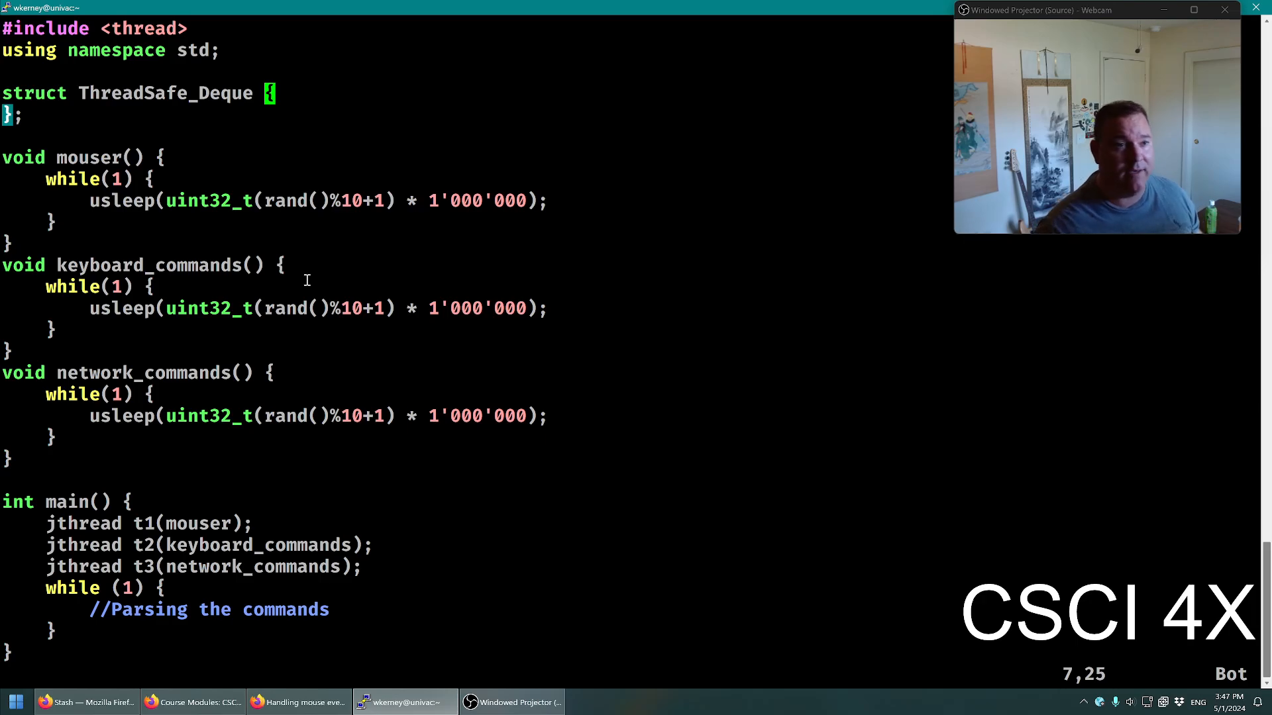
# Include atomic and mutex headers and make ThreadSafe_Deque a class with a mutex member
pyautogui.write('#include <atomic>')
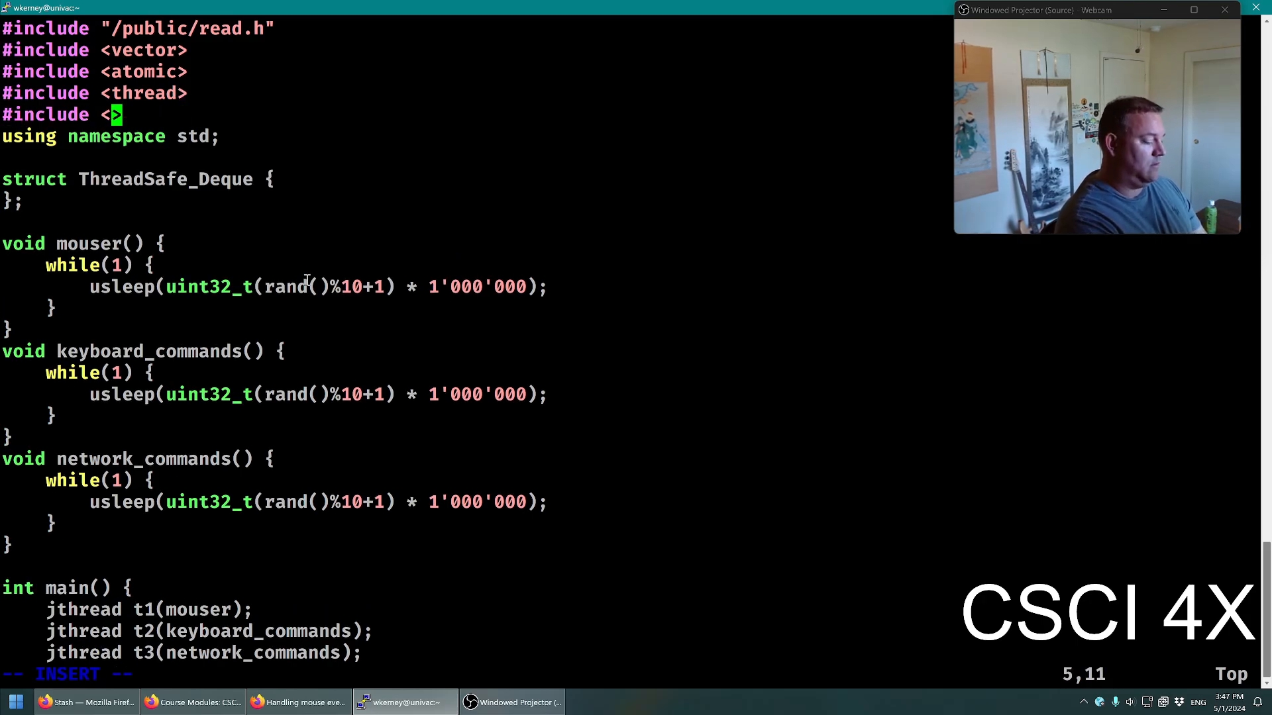
pyautogui.write('mutex')
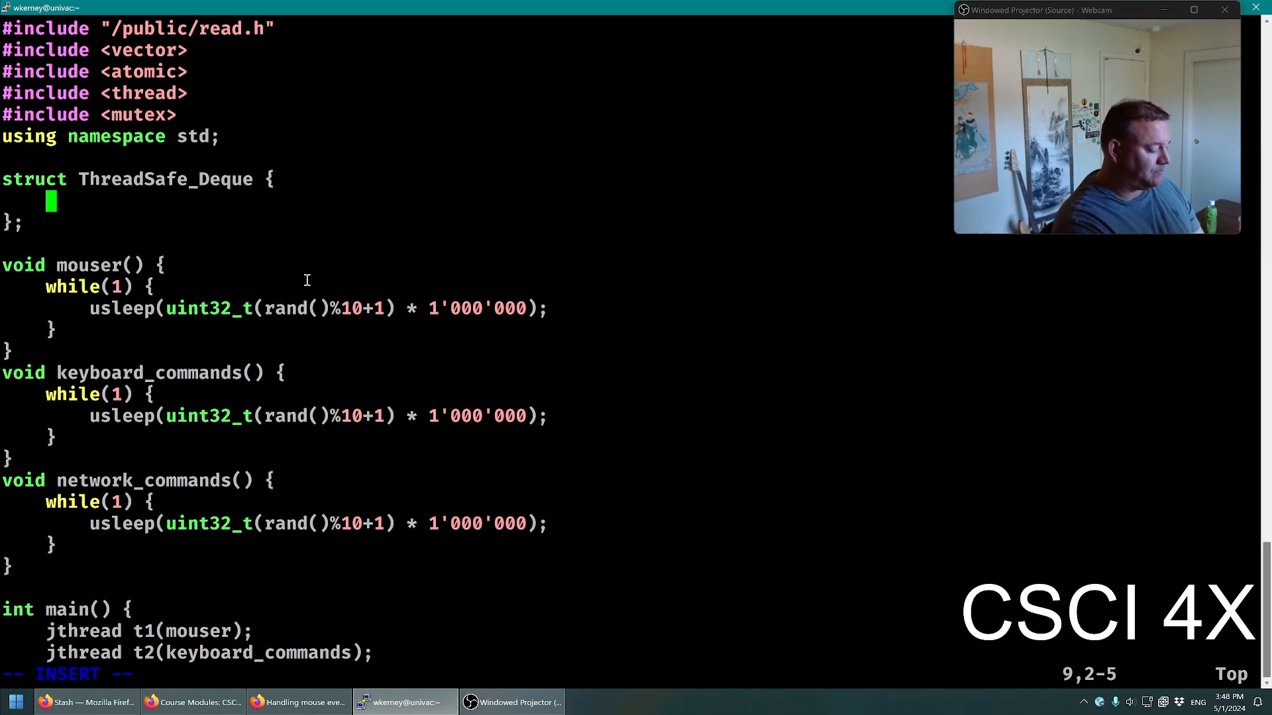
pyautogui.write('mutex my_mutex;')
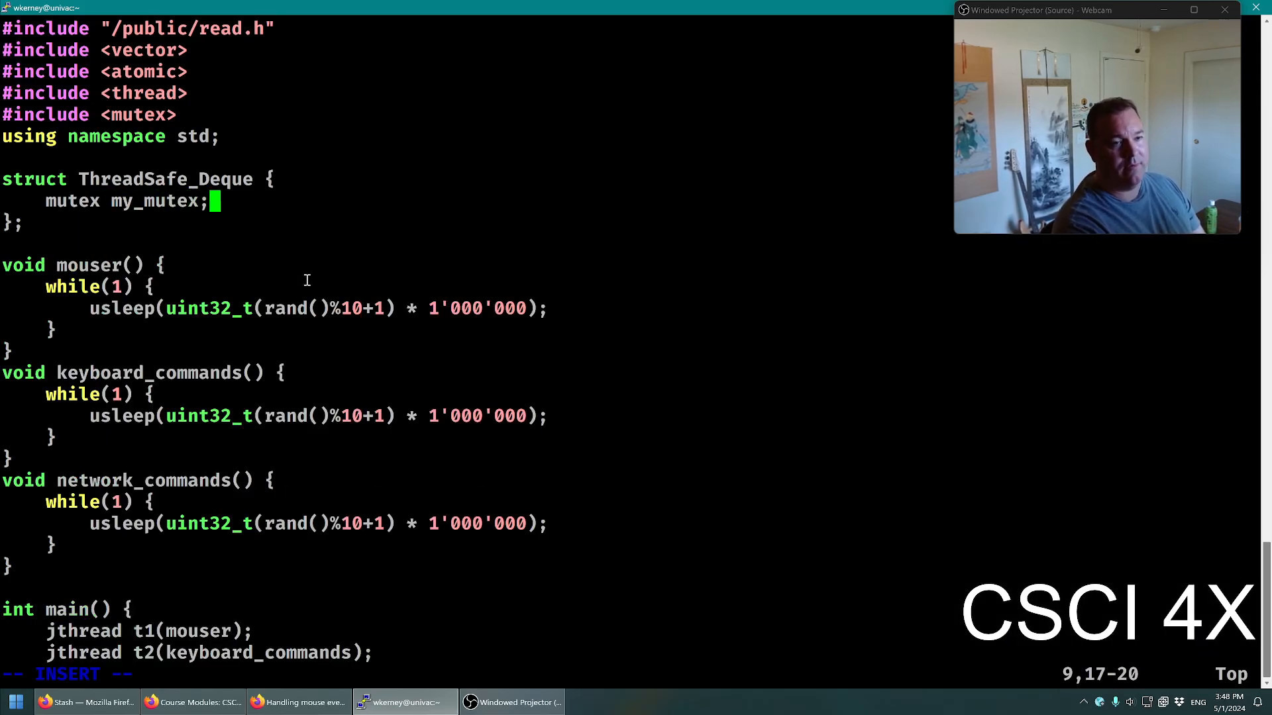
pyautogui.press('Enter')
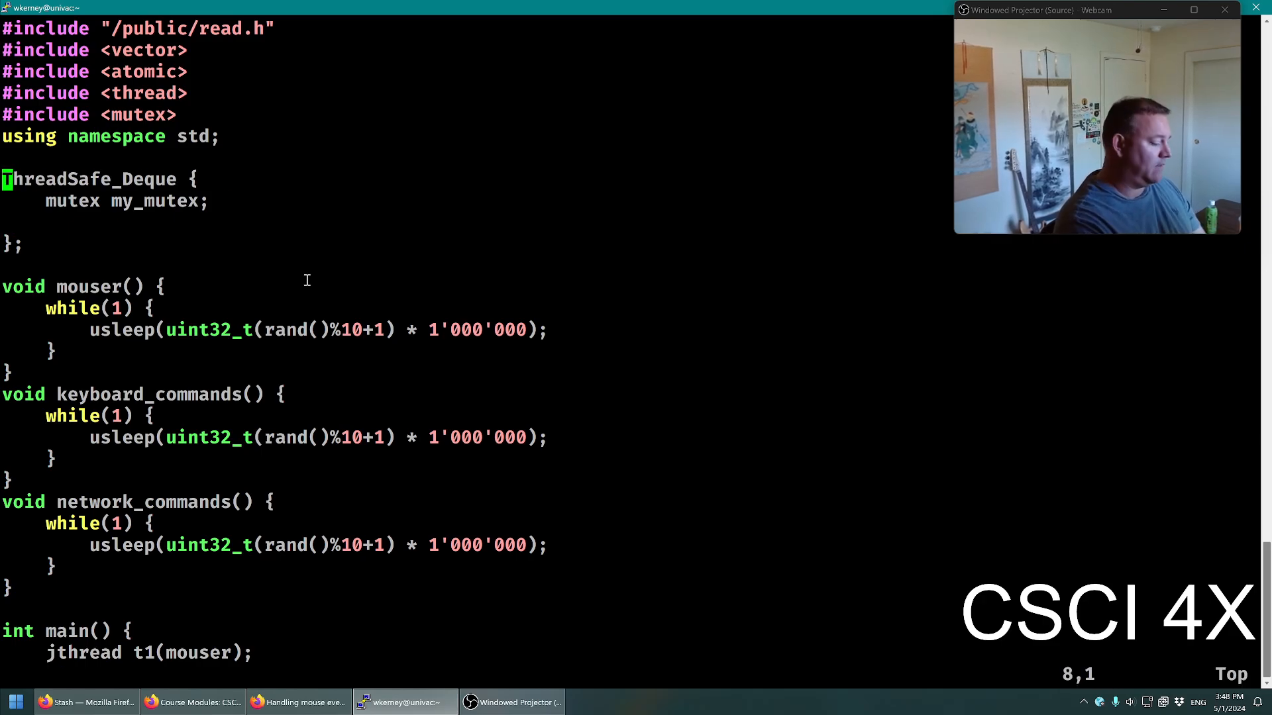
pyautogui.write('class')
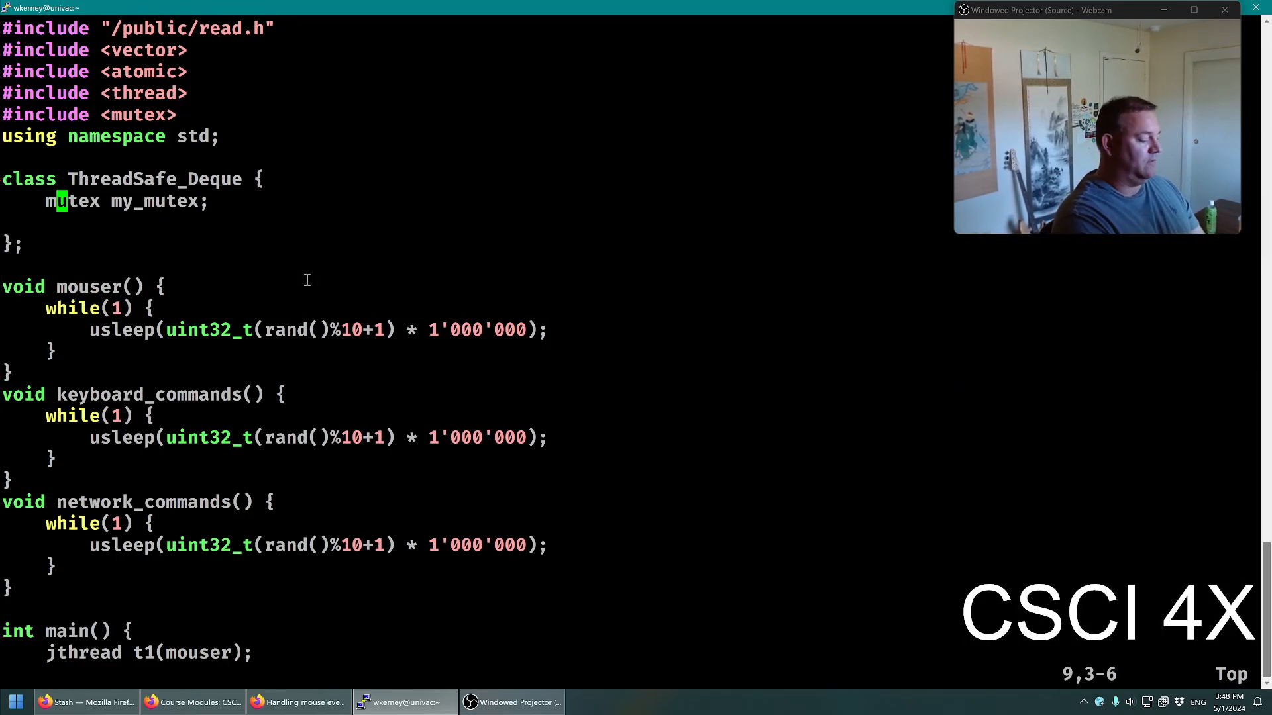
# Add a deque<string> my_deq member and include the queue header
pyautogui.write('deque')
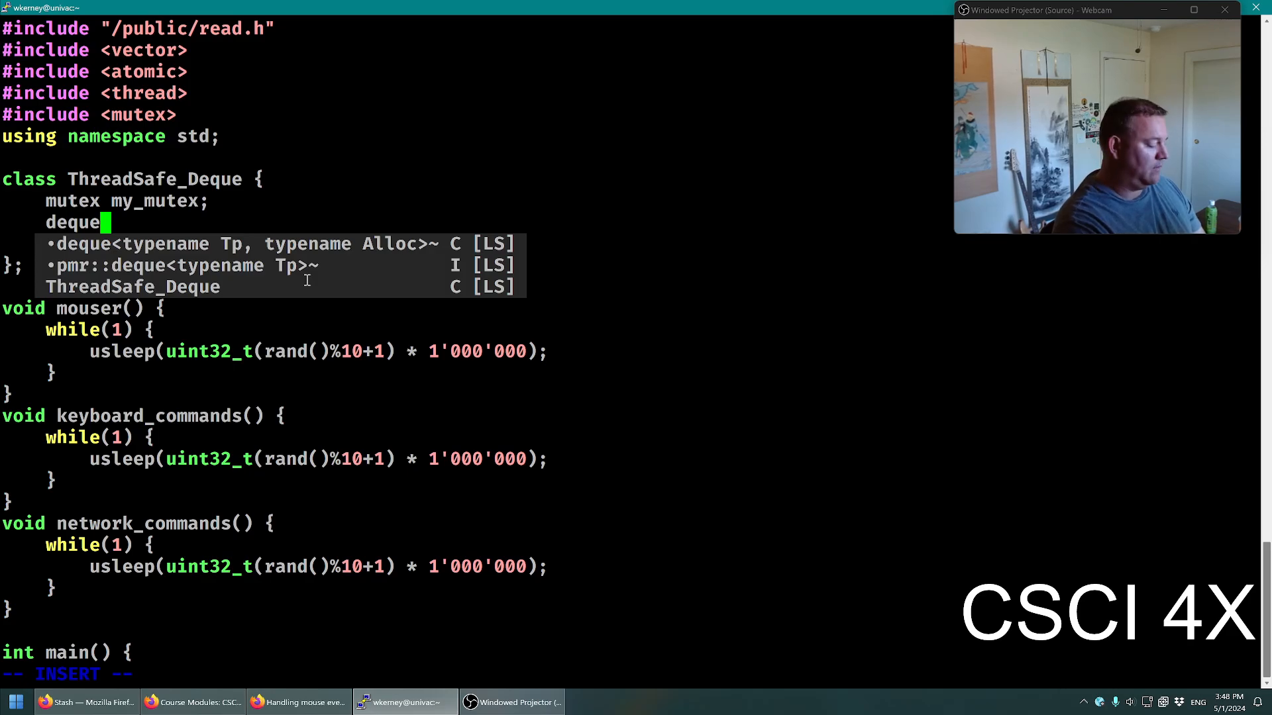
pyautogui.write('<string>')
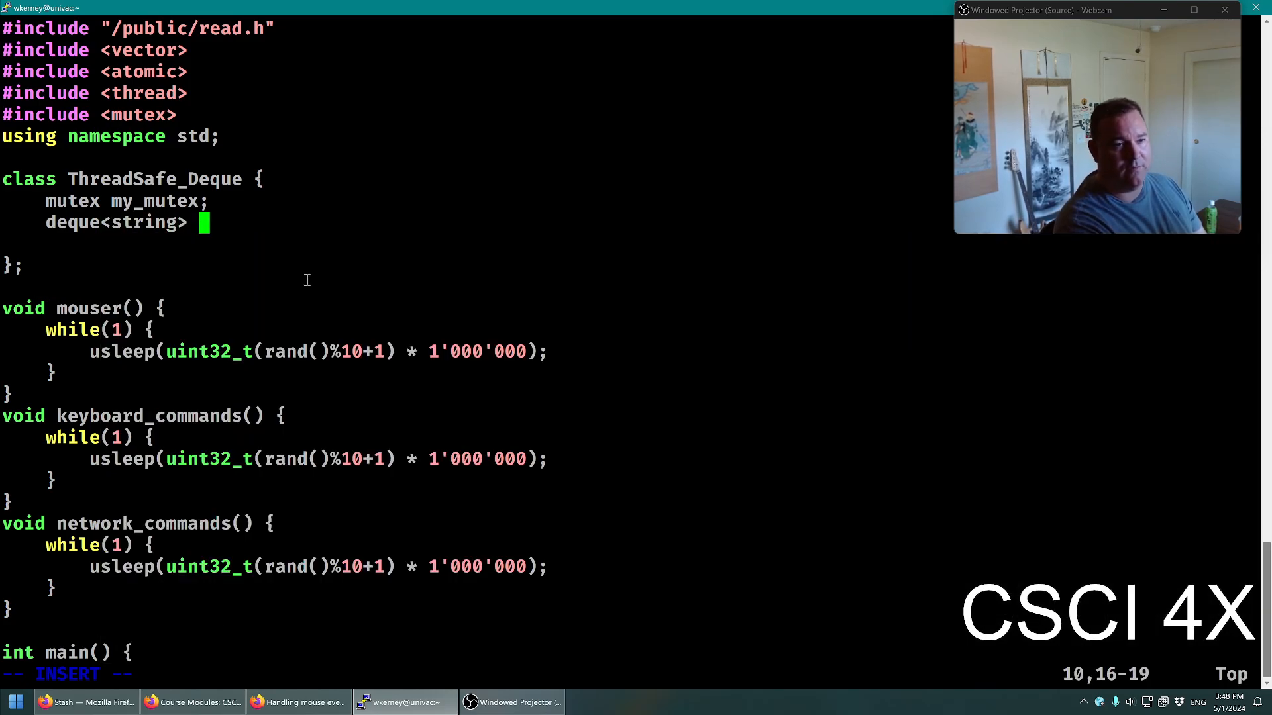
pyautogui.write('my_deq;')
pyautogui.write('#include <>')
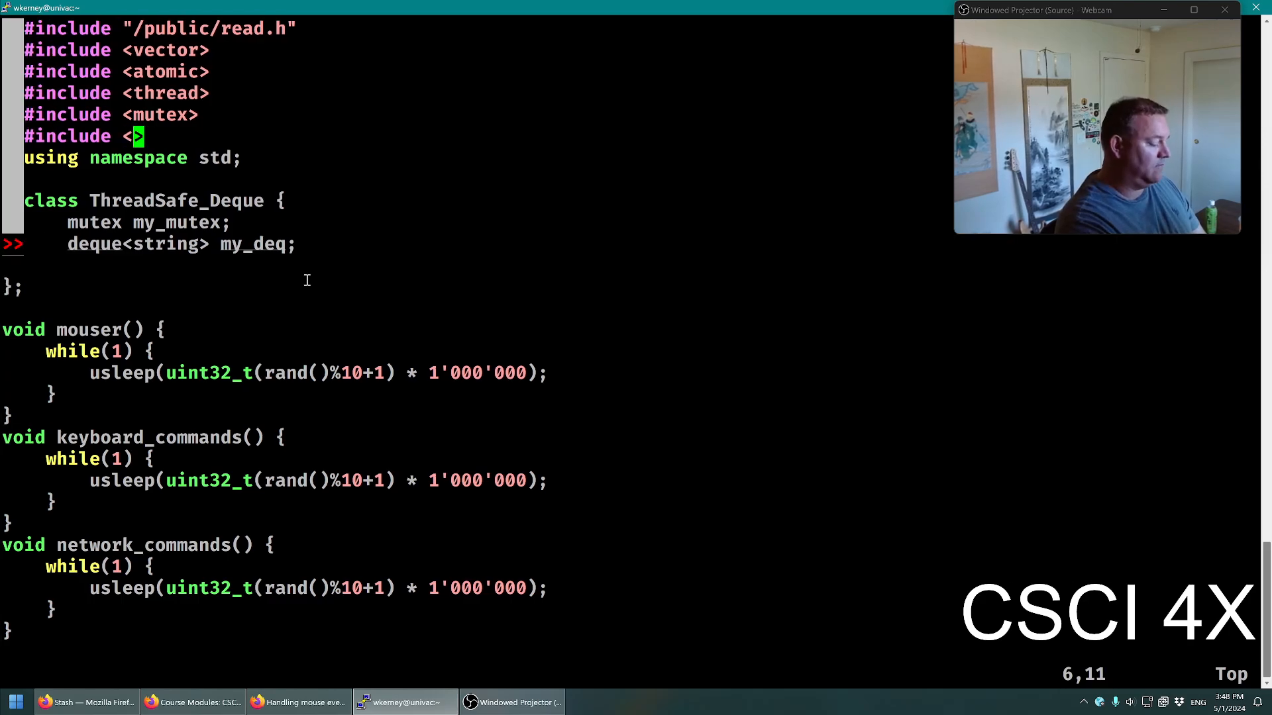
pyautogui.write('queue>')
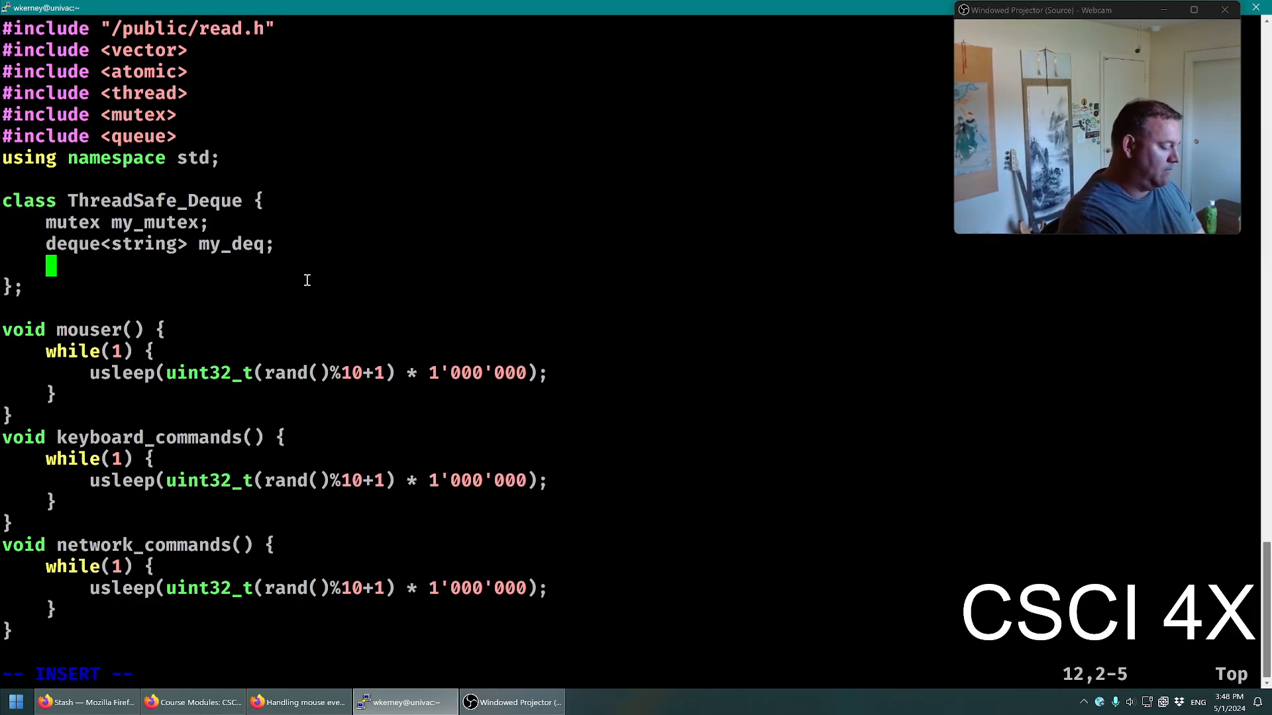
# Add a public section with a default constructor and a deleted copy constructor
pyautogui.write('public:')
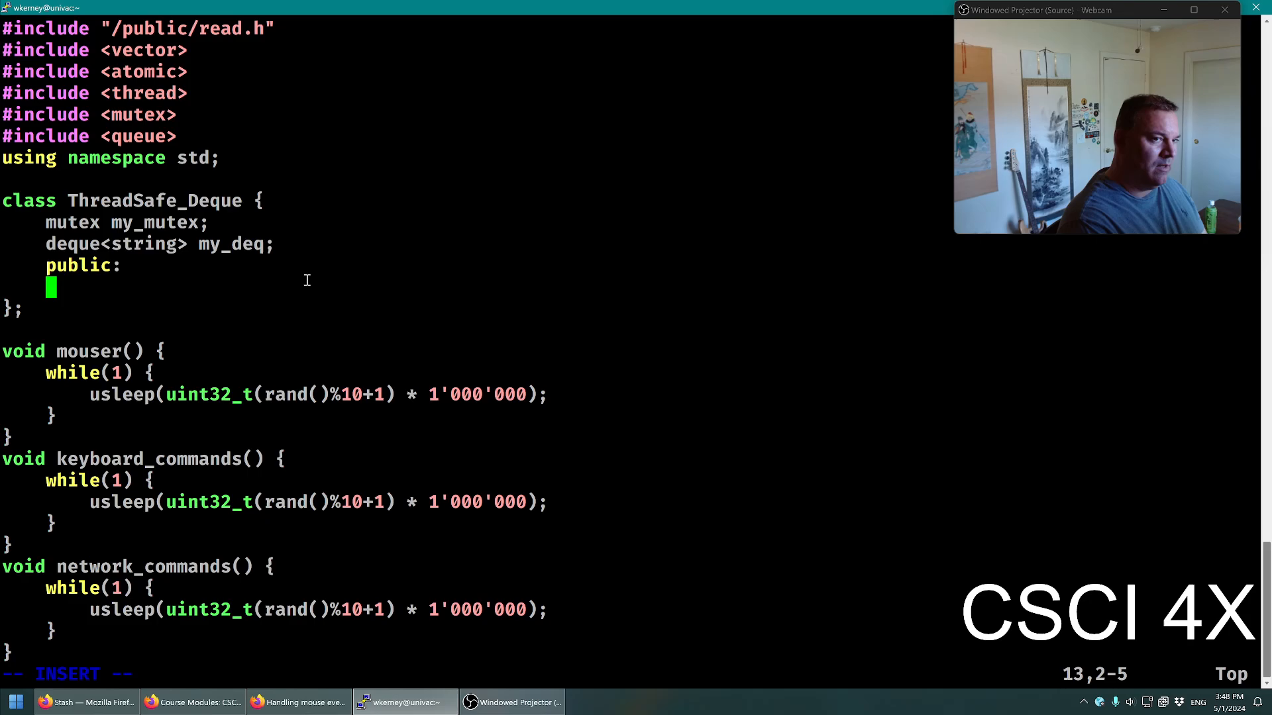
pyautogui.write('Thraw')
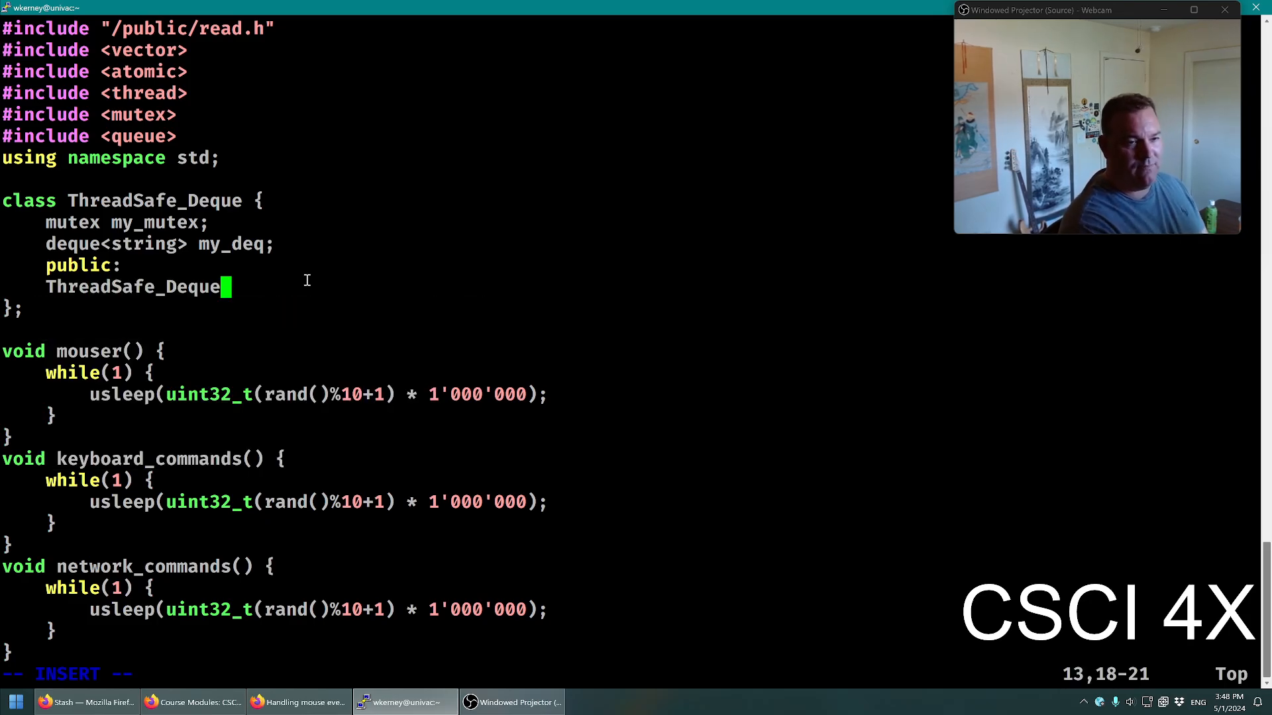
pyautogui.write('(')
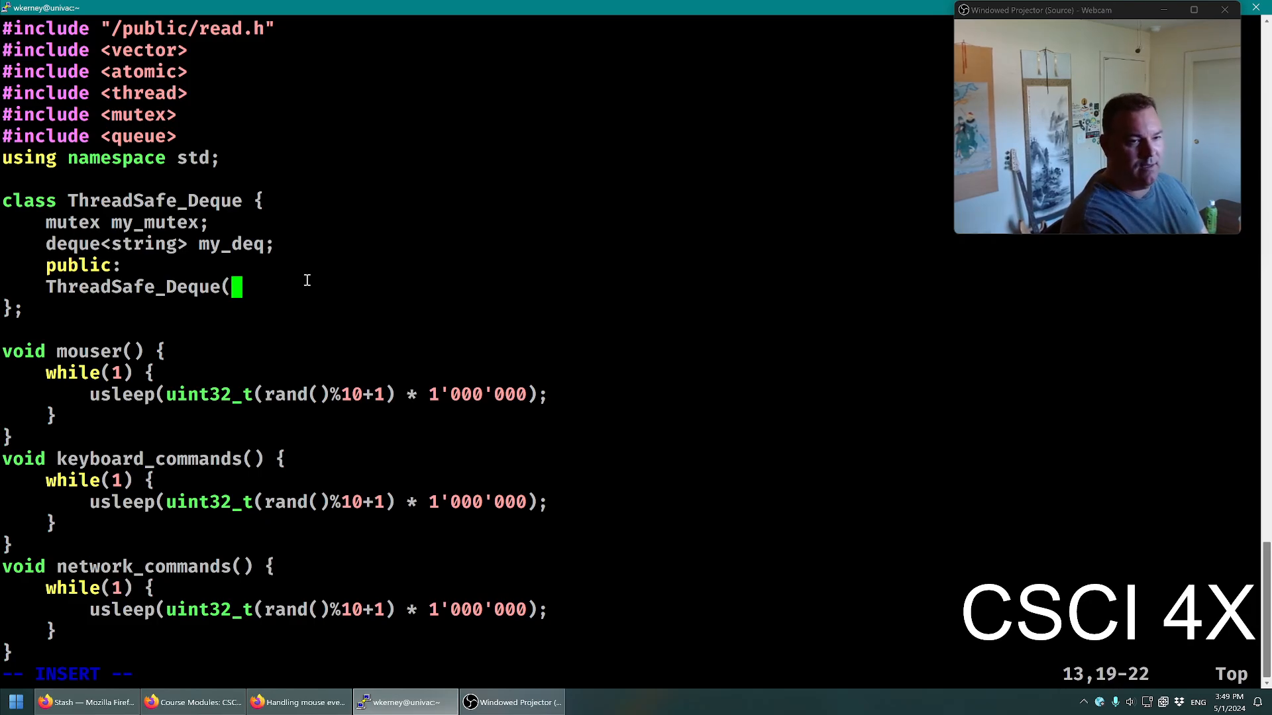
pyautogui.write('const ThreadSafe_Deque')
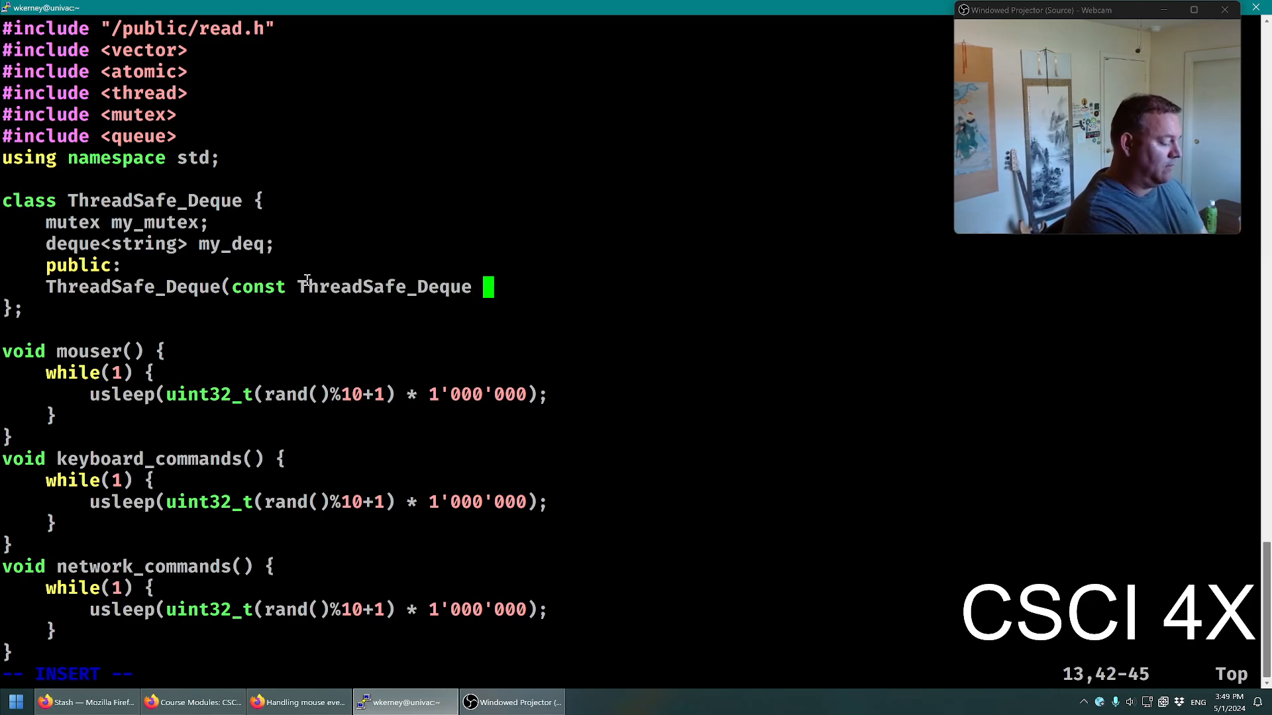
pyautogui.write('&rh) = delete;')
pyautogui.write('ThreadSafe_Deque')
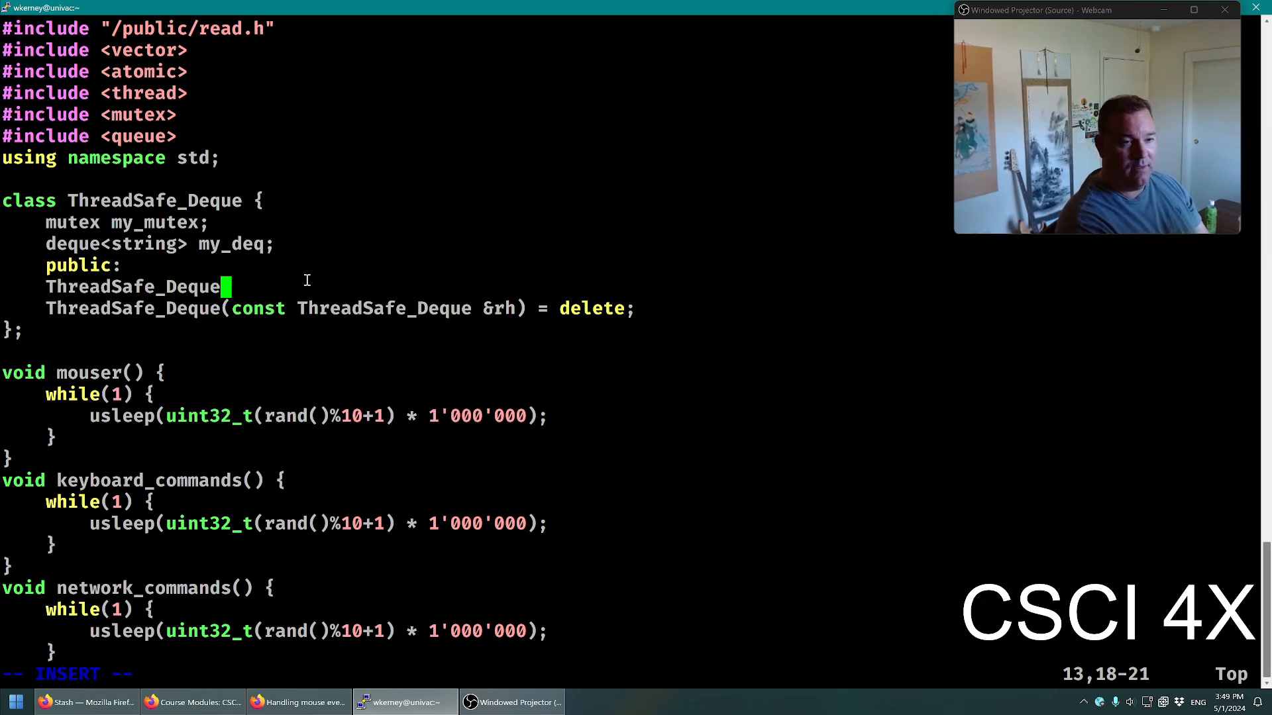
pyautogui.write('() {}')
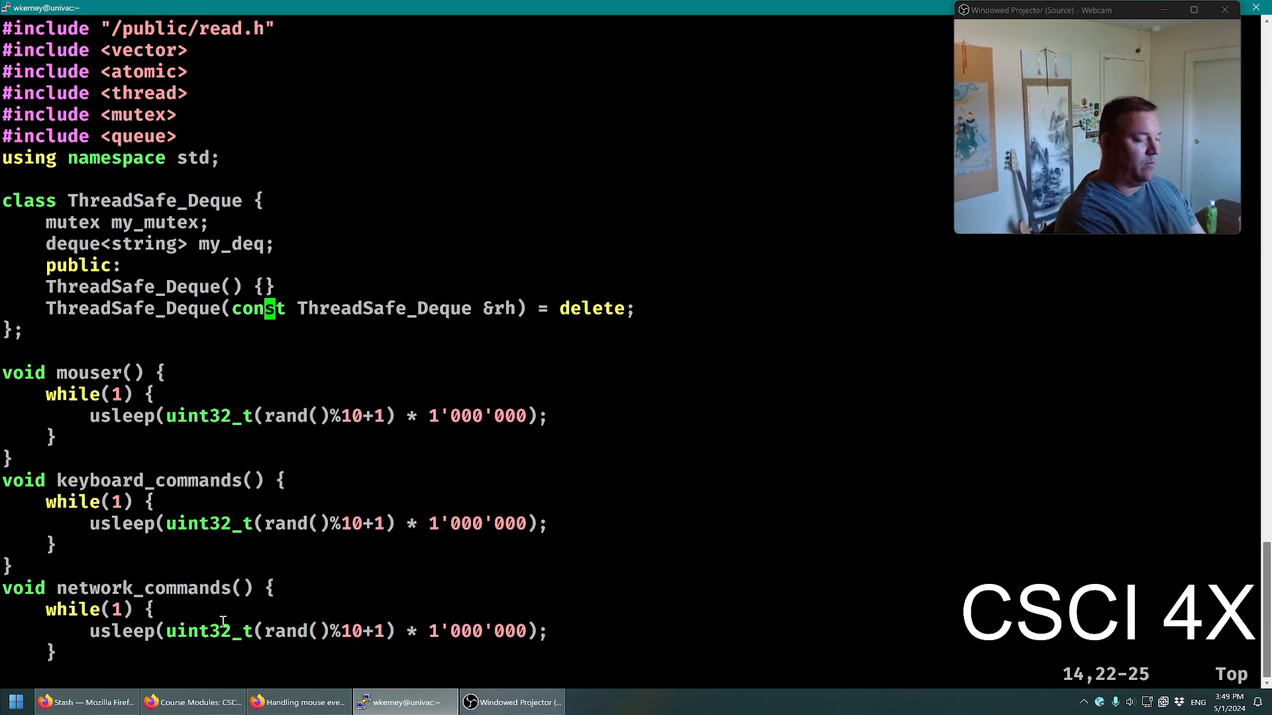
# Add empty void push(string s) and [[nodiscard]] string pop() method stubs
pyautogui.write('void push(string s) {')
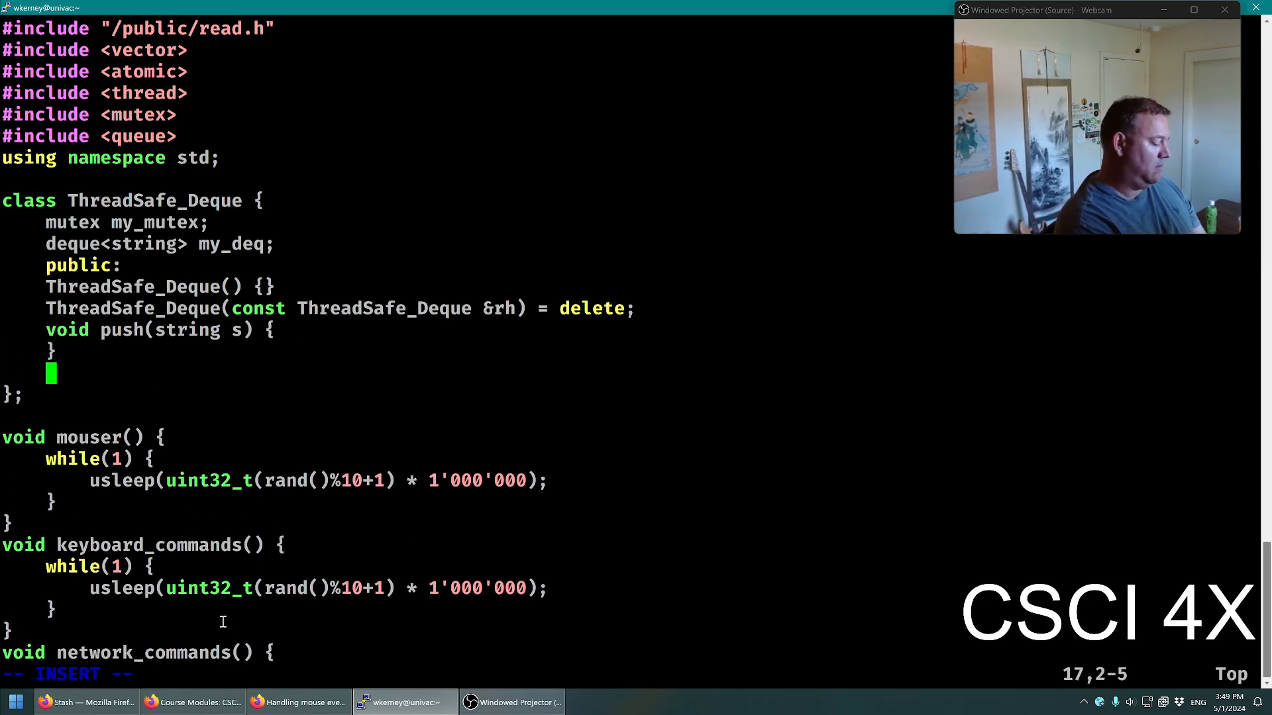
pyautogui.write('string pop() {')
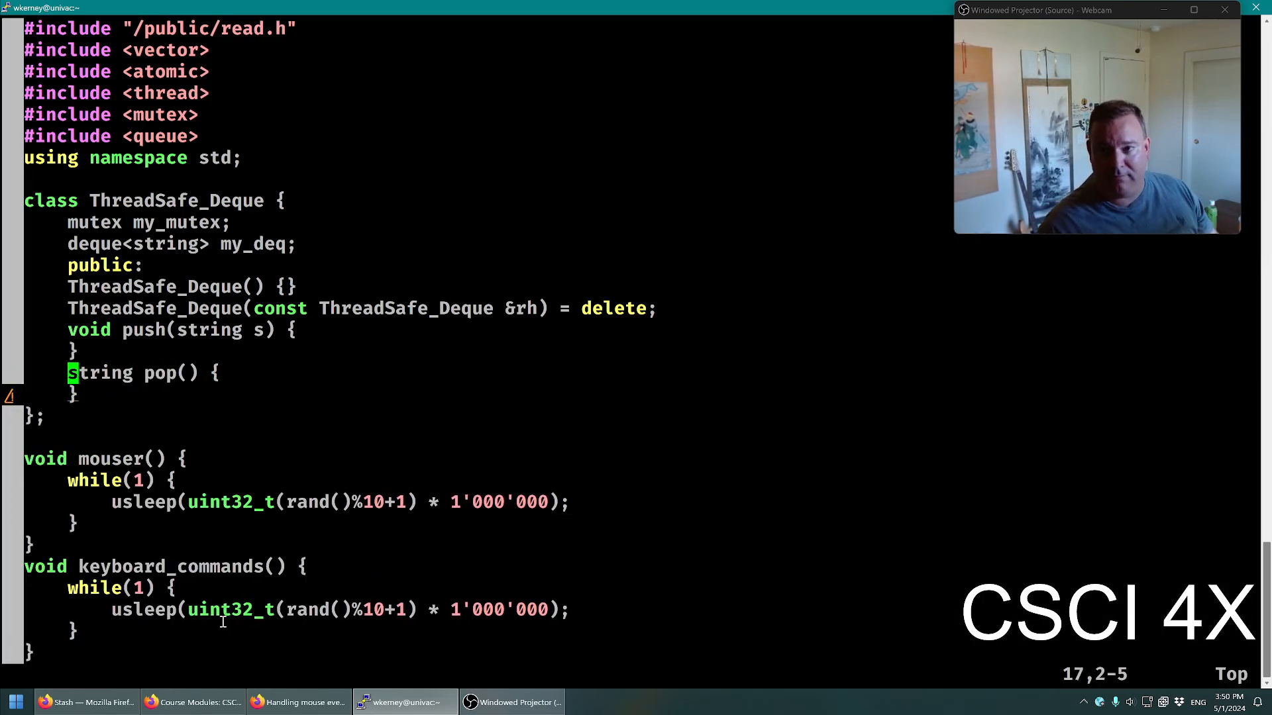
pyautogui.press('i')
pyautogui.write('[[nodiscard]] ')
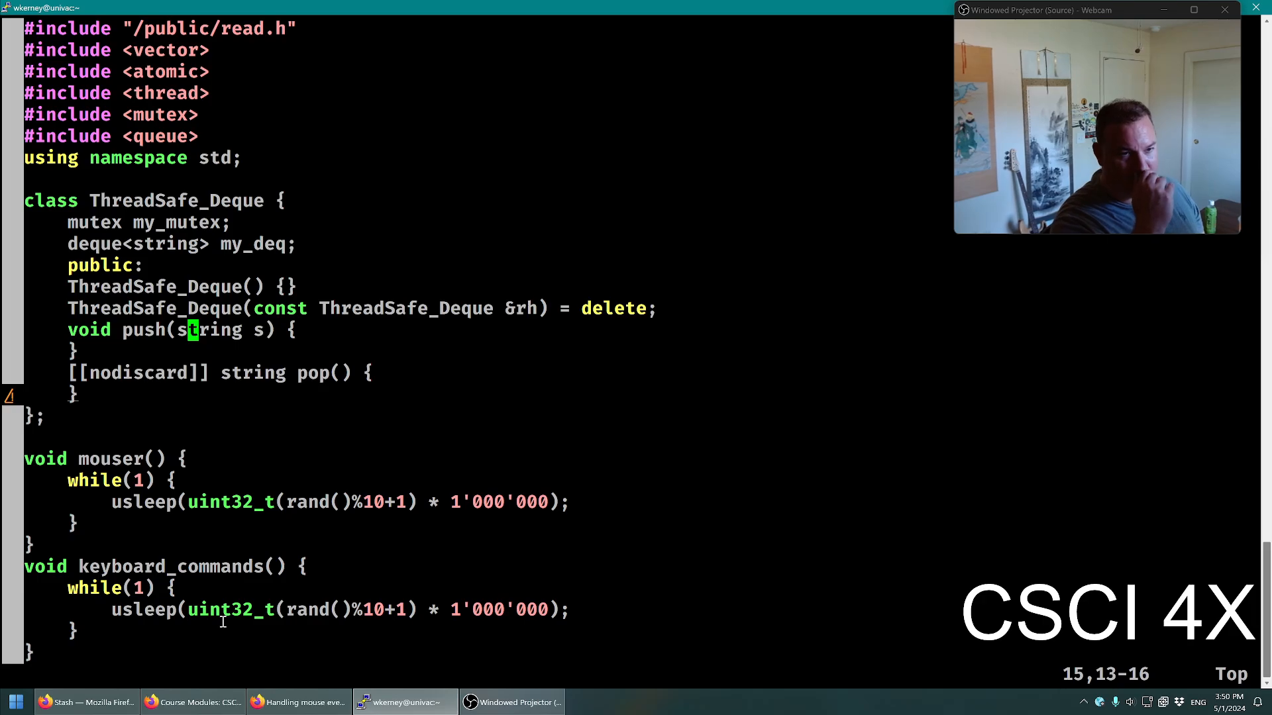
# Lock my_mutex with lock_guard lg(my_mutex) at the start of both push and pop
pyautogui.write('loc')
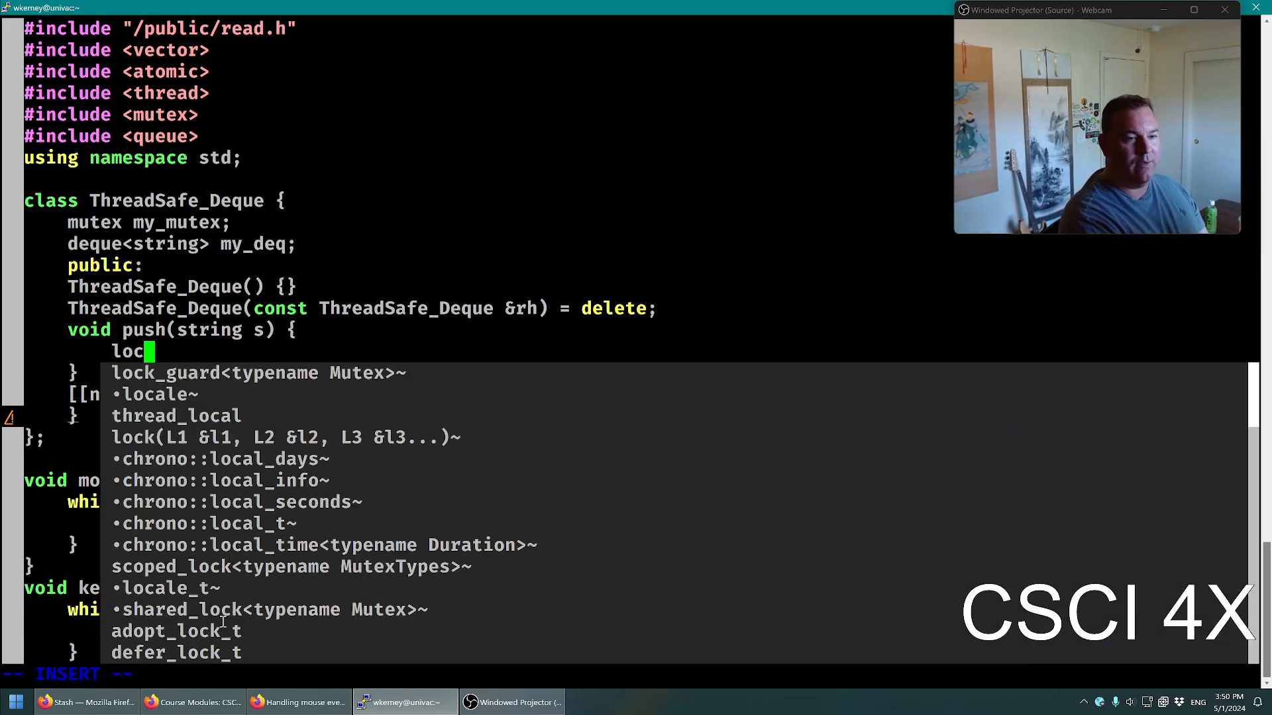
pyautogui.write('k')
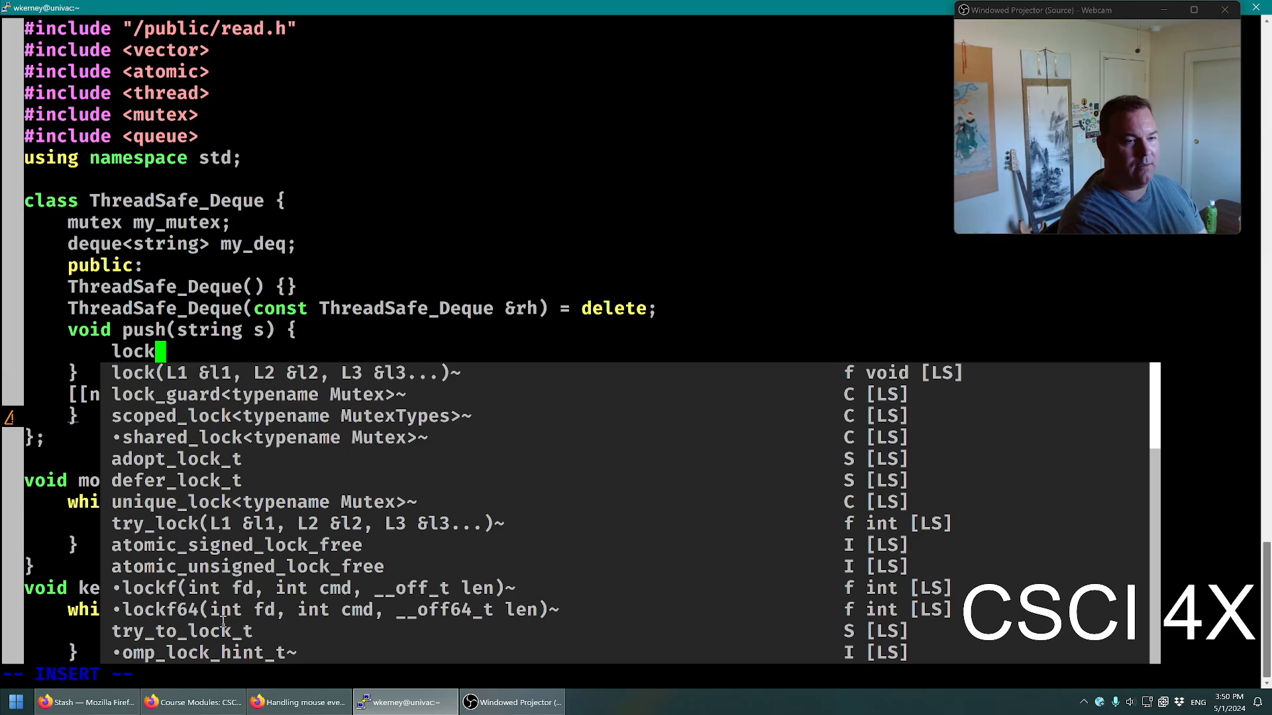
pyautogui.write('_guard')
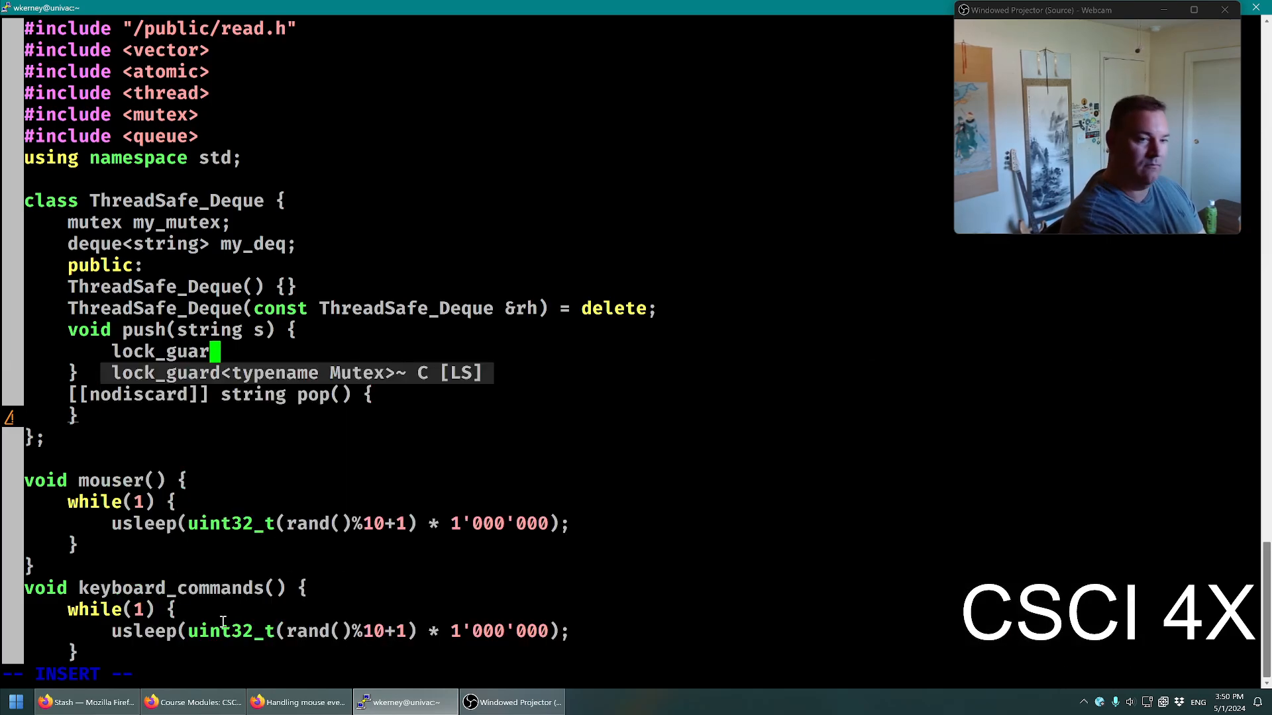
pyautogui.write('b')
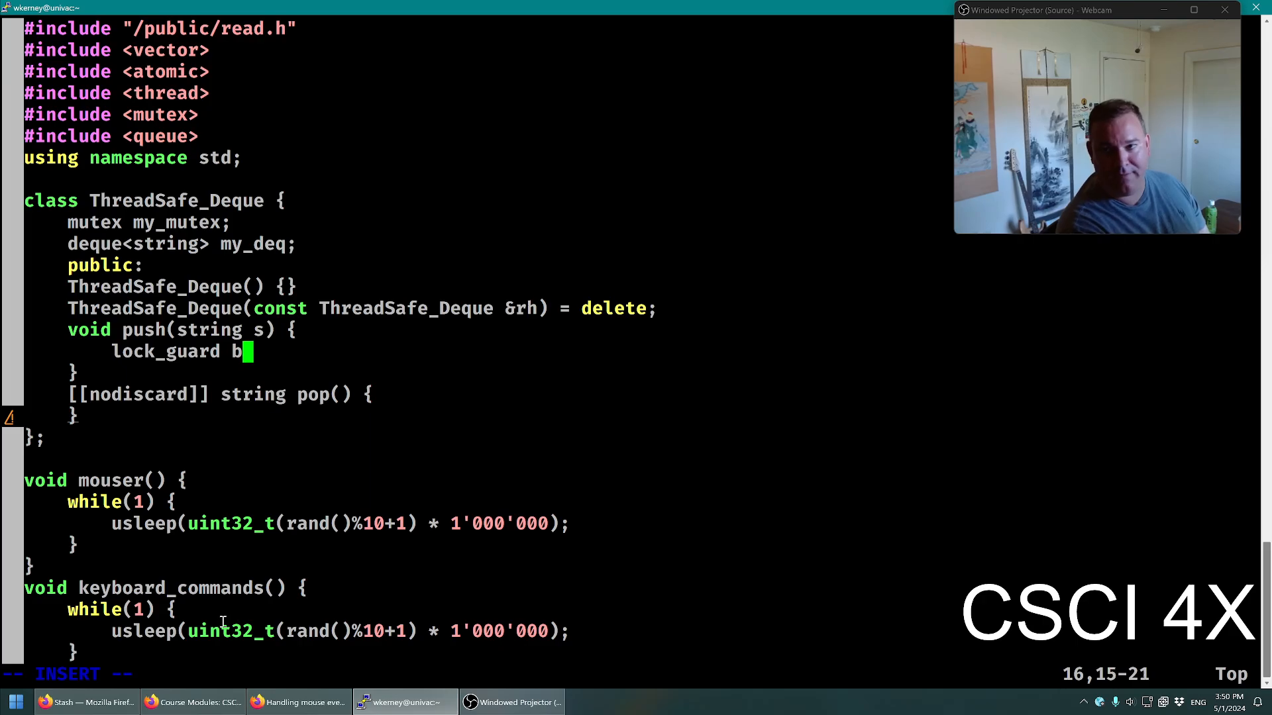
pyautogui.press('BackSpace')
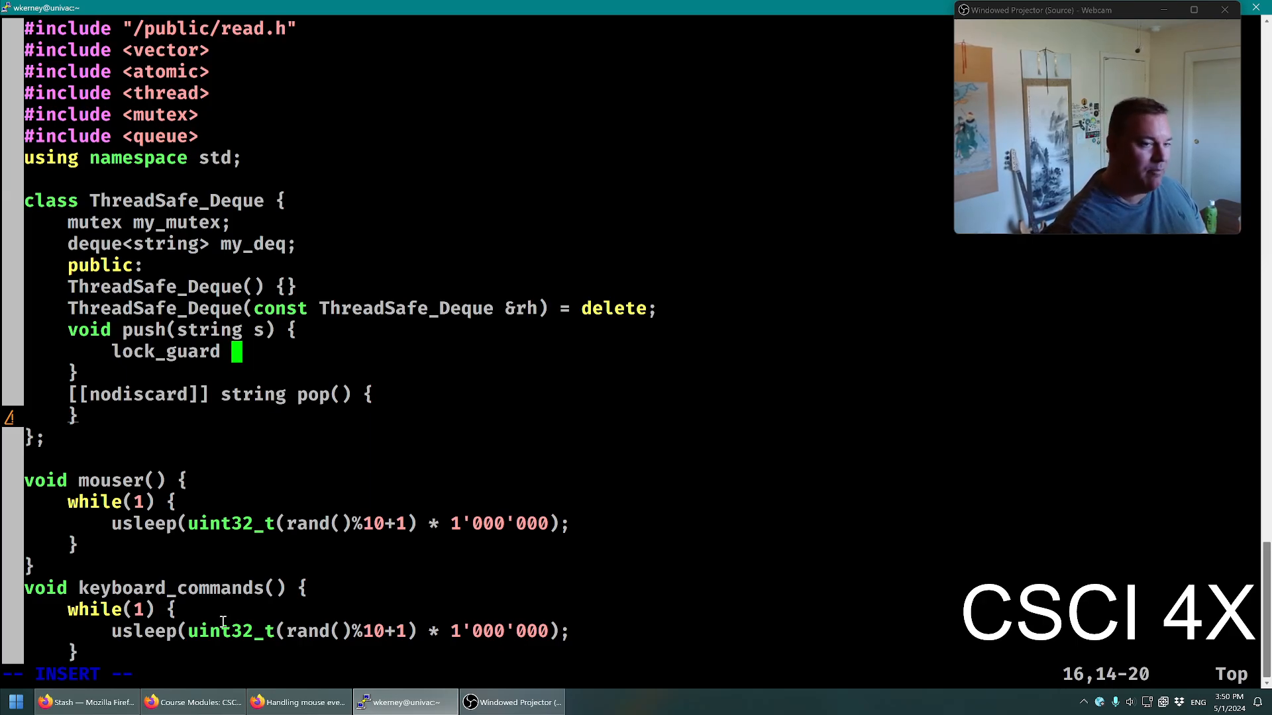
pyautogui.write('l')
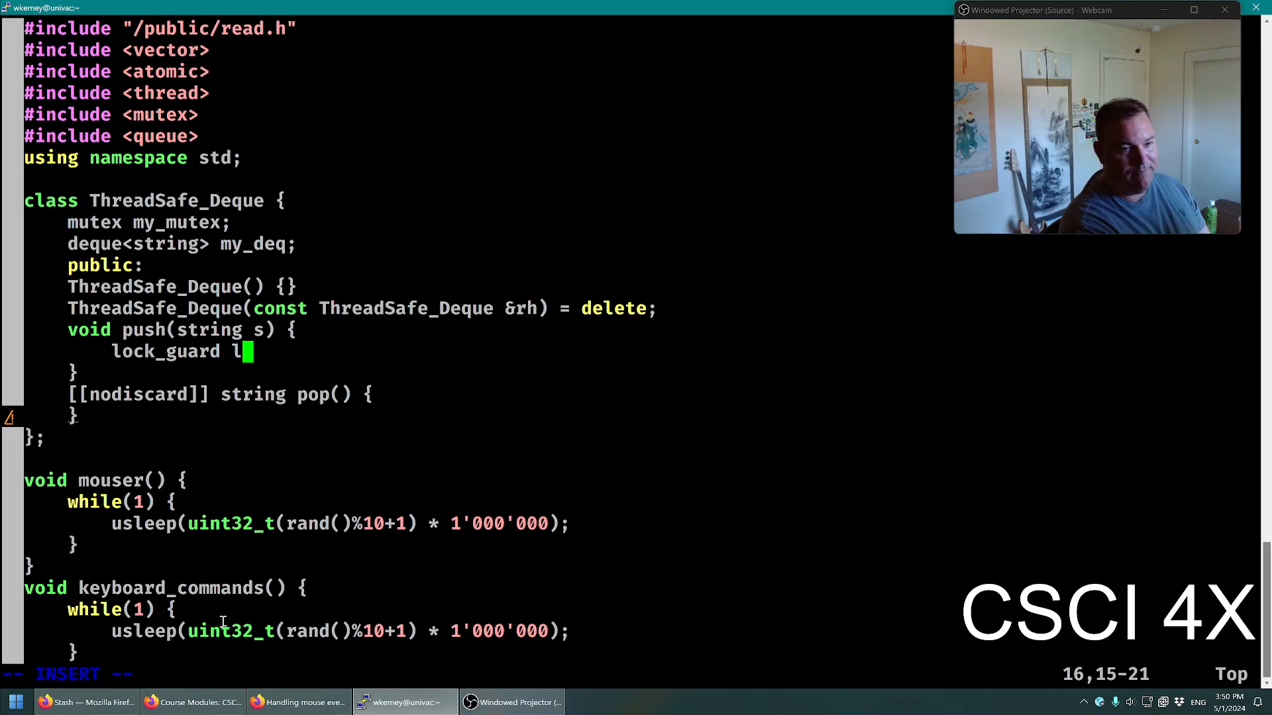
pyautogui.write('g')
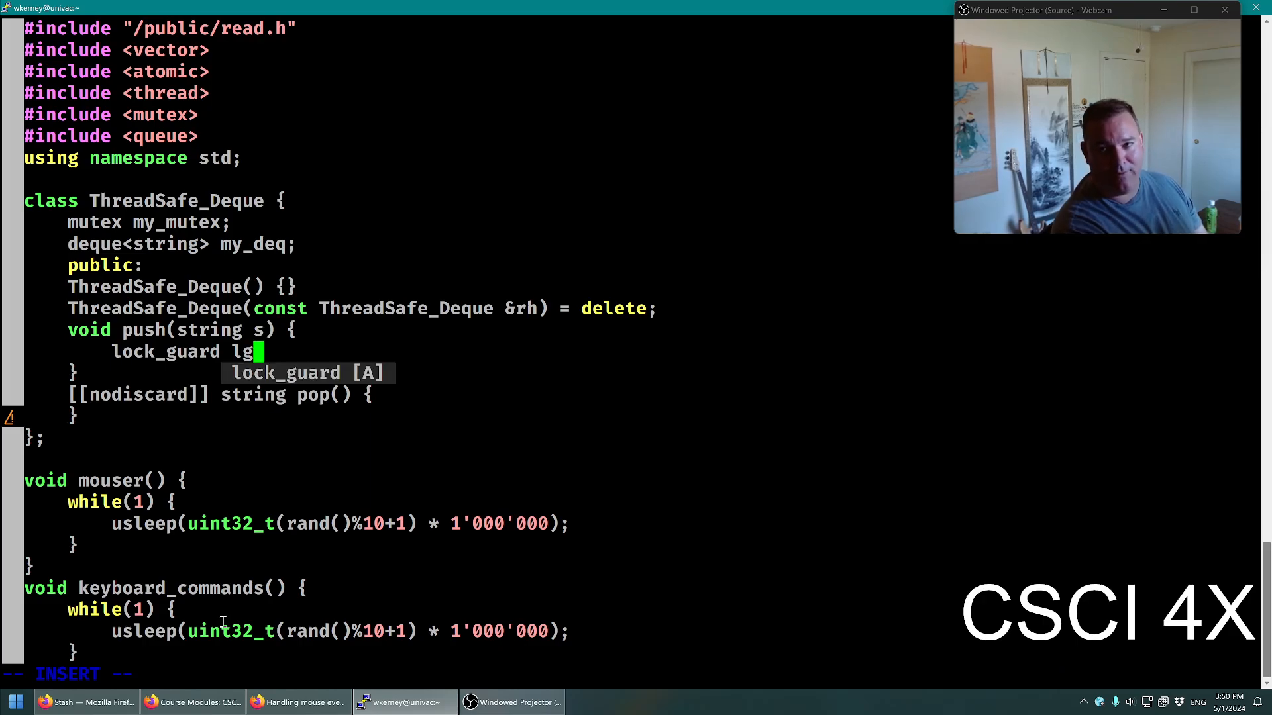
pyautogui.write('(')
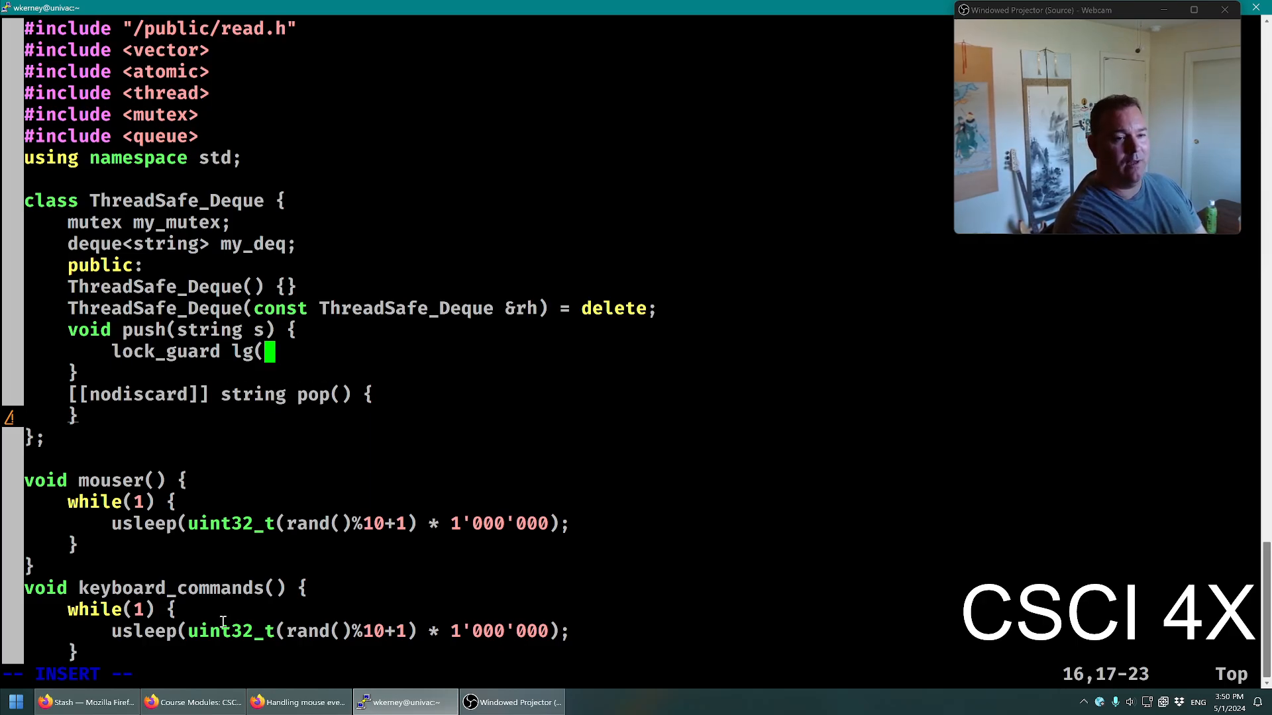
pyautogui.write('my_mutex);')
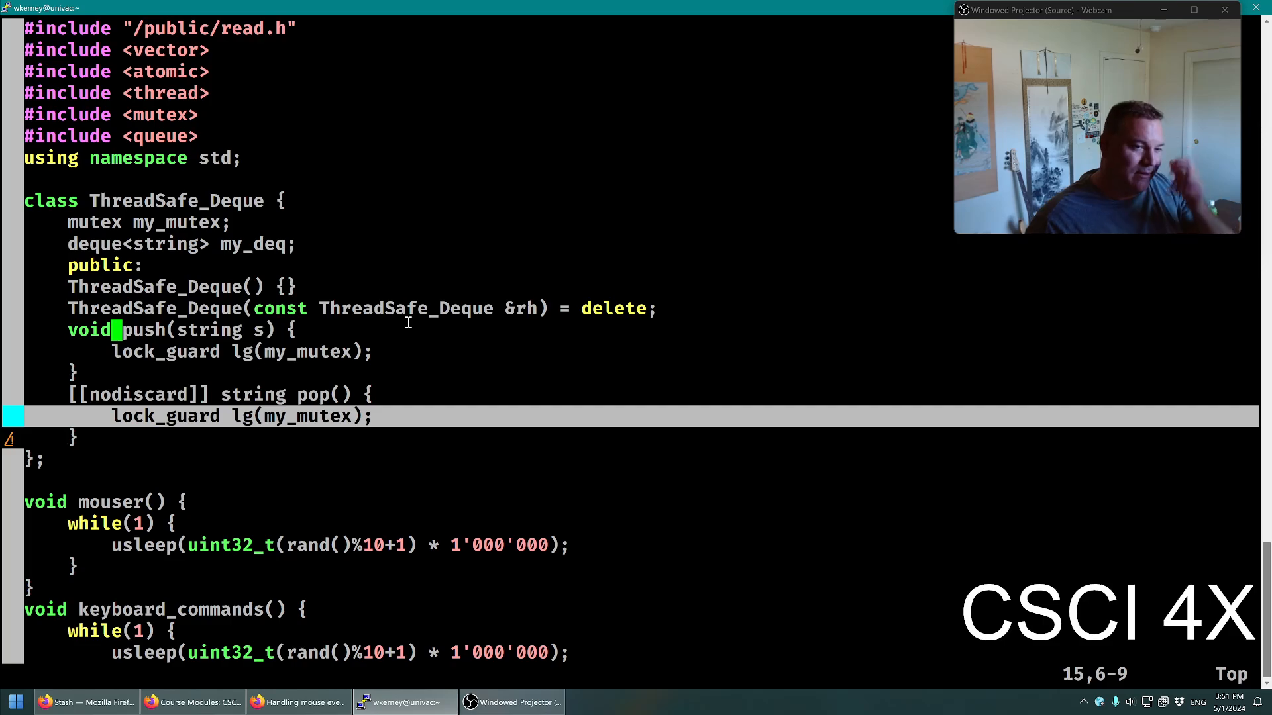
pyautogui.doubleClick(175, 222)
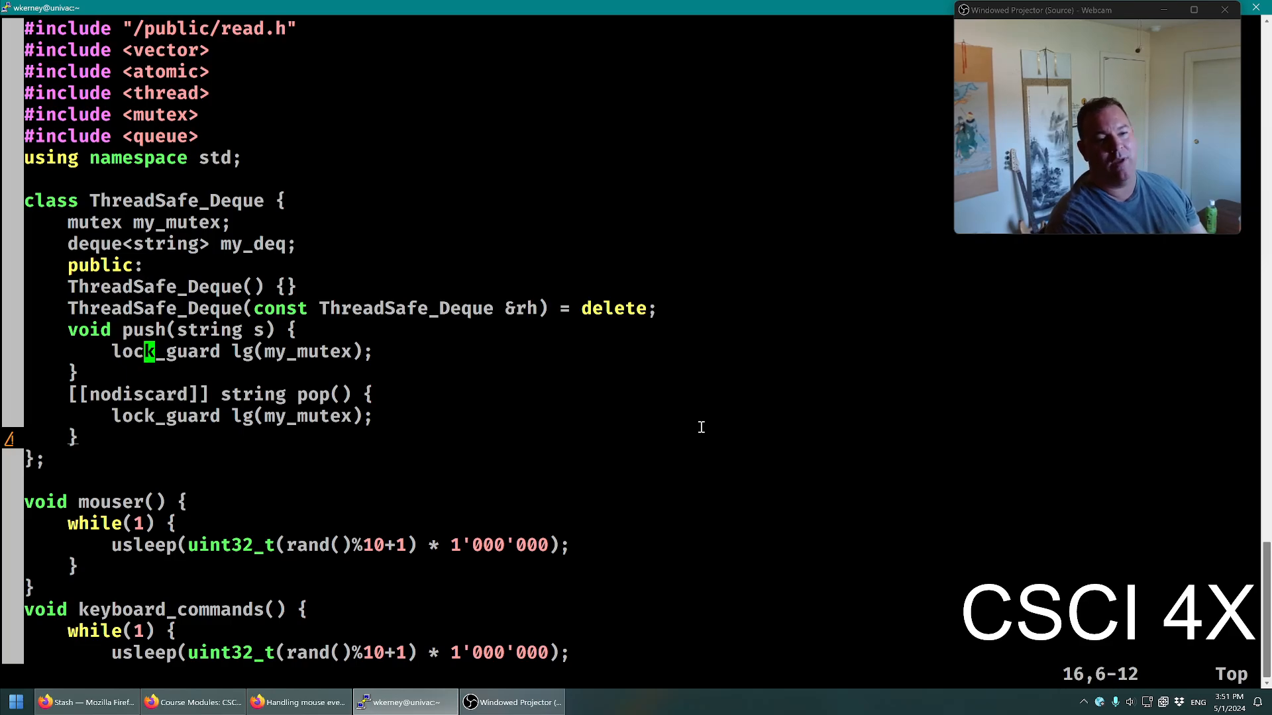
pyautogui.doubleClick(304, 351)
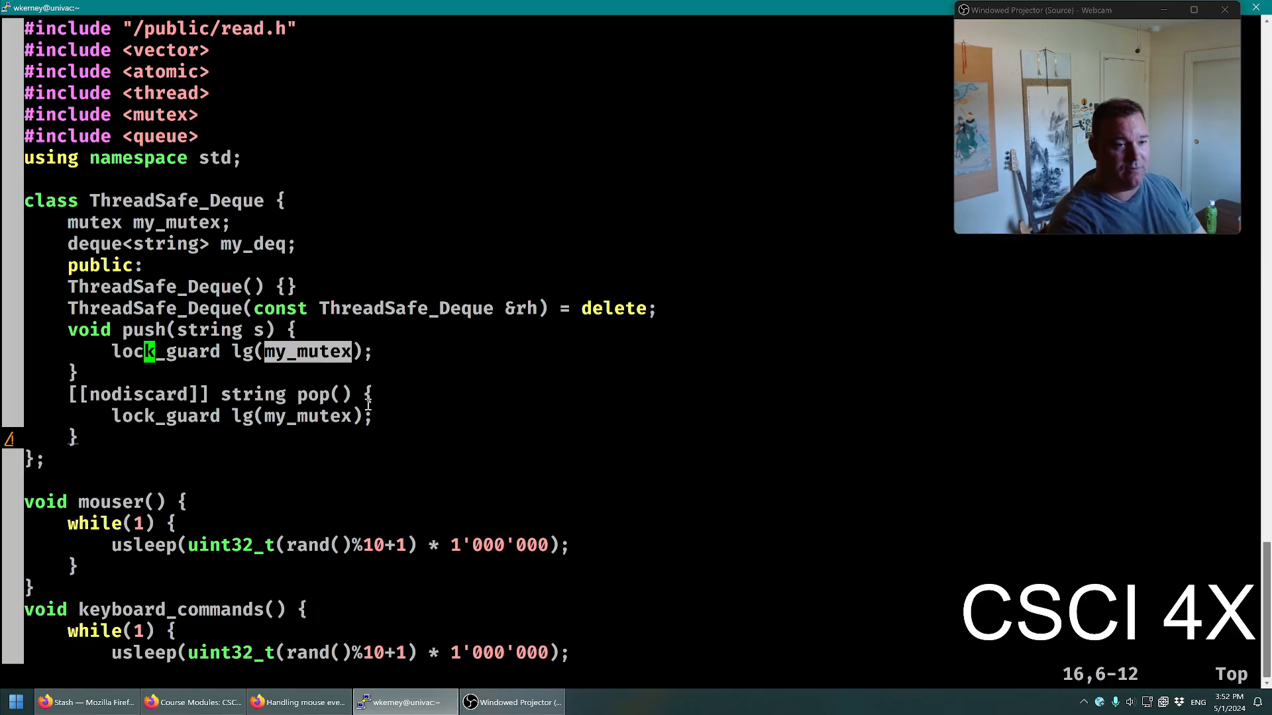
# Make push append the string s to my_deq with push_back
pyautogui.write('om')
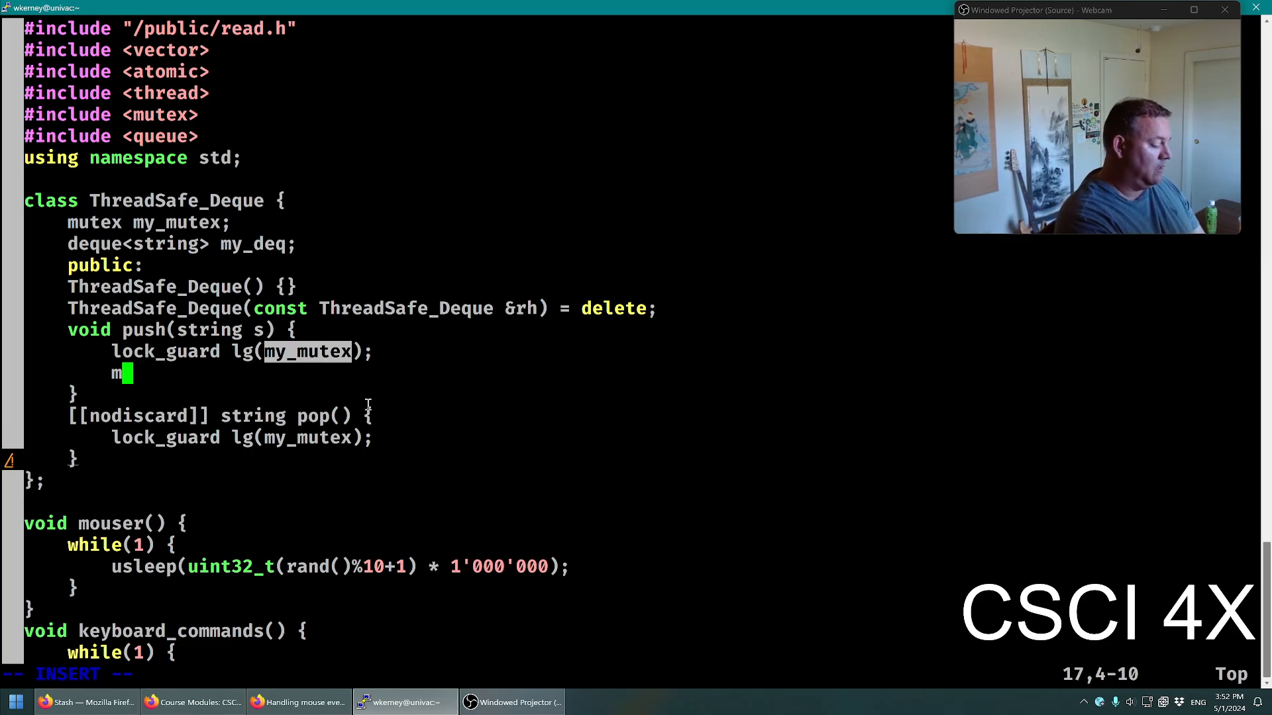
pyautogui.write('y_deq;.')
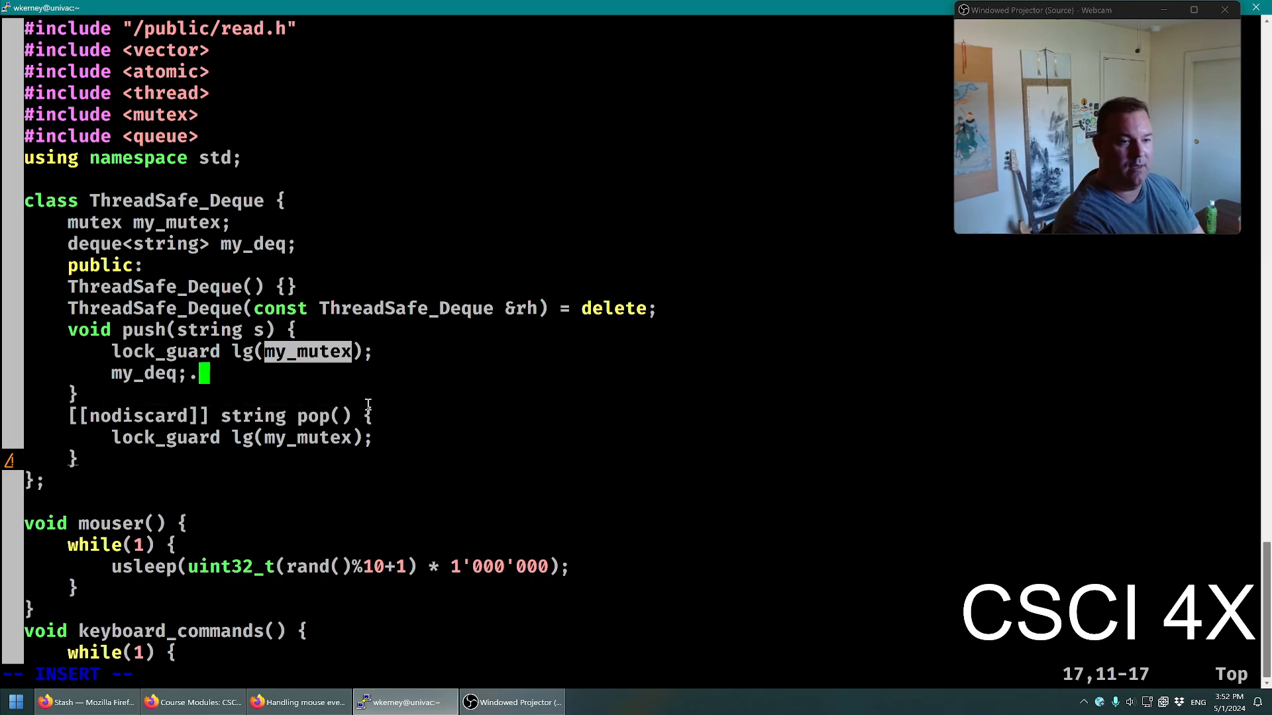
pyautogui.write('push_back(s')
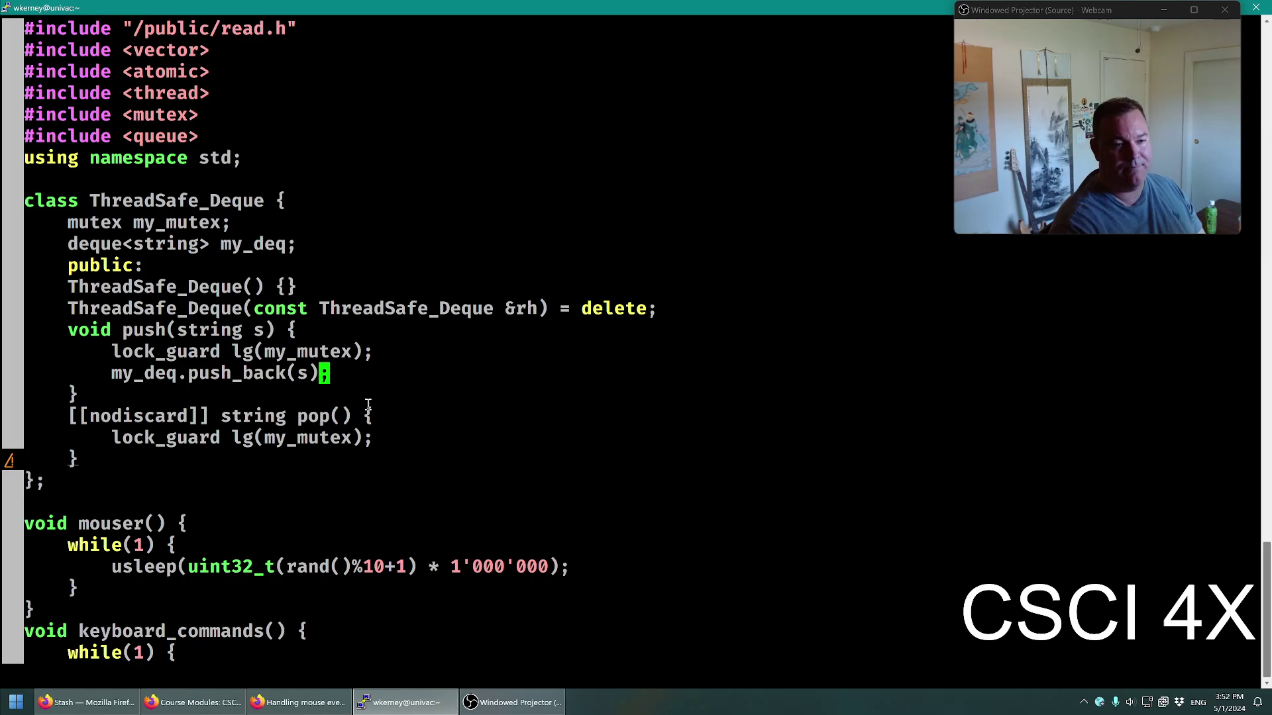
pyautogui.write('s')
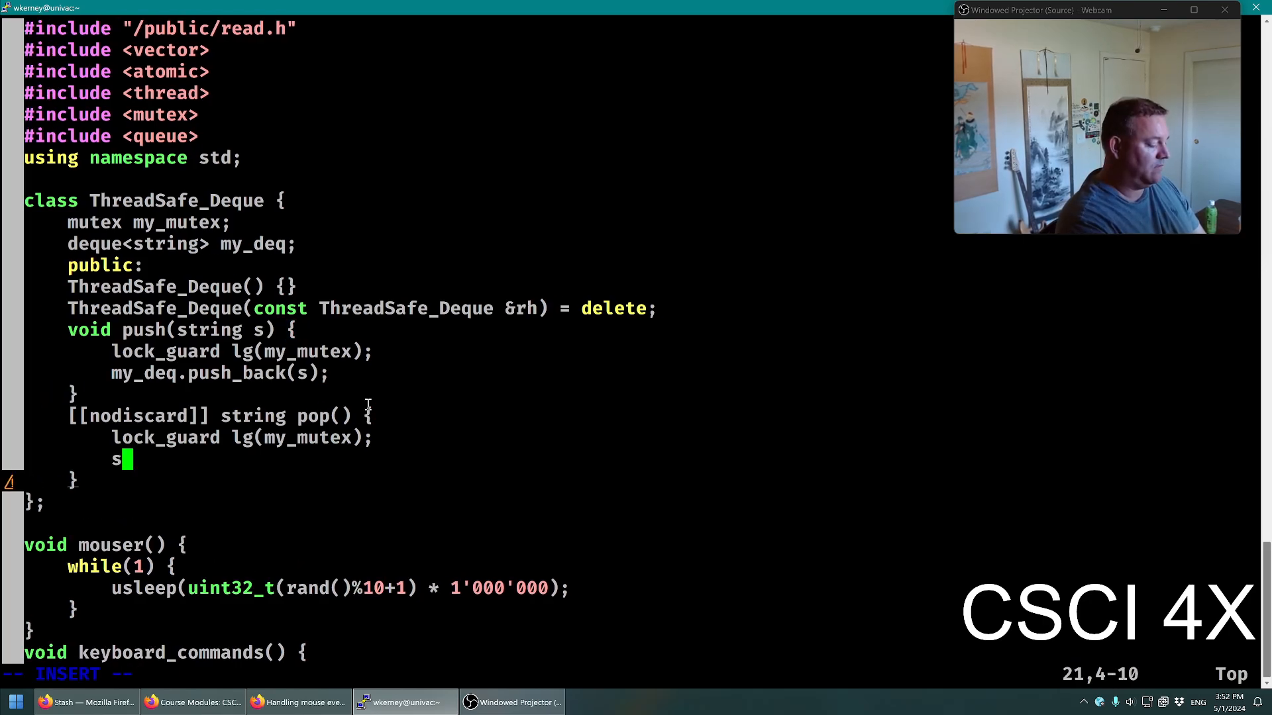
# Make pop copy my_deq.front() into retval, pop_front, and return retval
pyautogui.write('tr retval =')
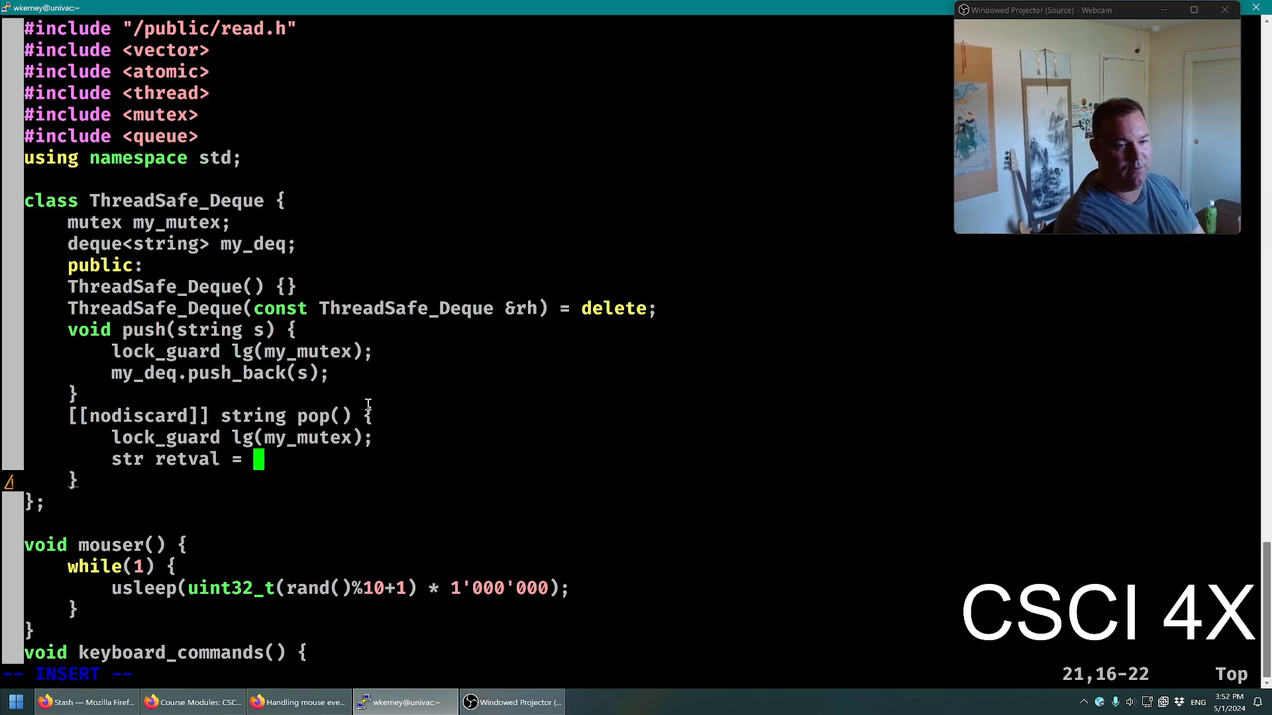
pyautogui.write('my_seq')
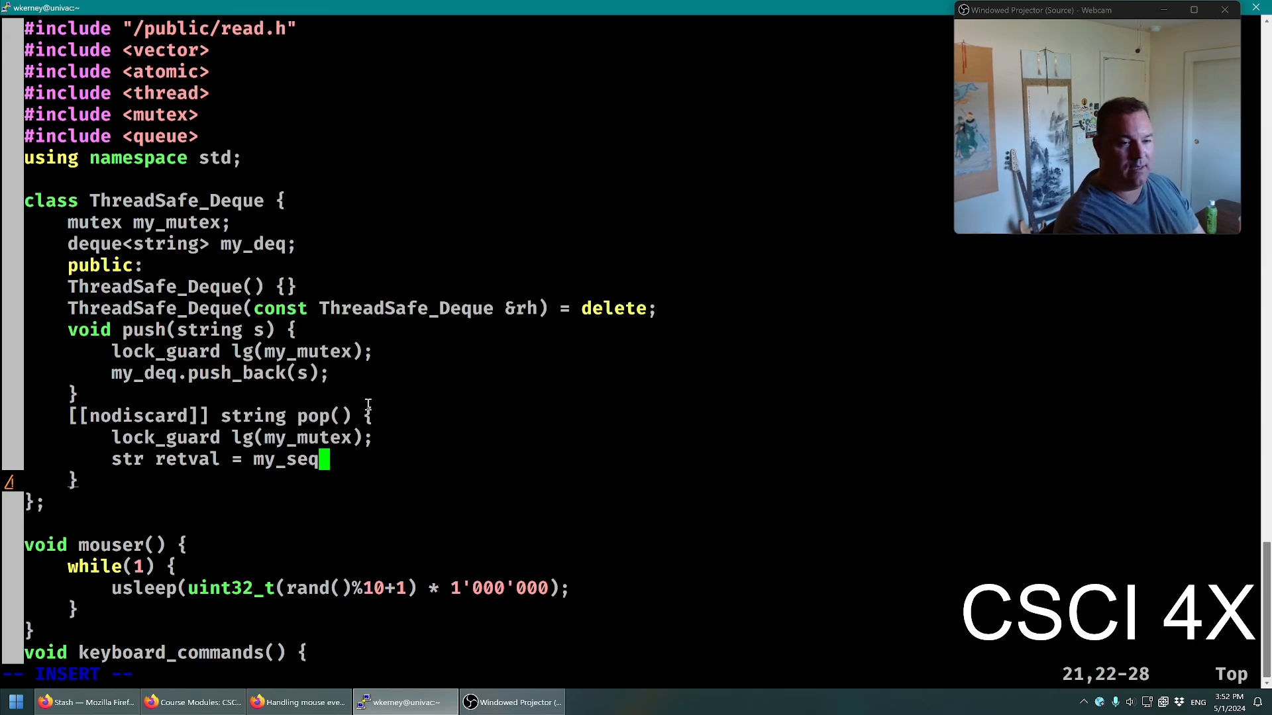
pyautogui.write('.')
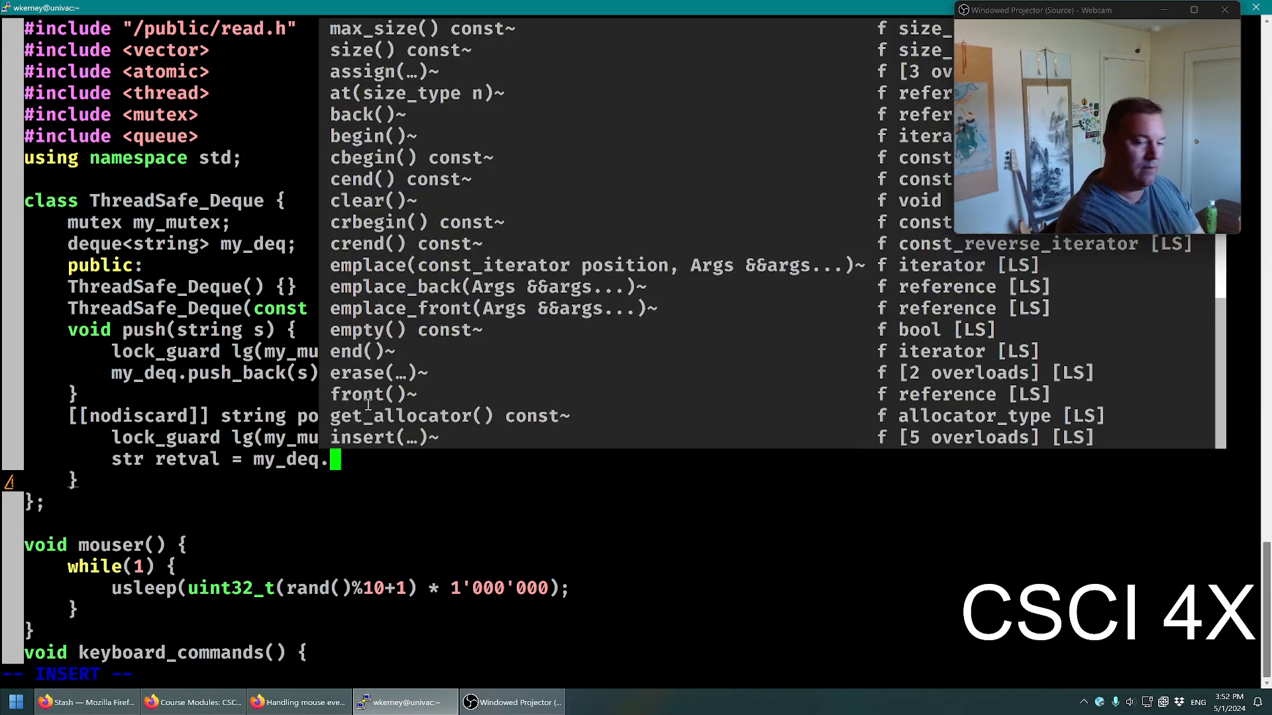
pyautogui.write('front();')
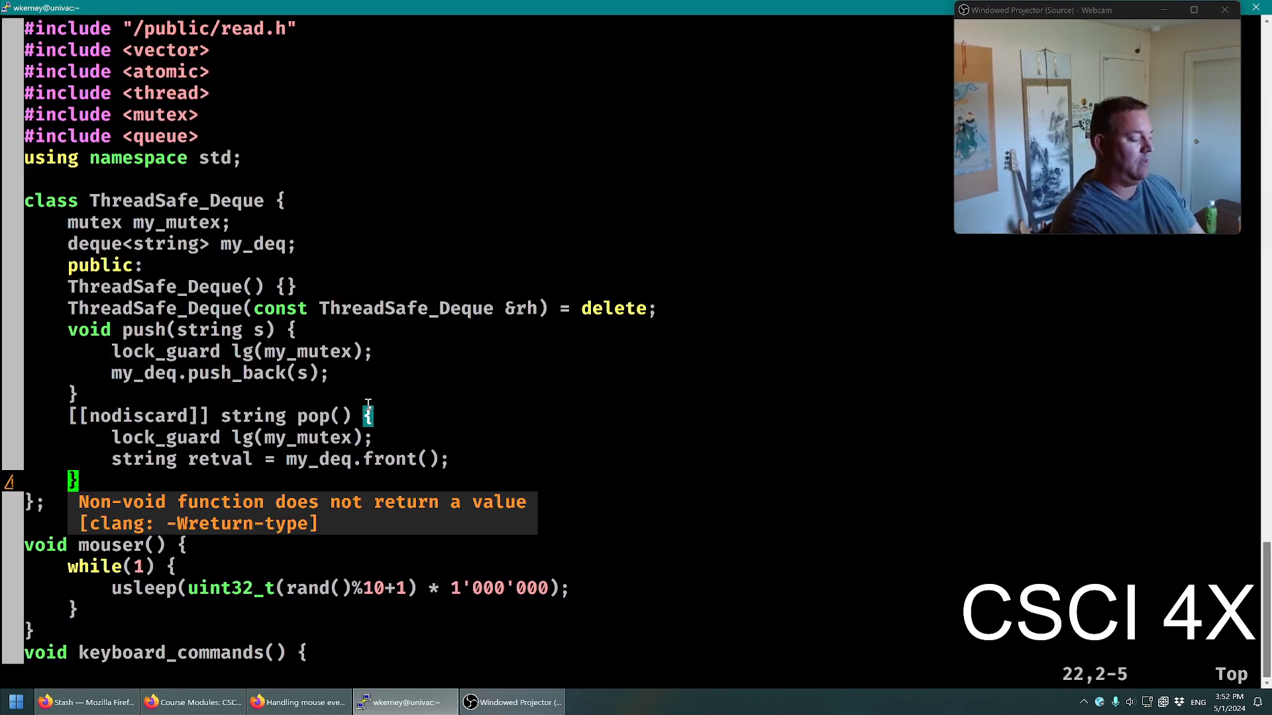
pyautogui.write('my_deq.pop_front();')
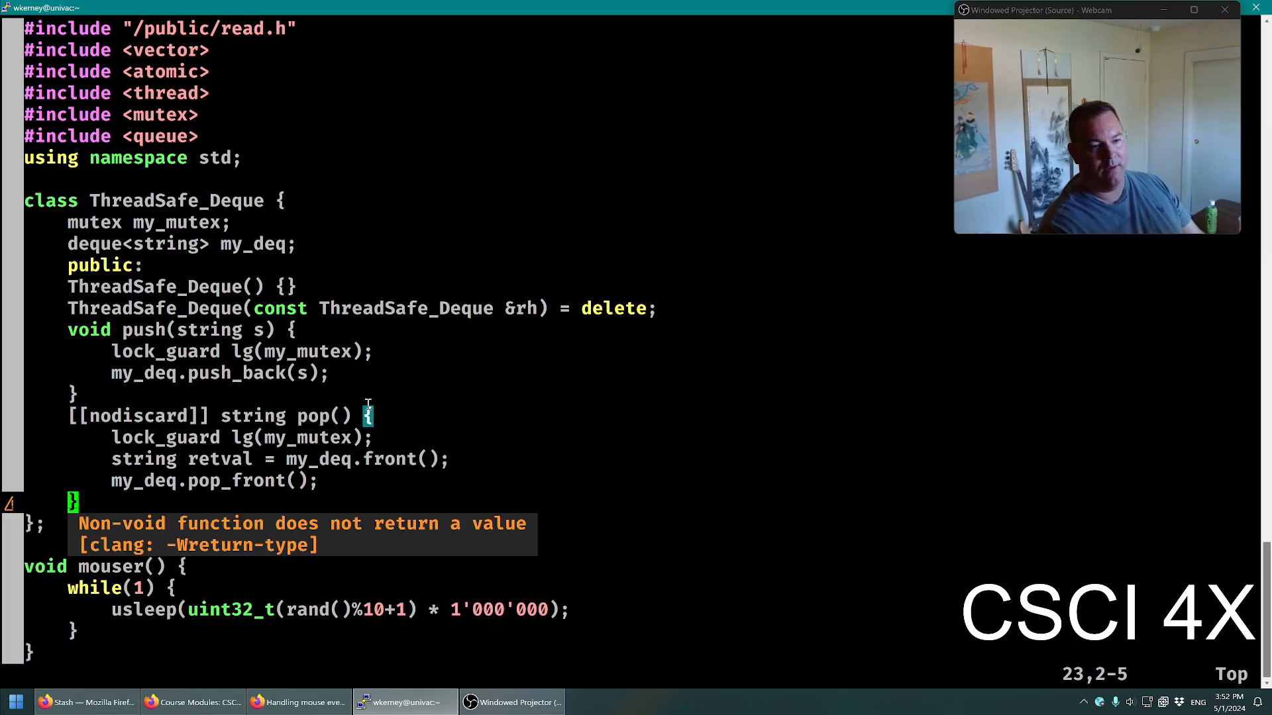
pyautogui.write('return')
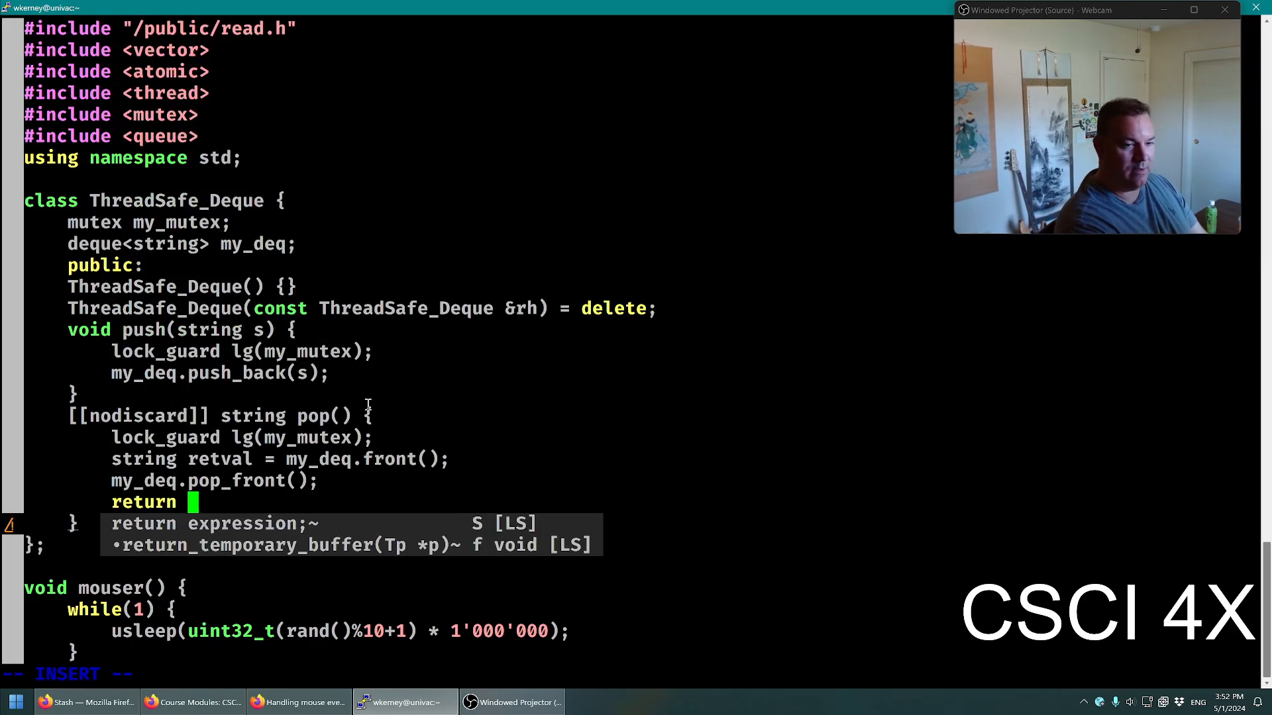
pyautogui.write('retval;')
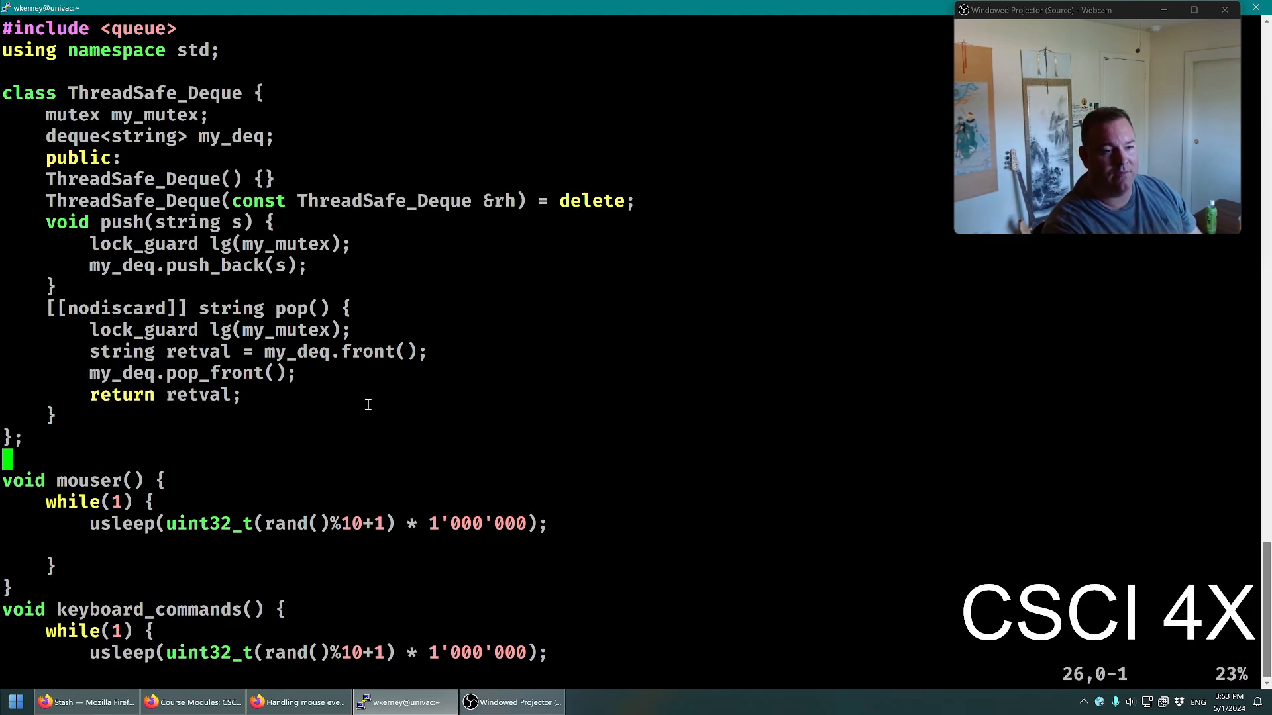
# Declare a shared tsq instance and have mouser push a MOUSE message onto it
pyautogui.write('tsq')
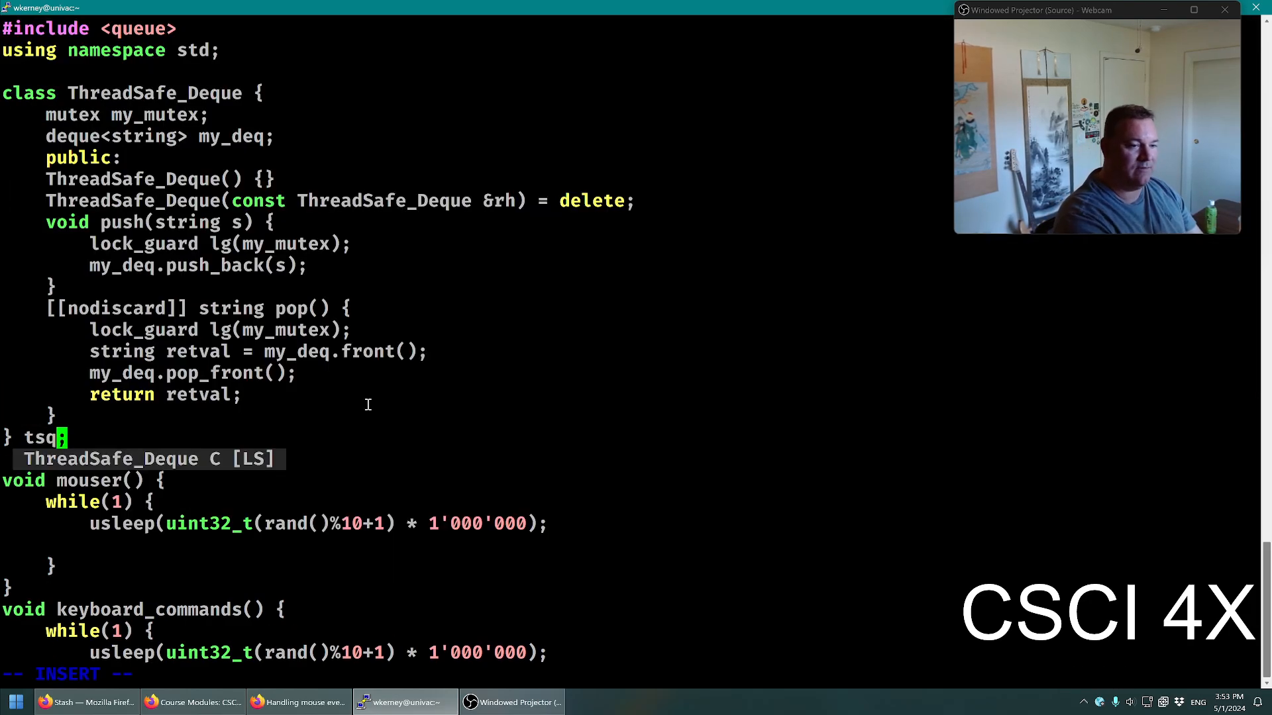
pyautogui.press('Escape')
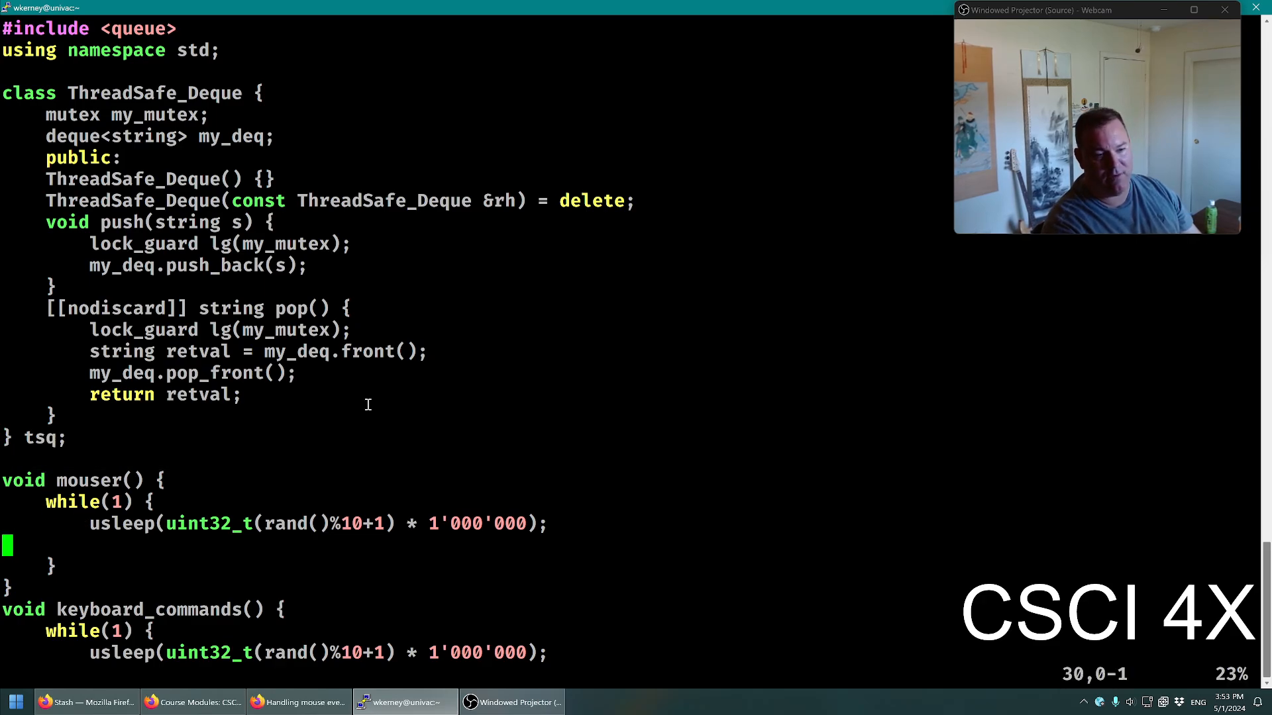
pyautogui.write('tsq.p')
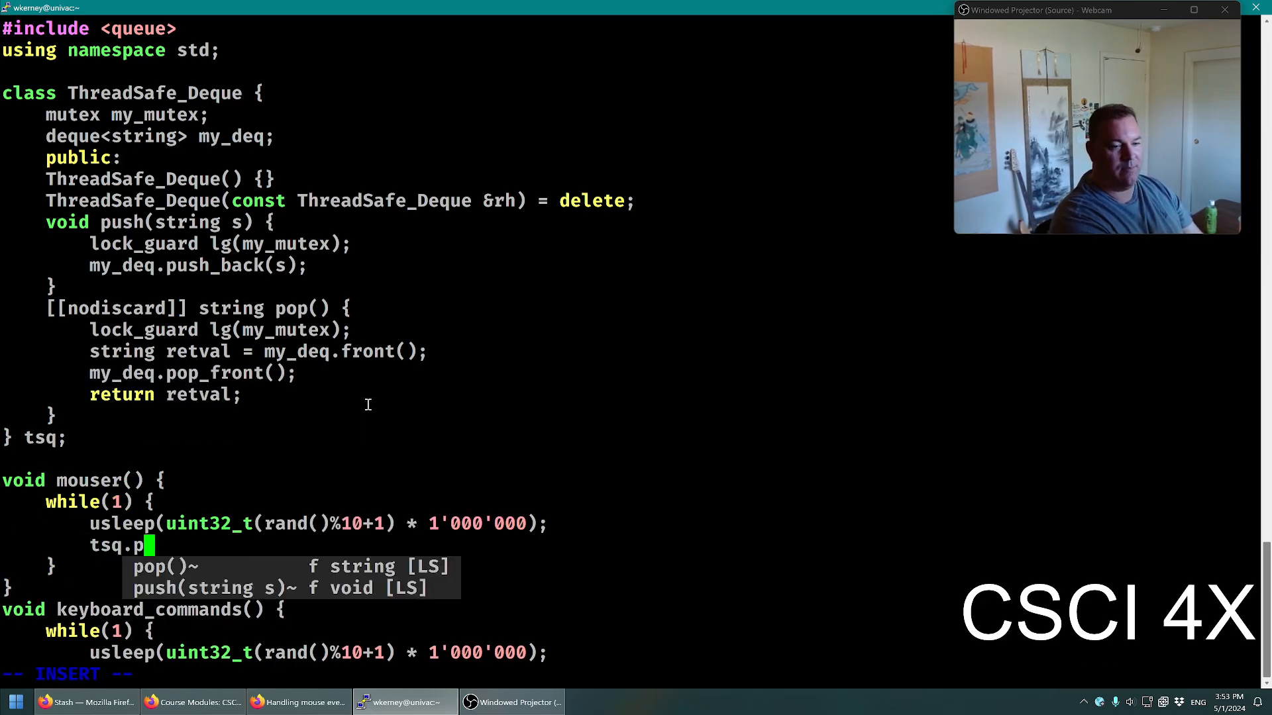
pyautogui.write('ush_back(')
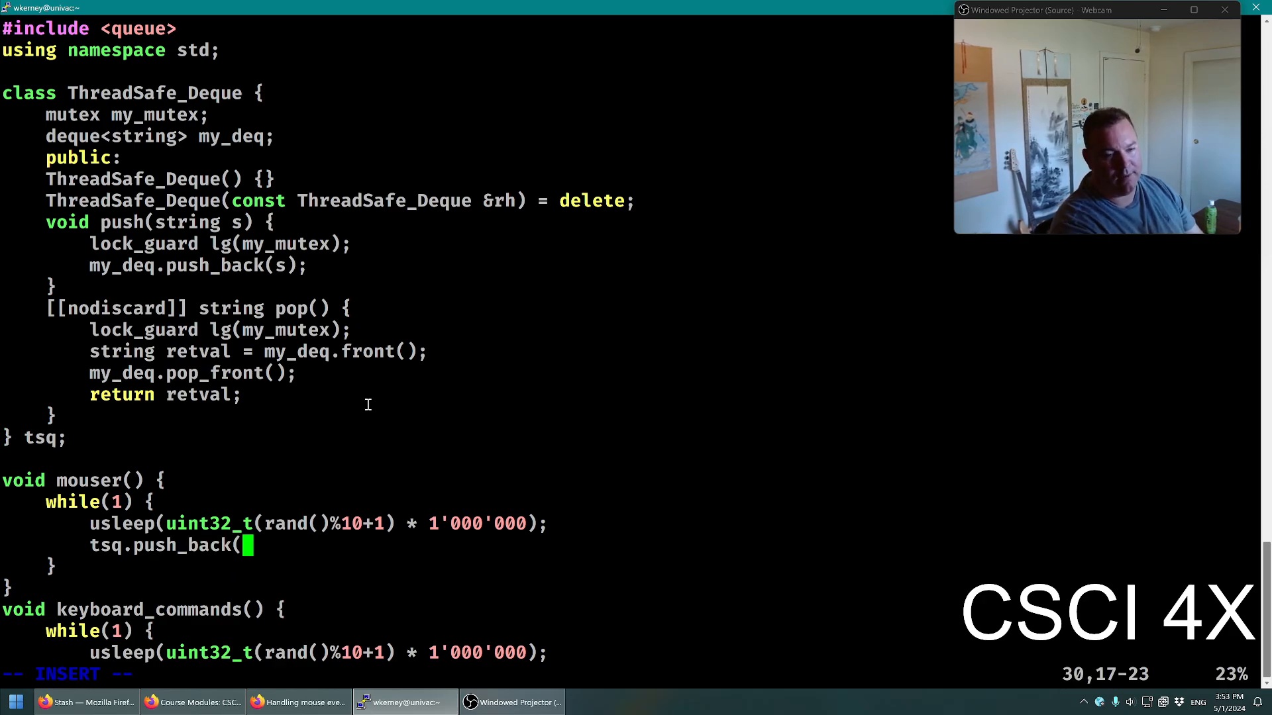
pyautogui.write('"MO')
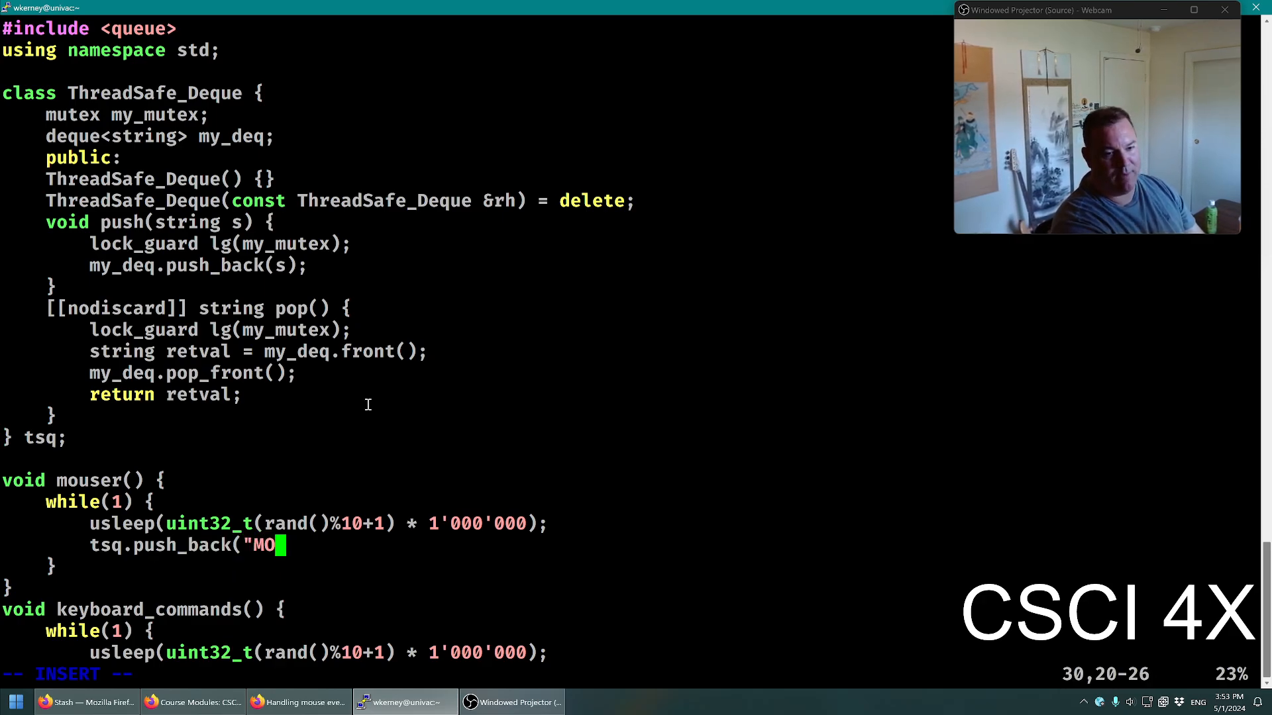
pyautogui.write('USE MOVEMENT!!!')
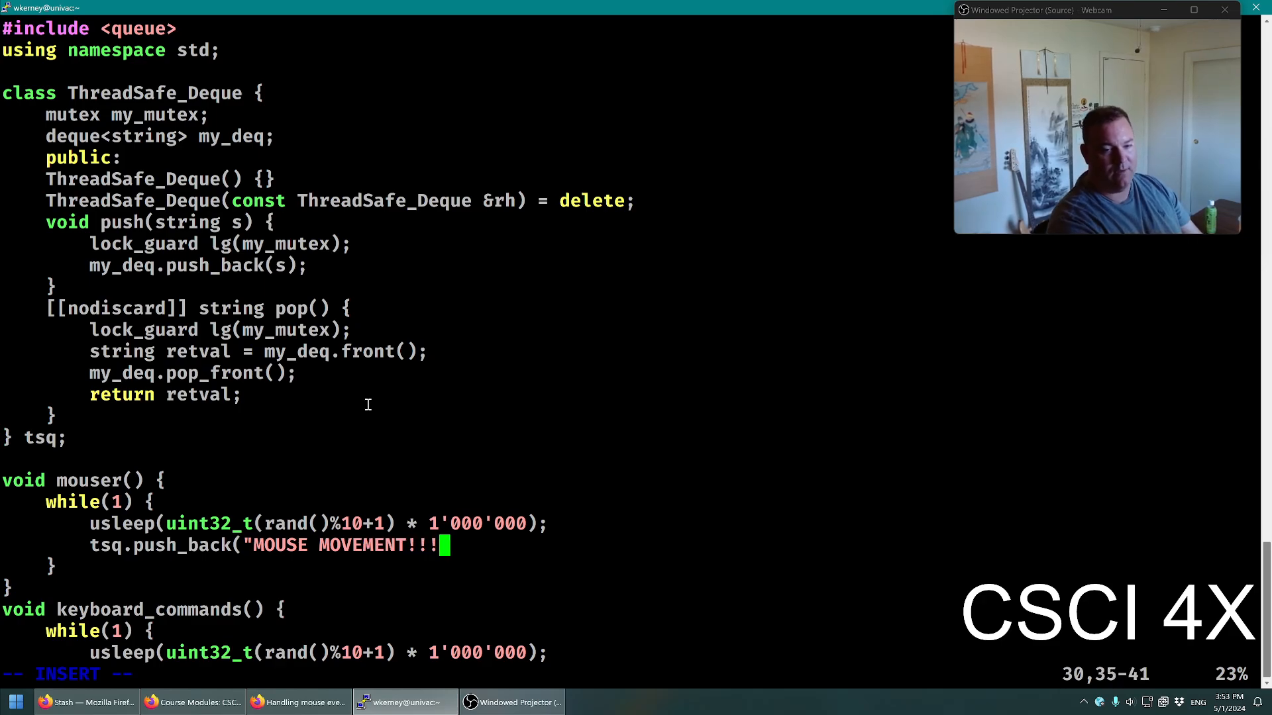
pyautogui.write('");')
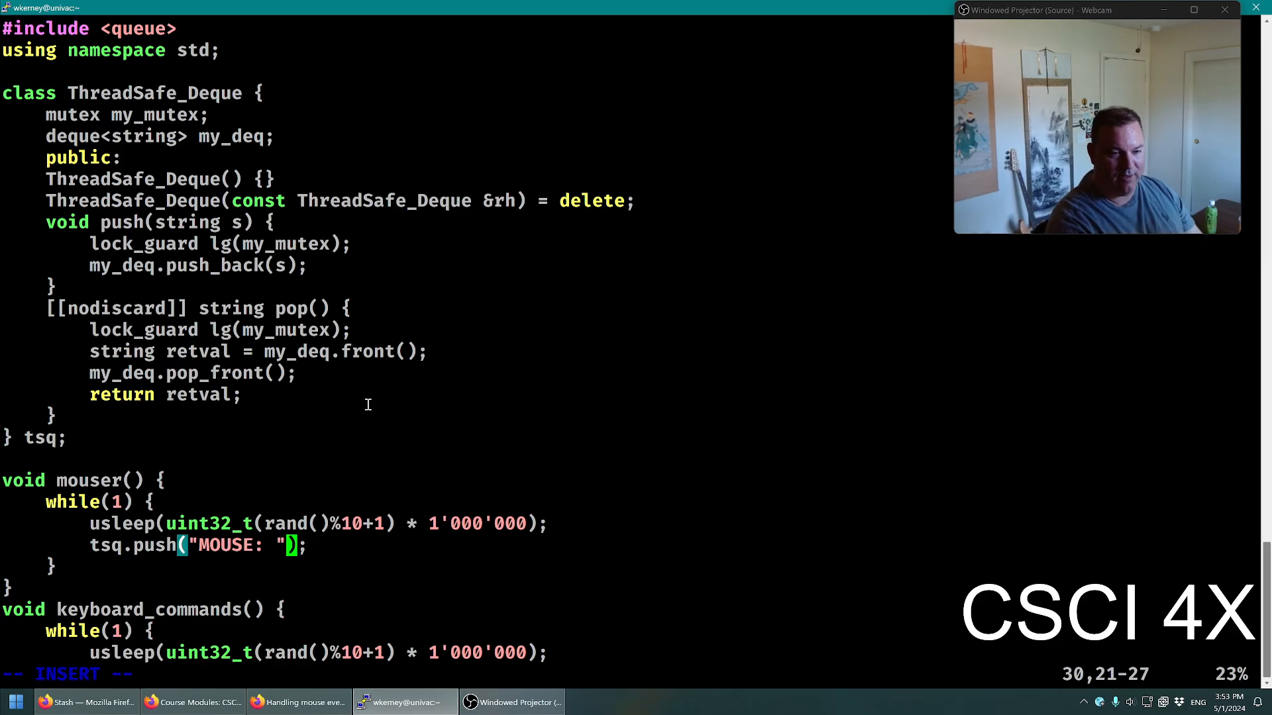
# Build the message as "MOUSE X: " and " Y: " with to_string(rand()%100) values
pyautogui.write('+ to_string(')
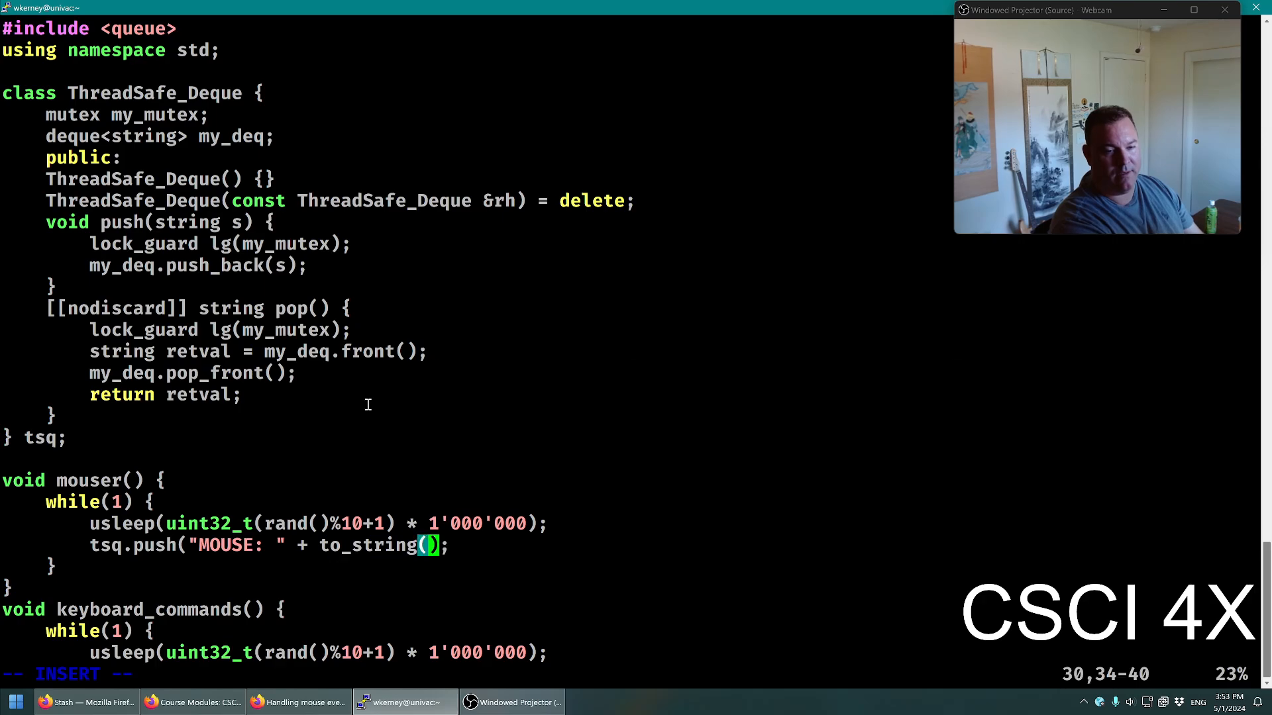
pyautogui.write('rand()%')
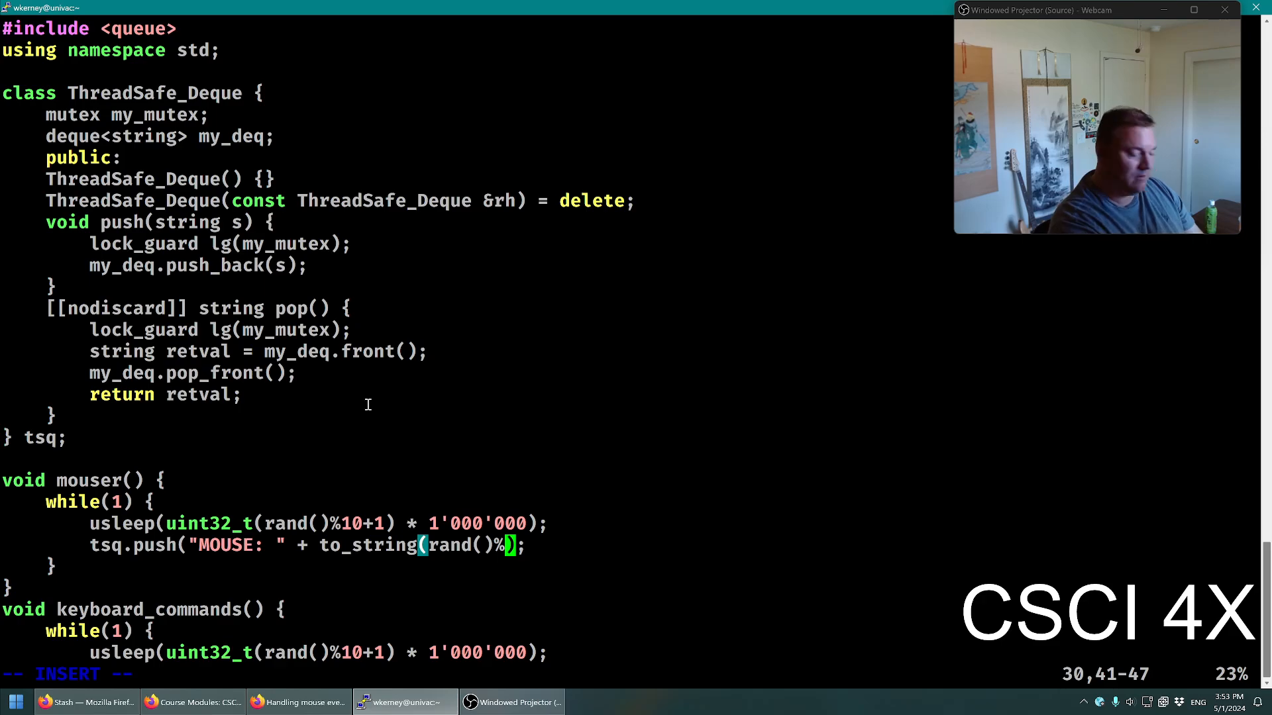
pyautogui.write('100')
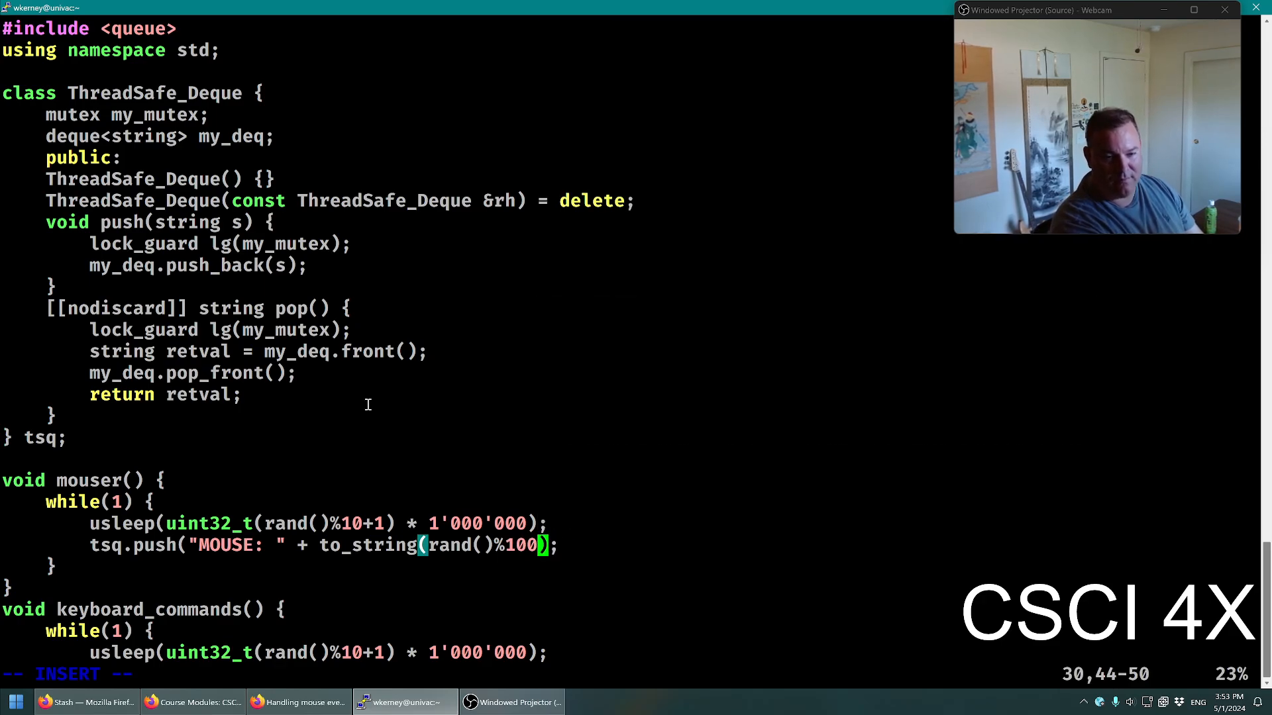
pyautogui.write('" "')
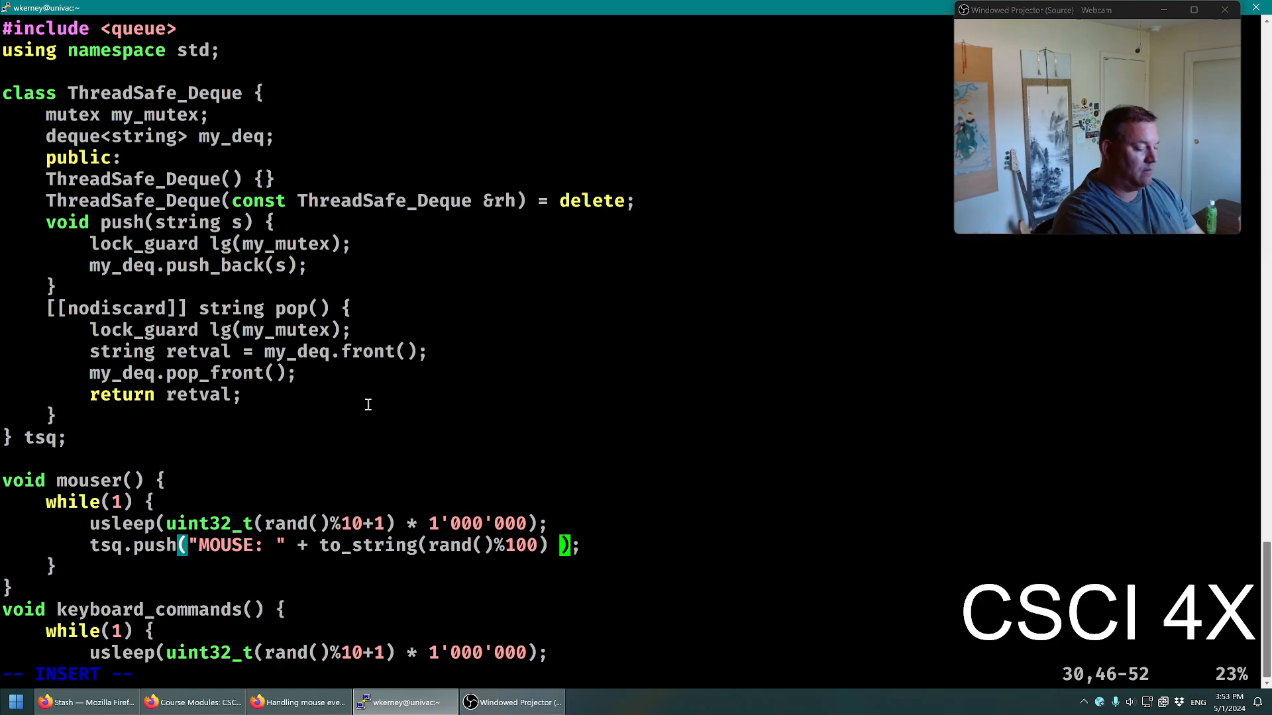
pyautogui.write('+ " Y: " + to_string(rand()%100')
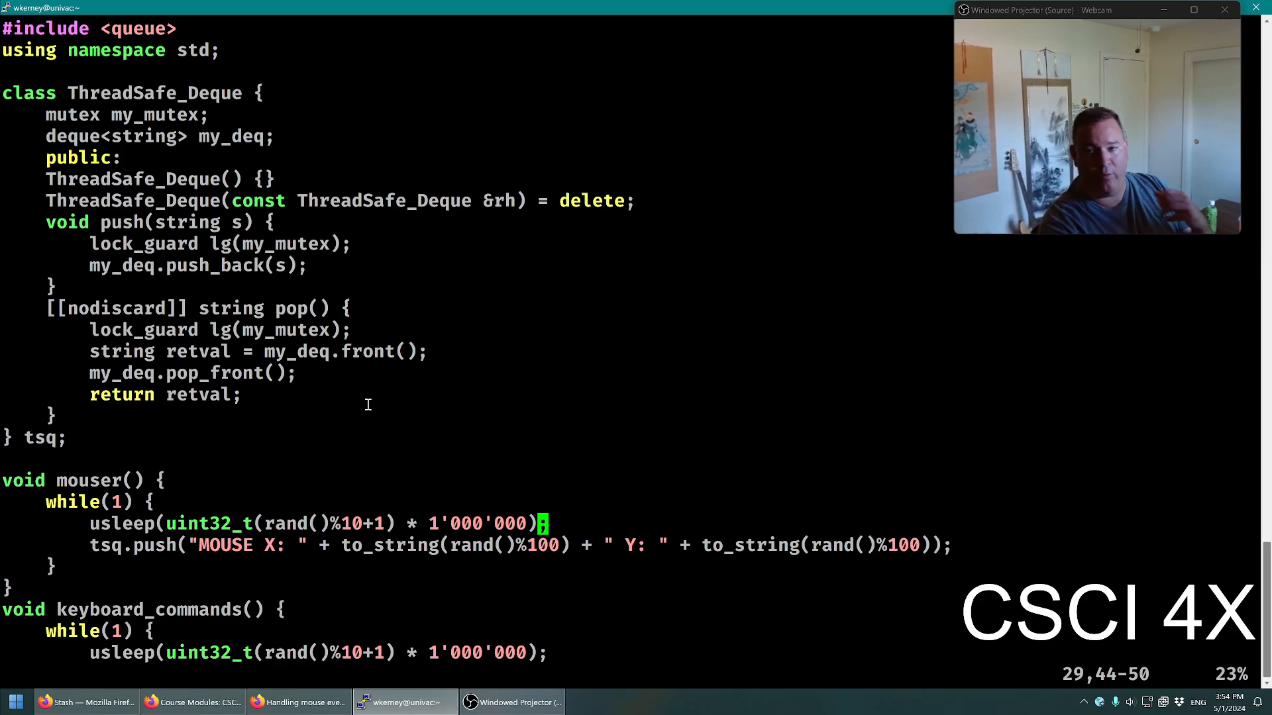
pyautogui.moveTo(890, 225)
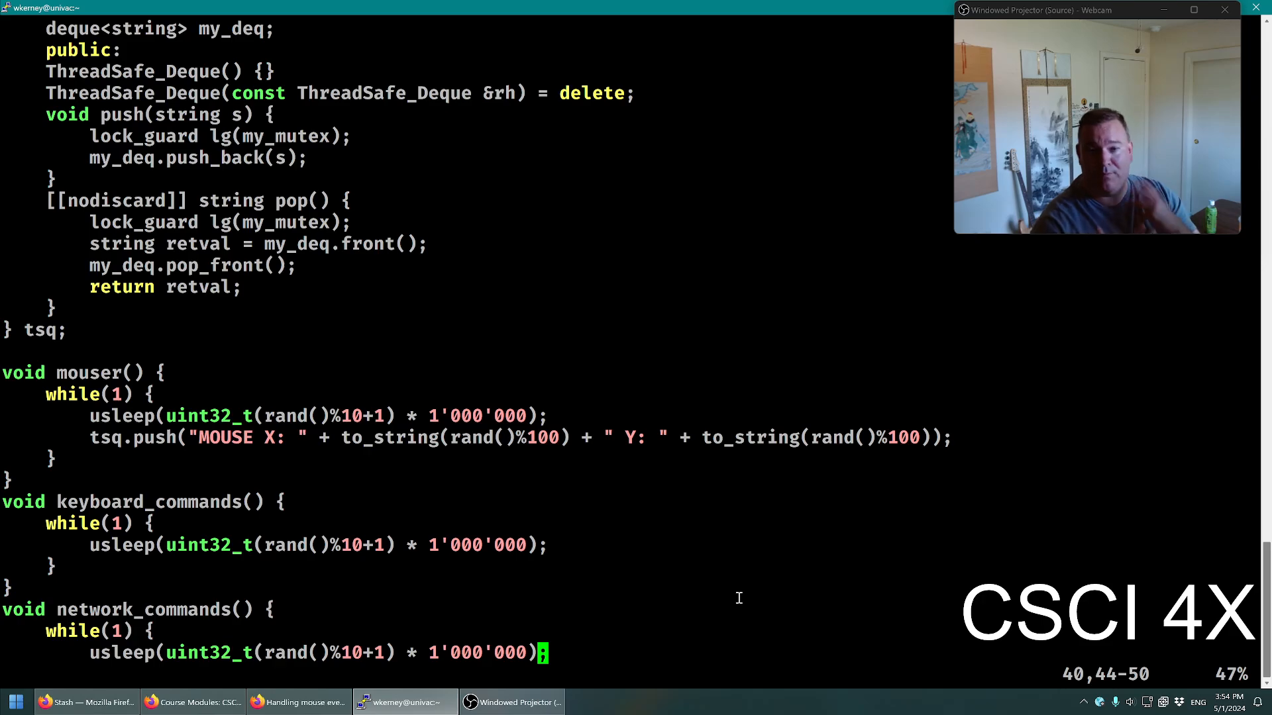
pyautogui.moveTo(273, 395)
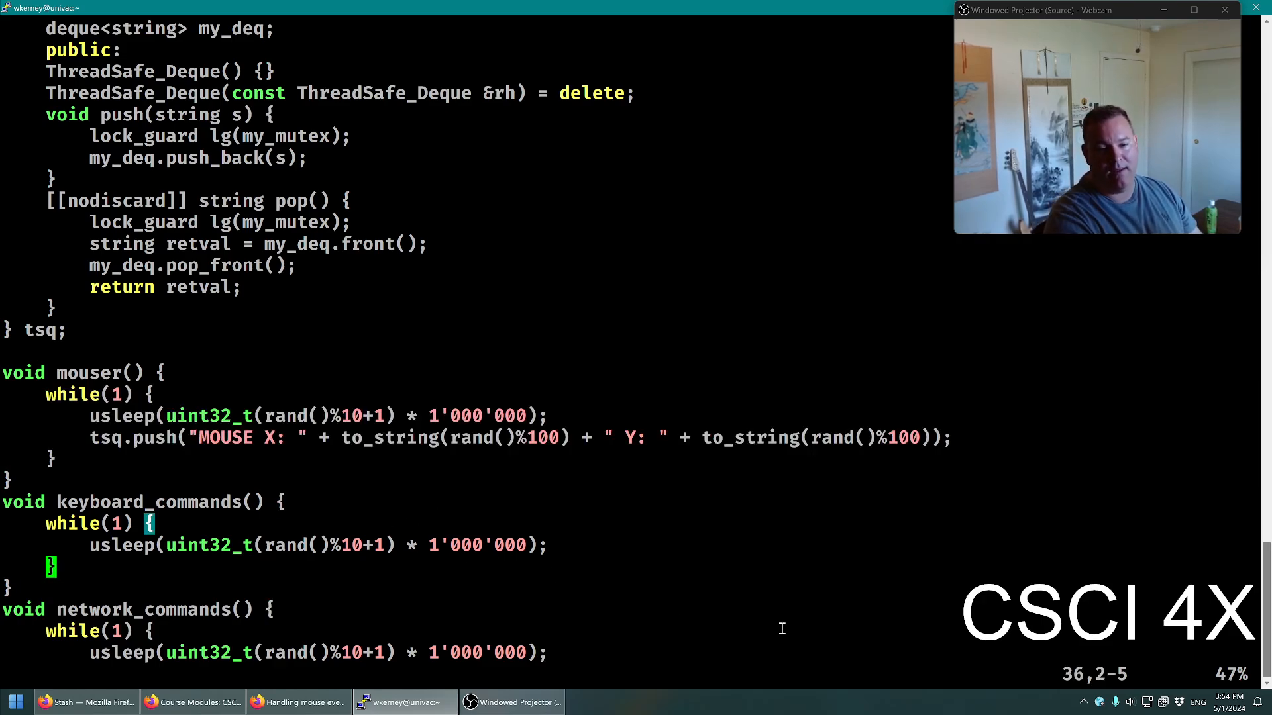
# Add if (rand()%2) pushing "Keyboard Command: Attack" onto tsq
pyautogui.press('i')
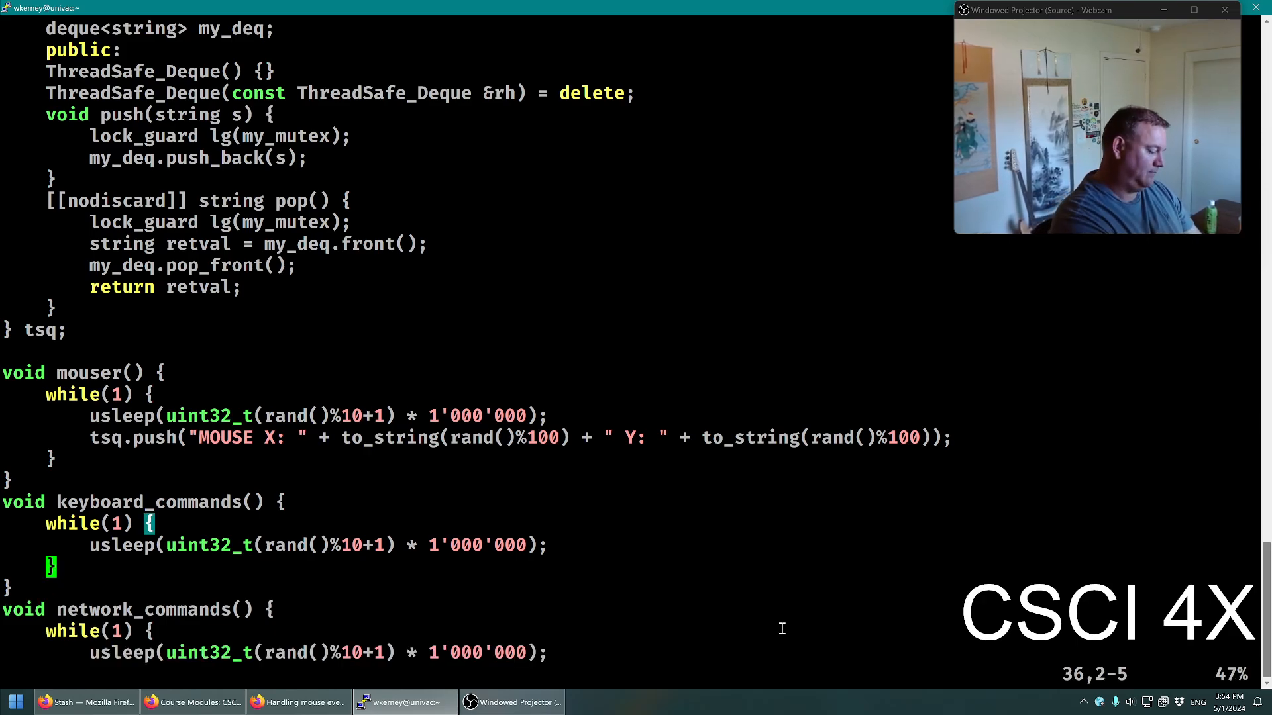
pyautogui.write('if (rand()')
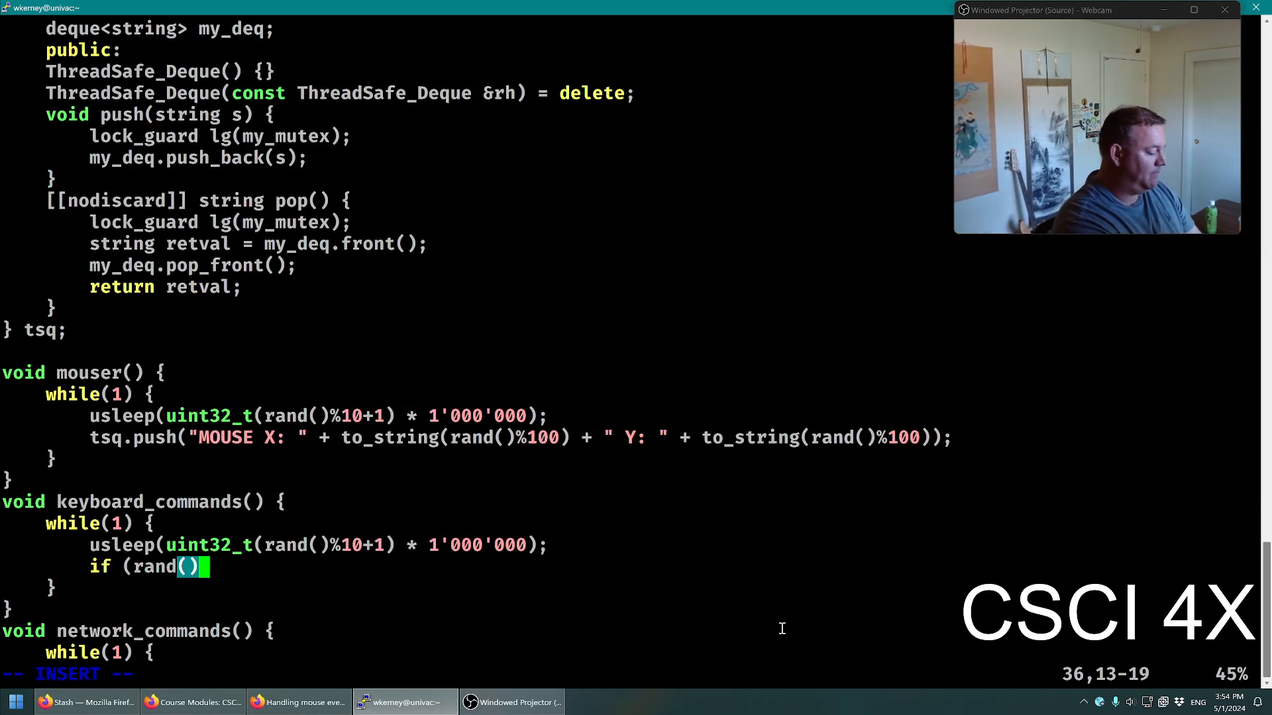
pyautogui.write('%2 {')
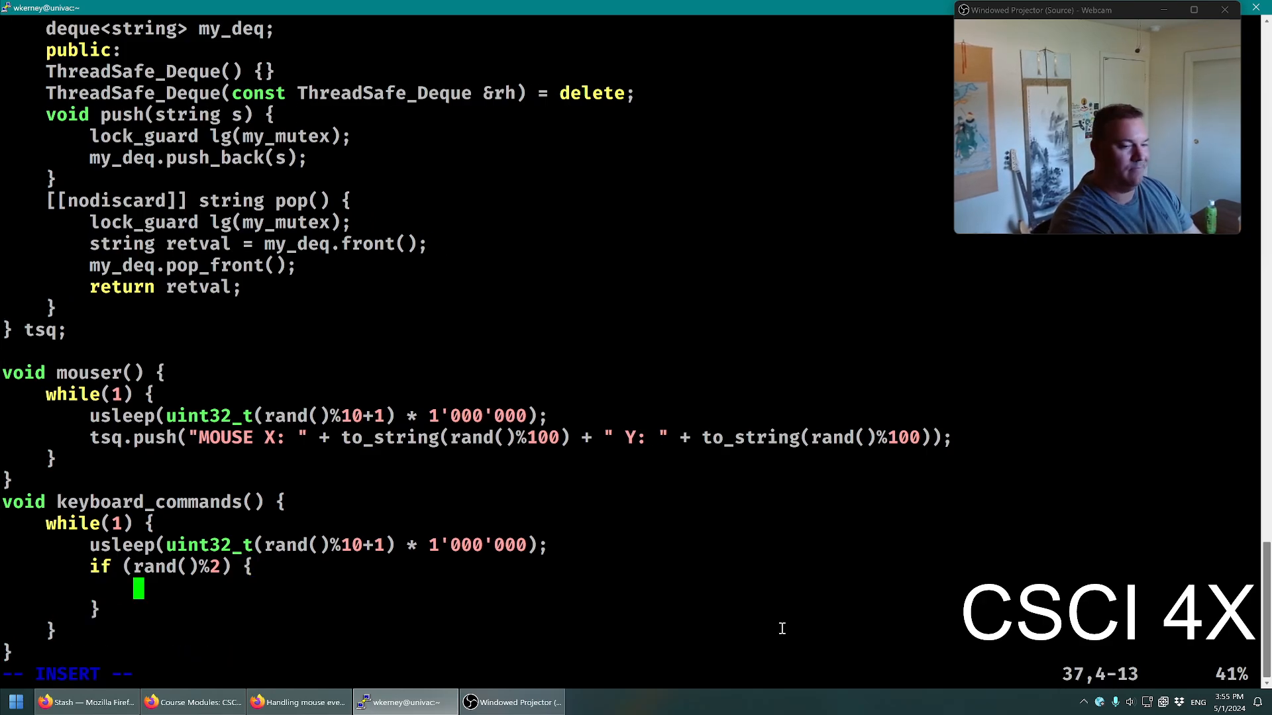
pyautogui.write('tsq.')
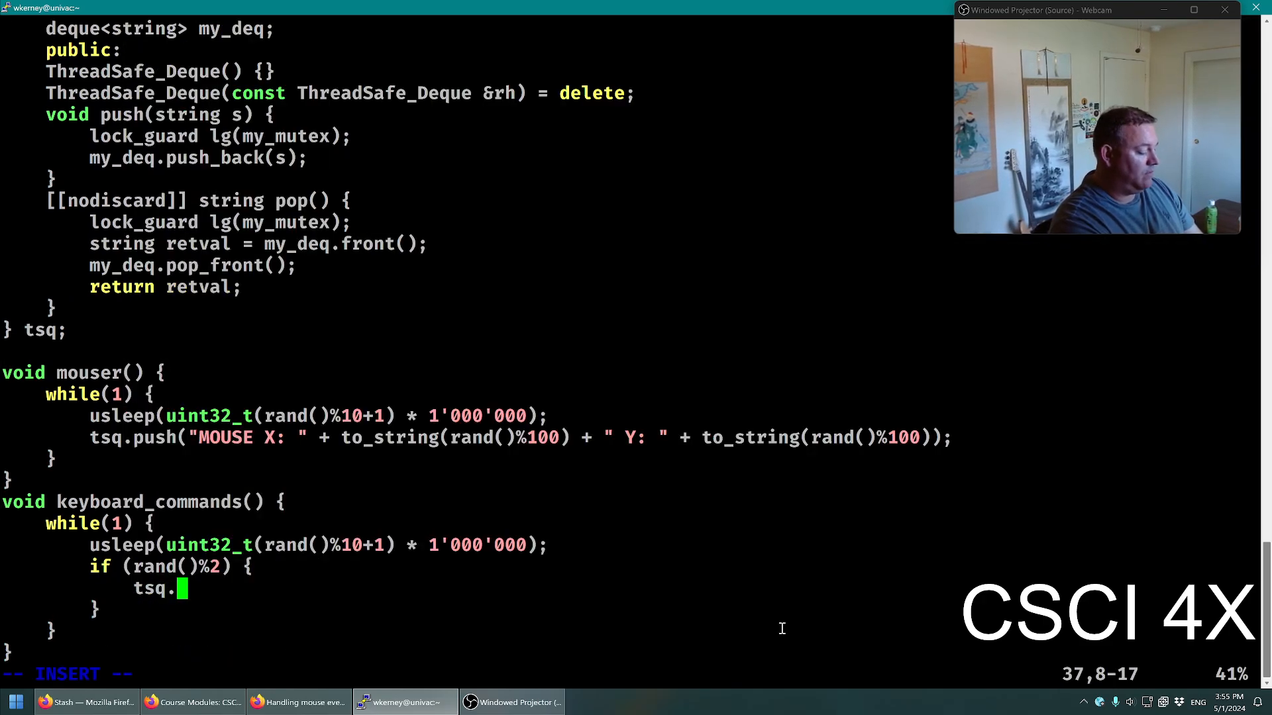
pyautogui.write('push("')
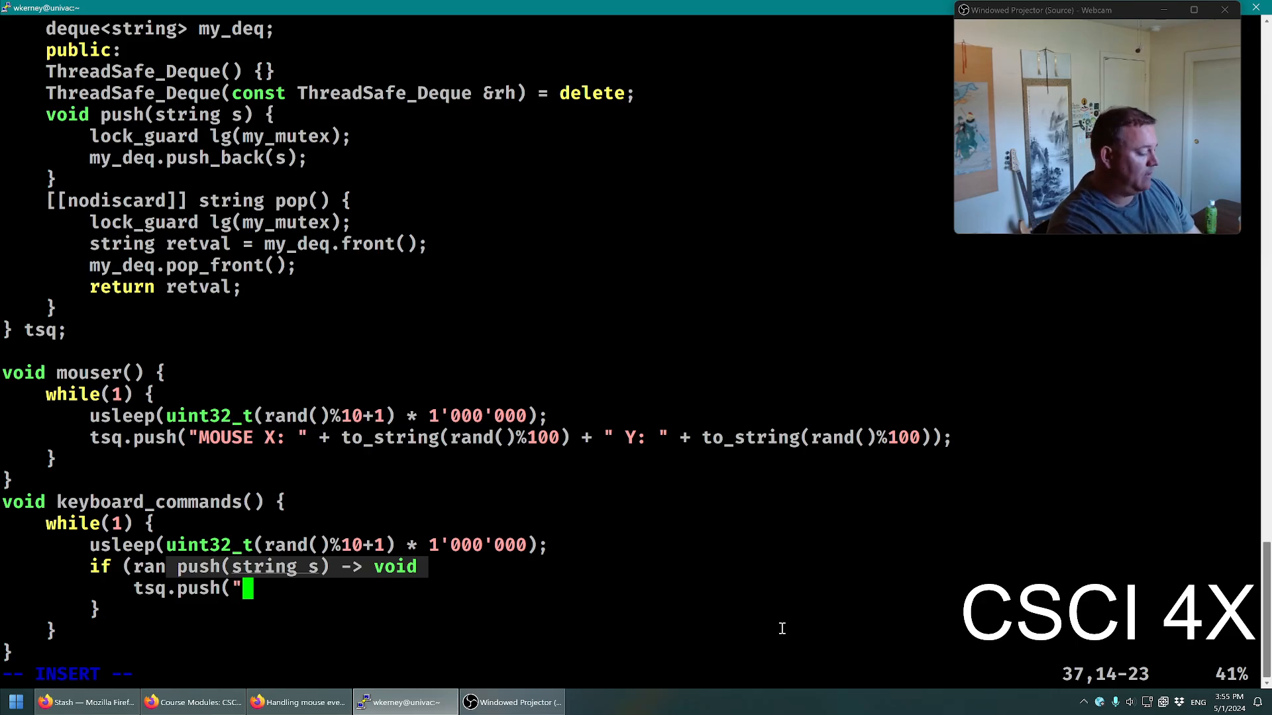
pyautogui.write('Attack");')
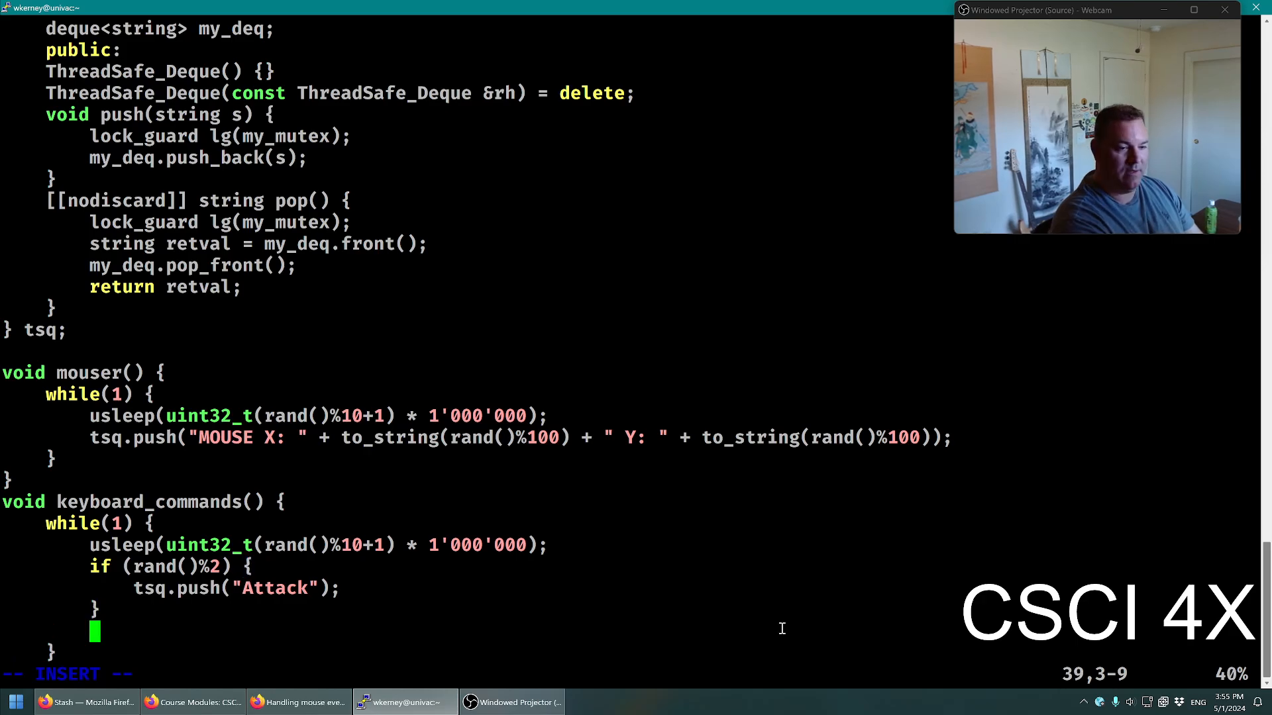
# Add the else branch pushing "Keyboard Command: Defend" onto tsq
pyautogui.write('else {')
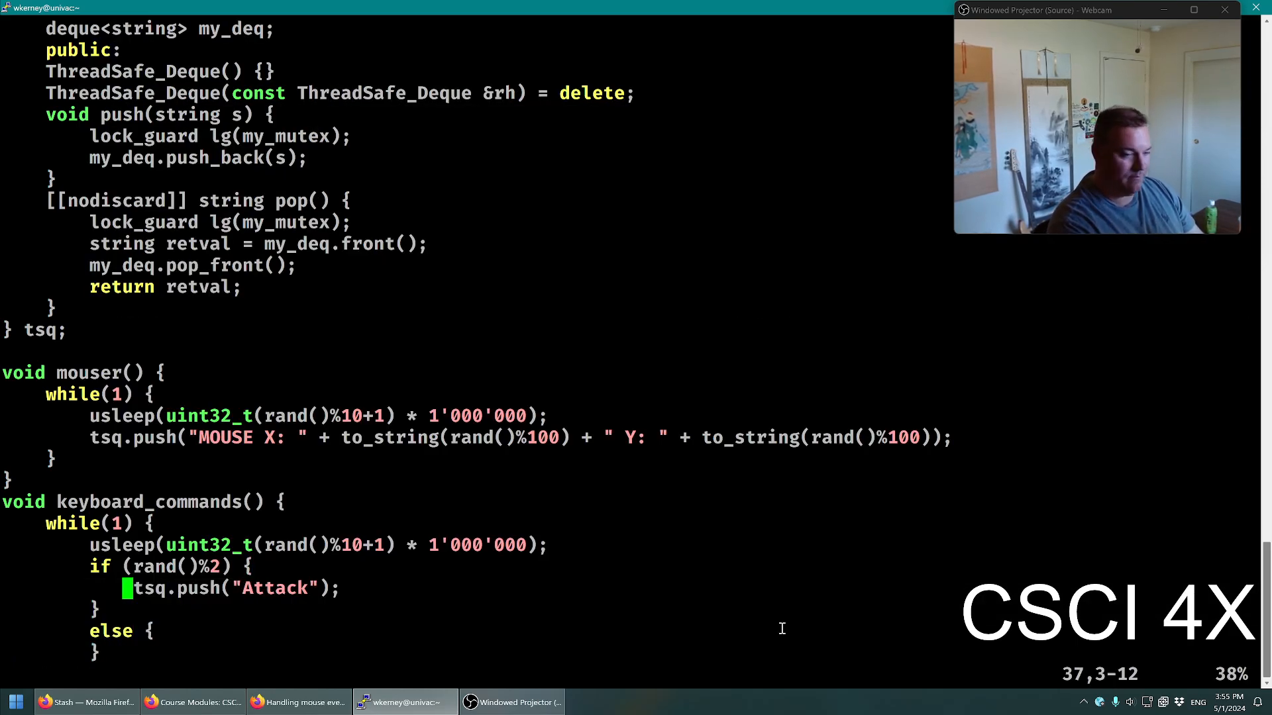
pyautogui.write('tsq.push("Attack");')
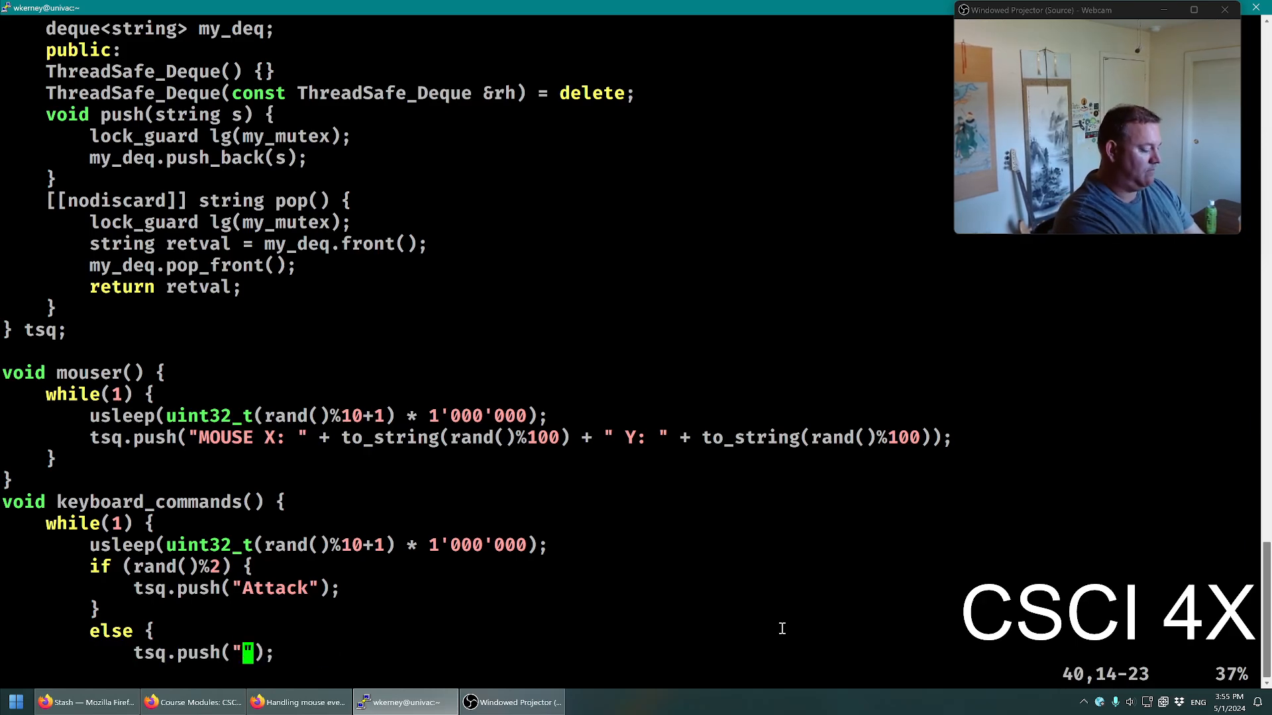
pyautogui.write('Keyboard Command:')
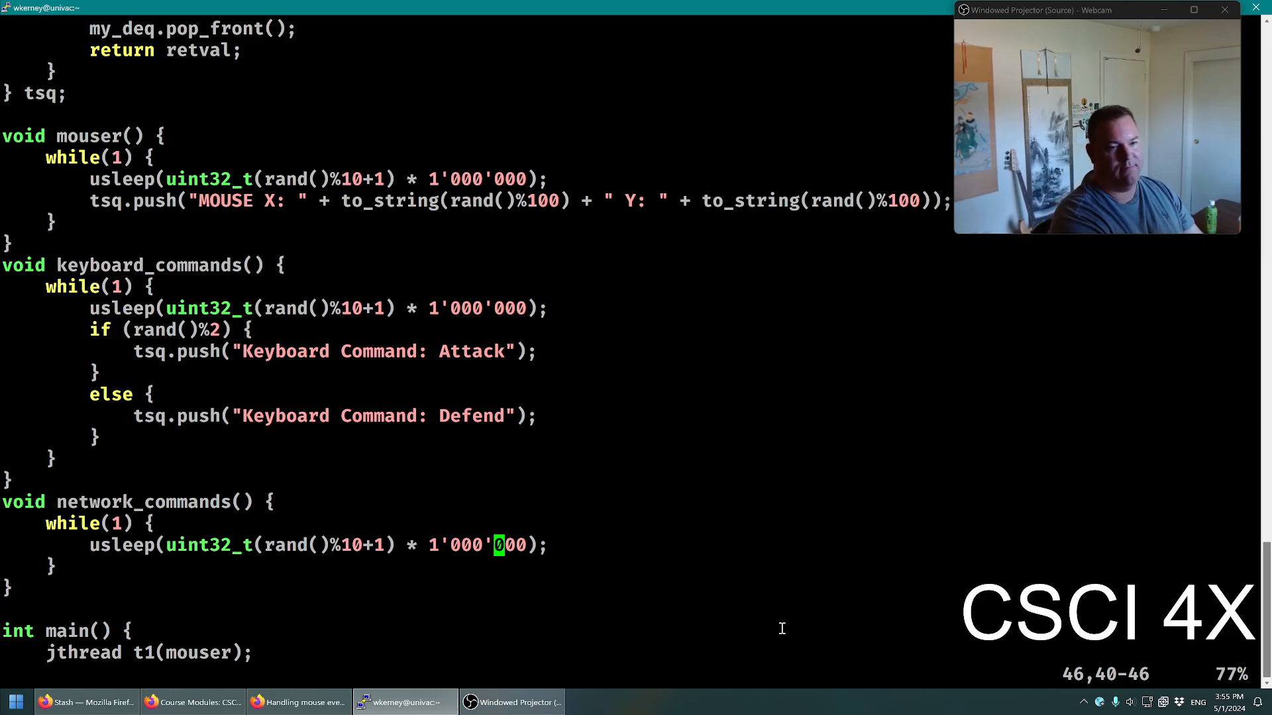
# Have network_commands push "Your life is now: " plus to_string(rand()%100+1) onto tsq
pyautogui.write('tsq.push(')
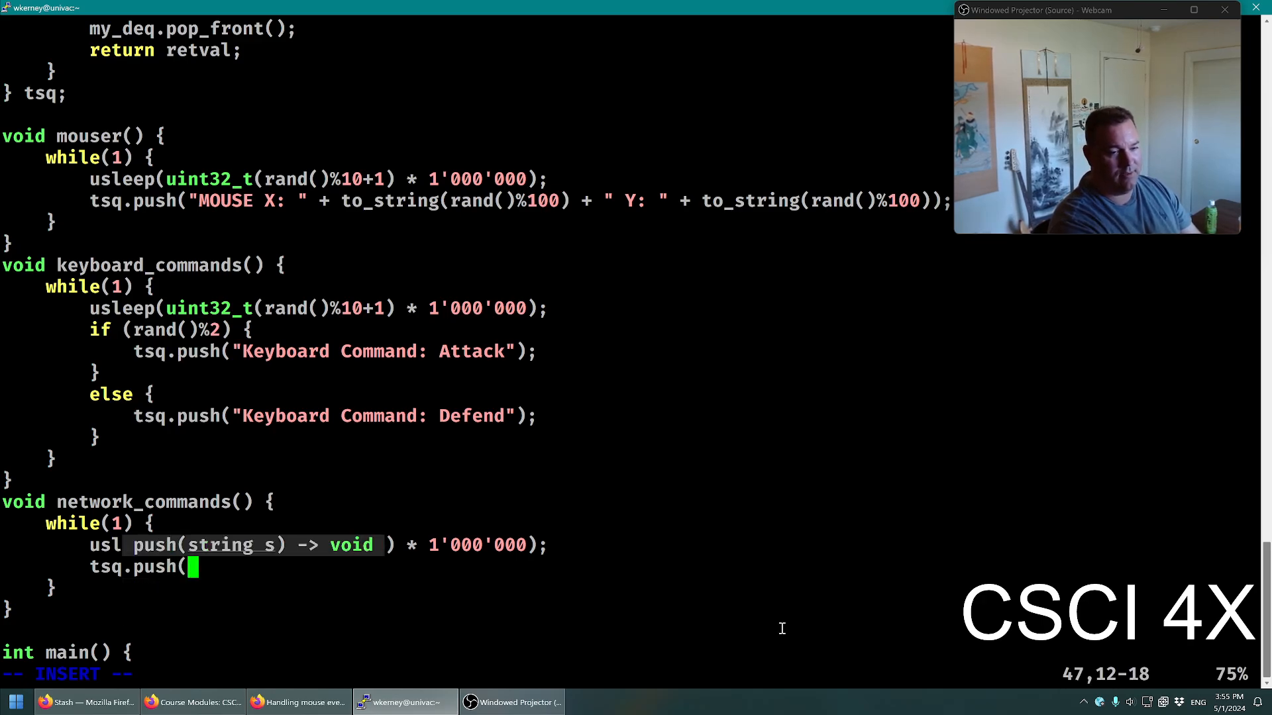
pyautogui.write('"Your life is now: " +')
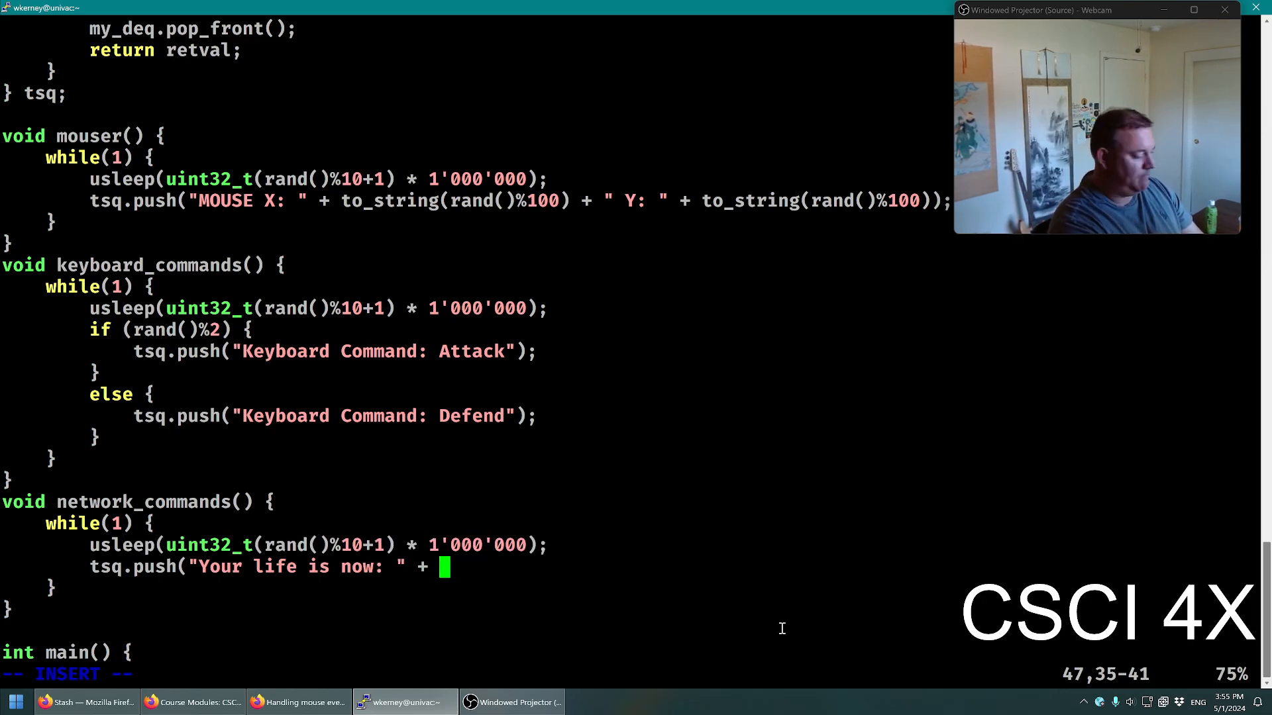
pyautogui.write('to')
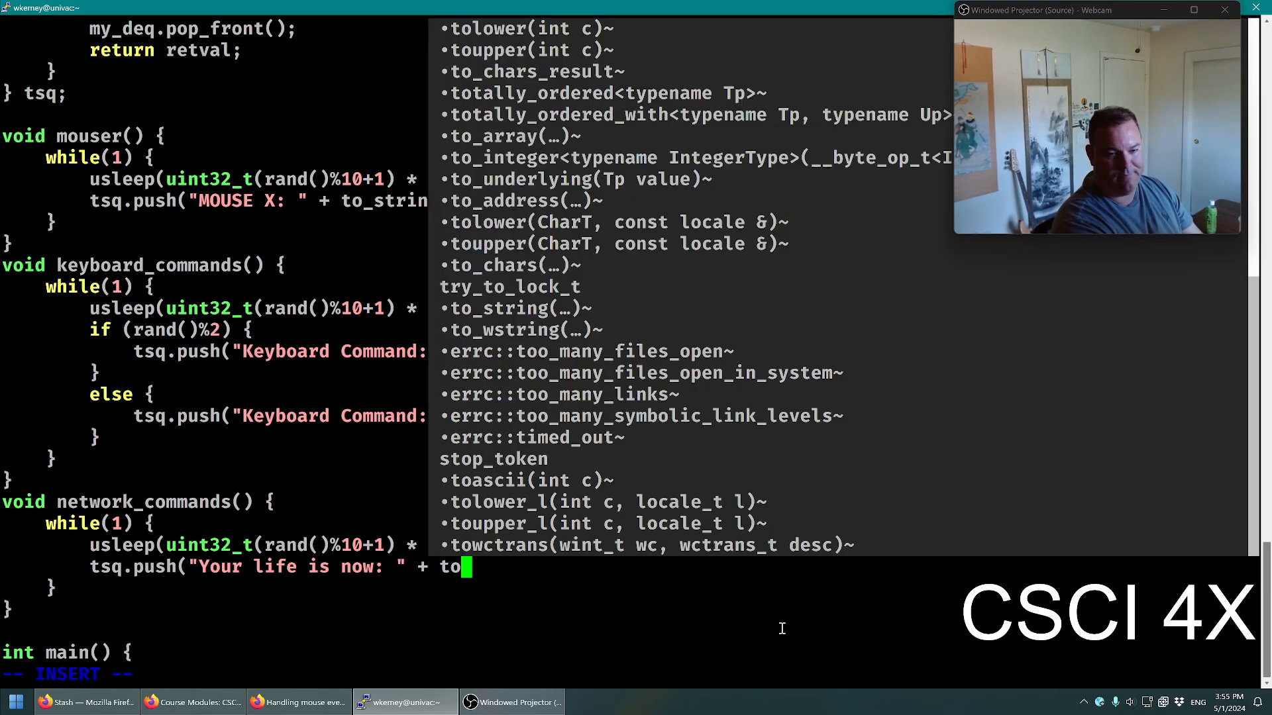
pyautogui.write('st')
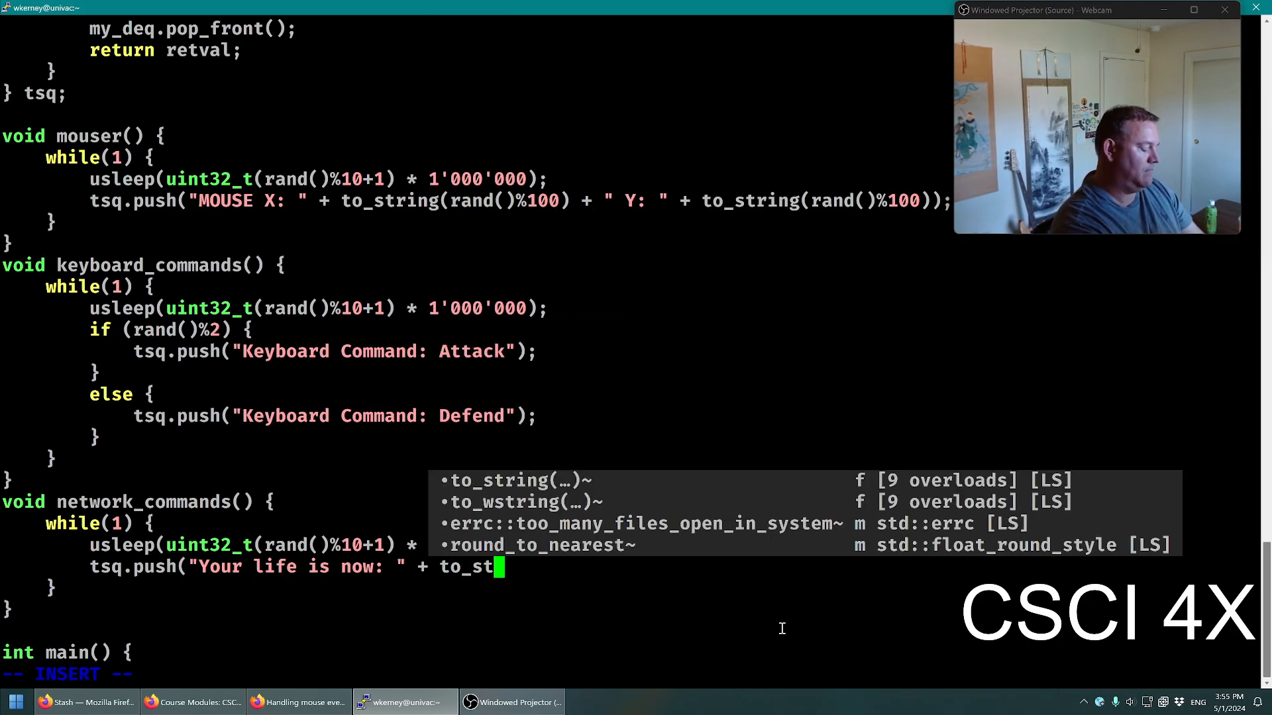
pyautogui.write('ring(rand()%100+1));')
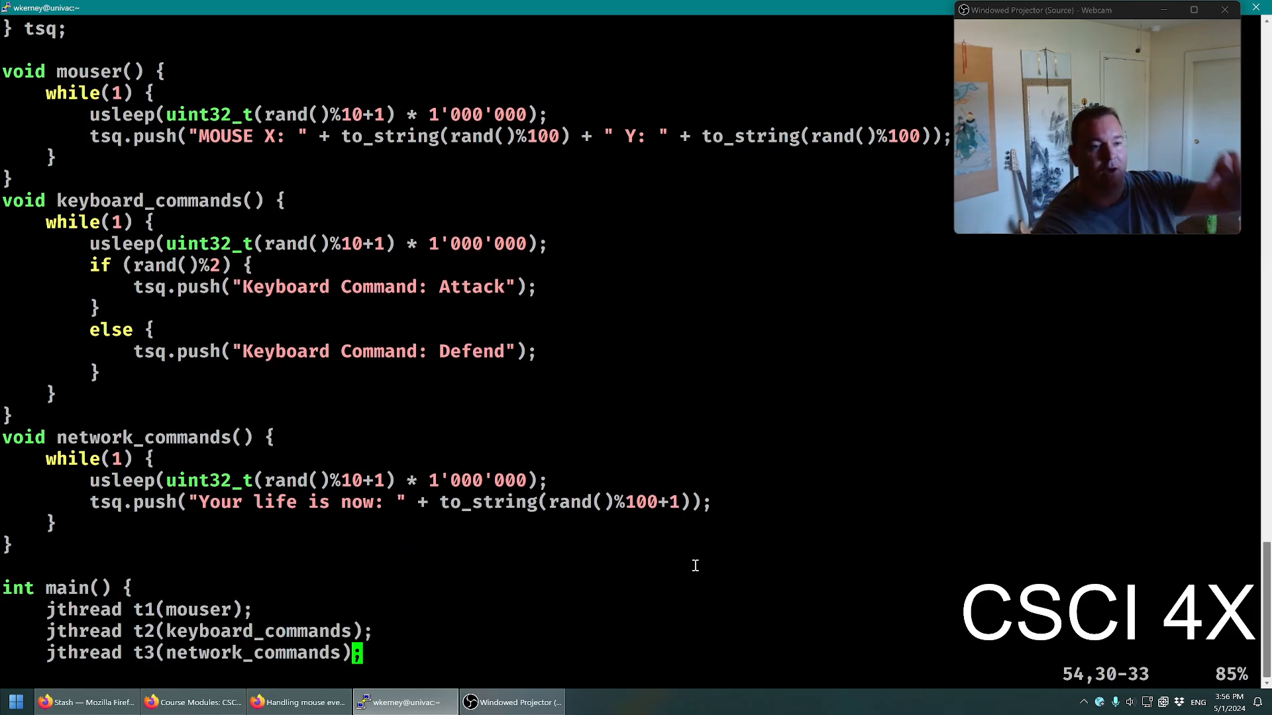
# Start jthreads t1(mouser), t2(keyboard_commands), t3(network_commands) in main
pyautogui.doubleClick(175, 351)
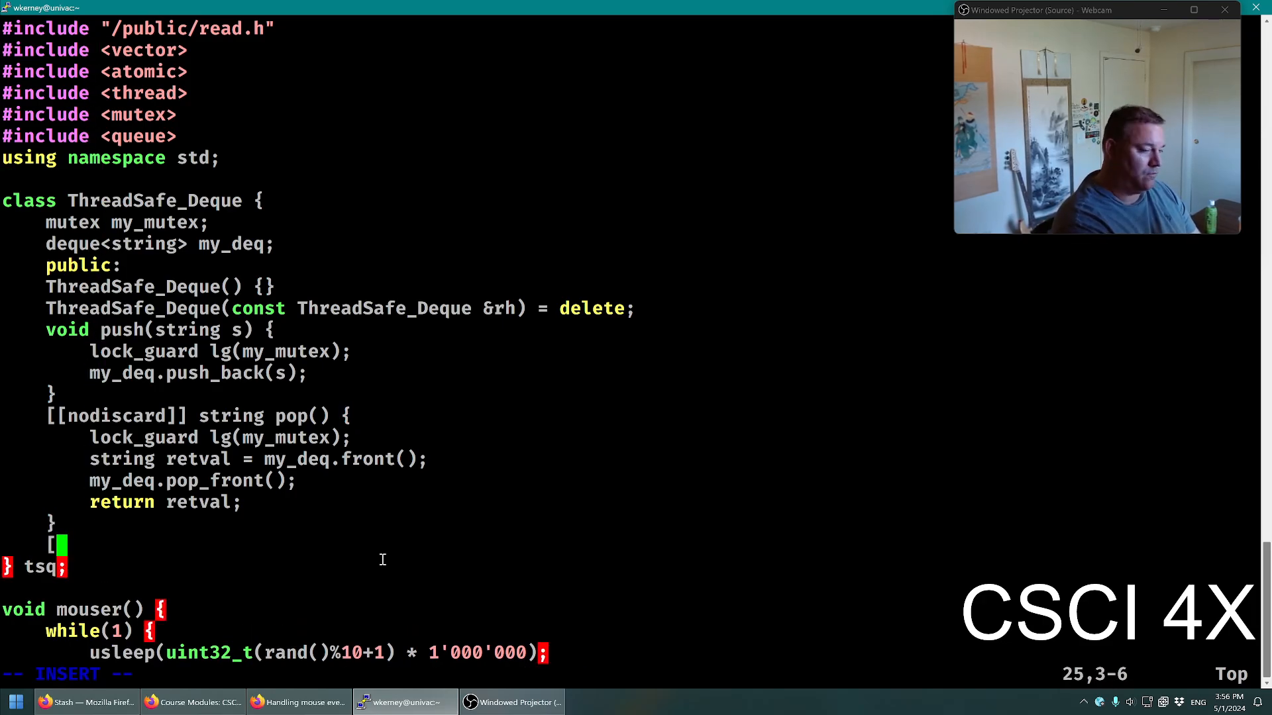
# Add [[nodiscard]] size_t size() locking my_mutex and returning my_deq.size()
pyautogui.write('[nodiscard]] size() {')
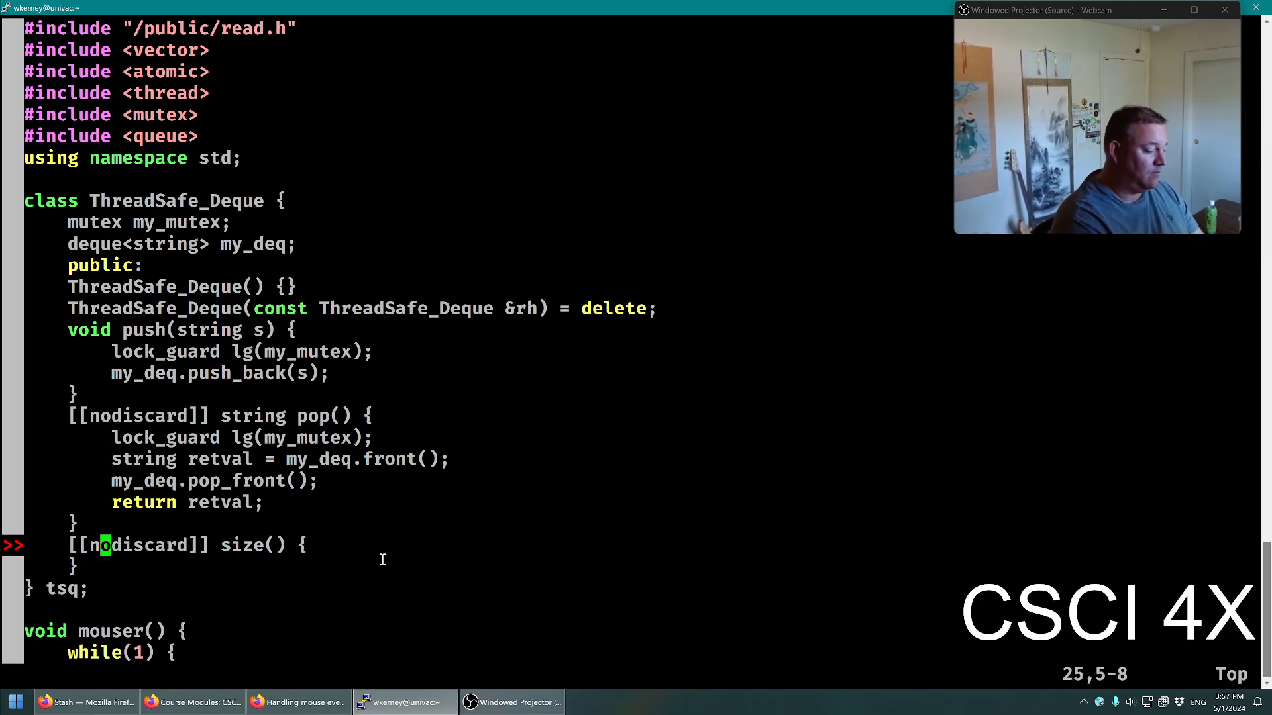
pyautogui.write('lock_guard lg(my_mutex);')
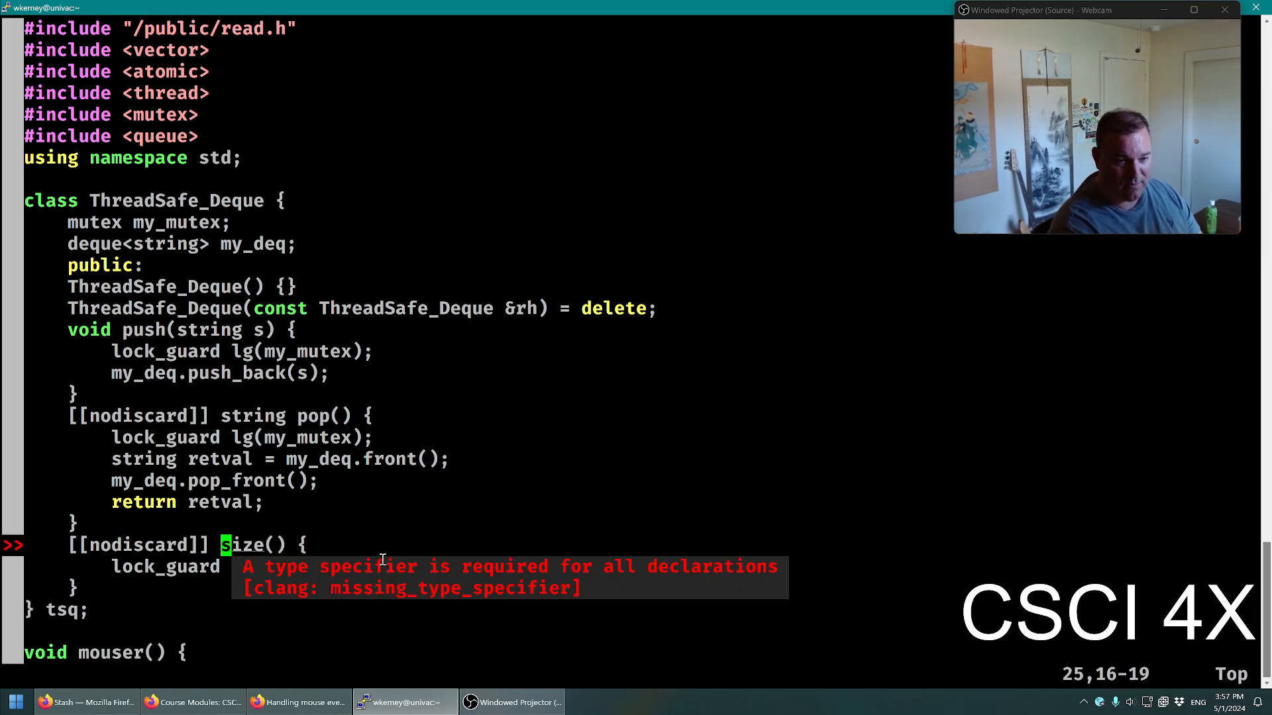
pyautogui.write('size_t')
pyautogui.write('return ')
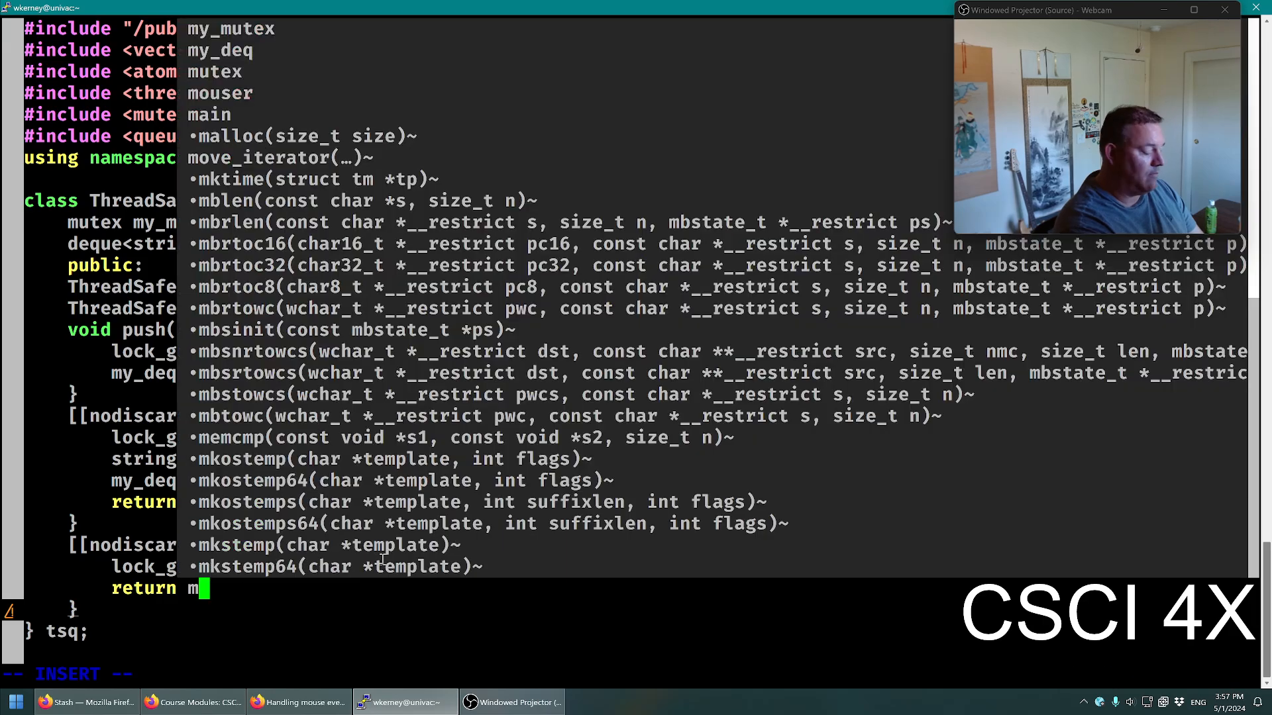
pyautogui.write('my_deq.size();')
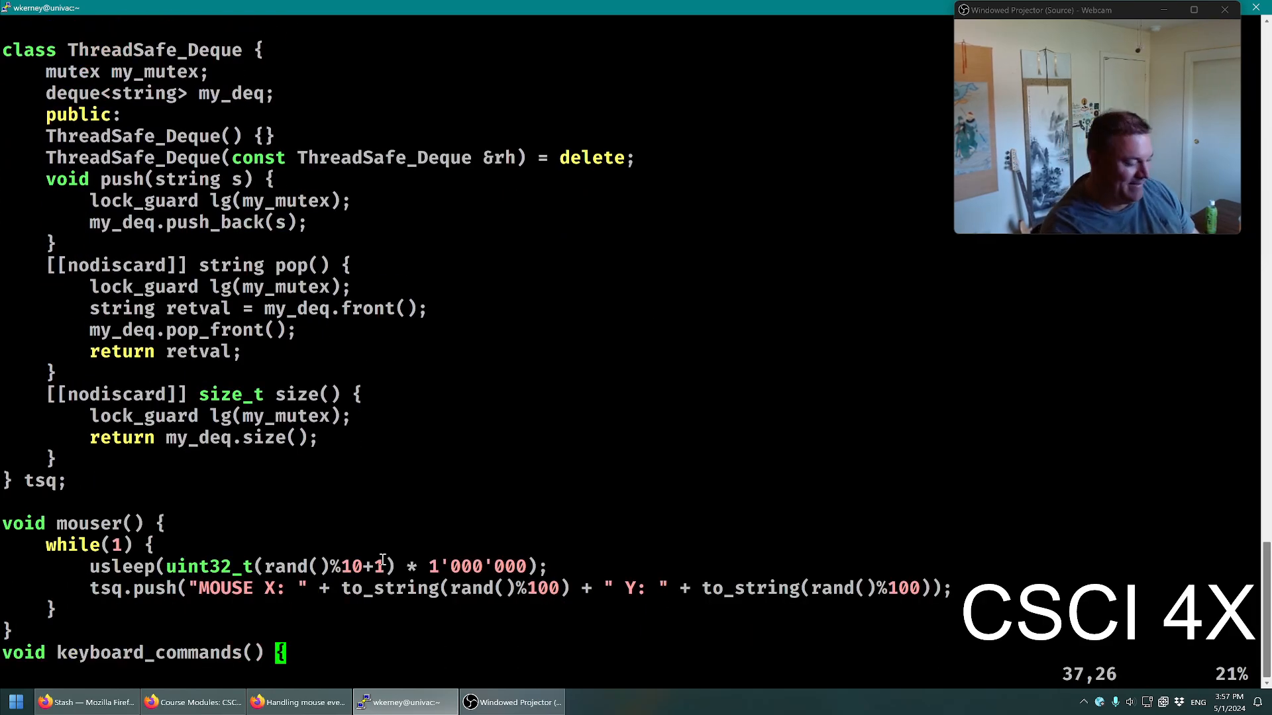
pyautogui.scroll(-3)
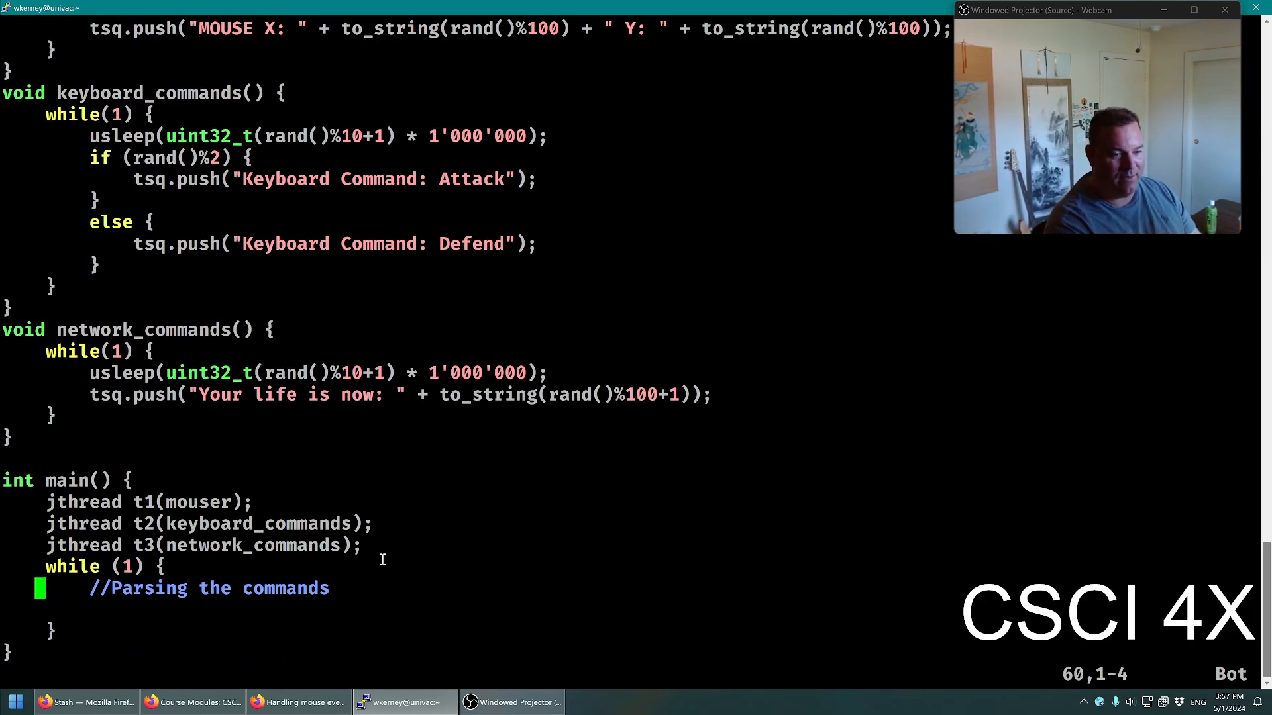
# Add while (tsq.size()) loop popping next_command and printing "Executing command: " with it
pyautogui.write('while')
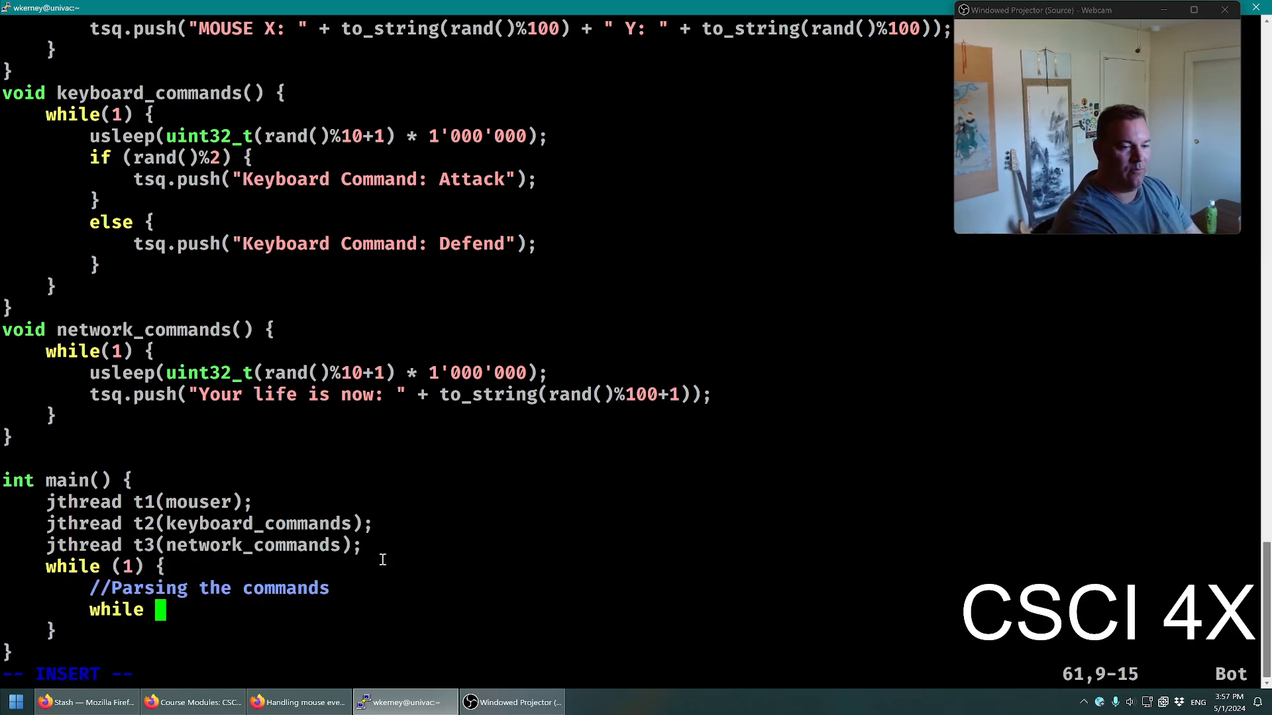
pyautogui.write('(tsq.size()) {')
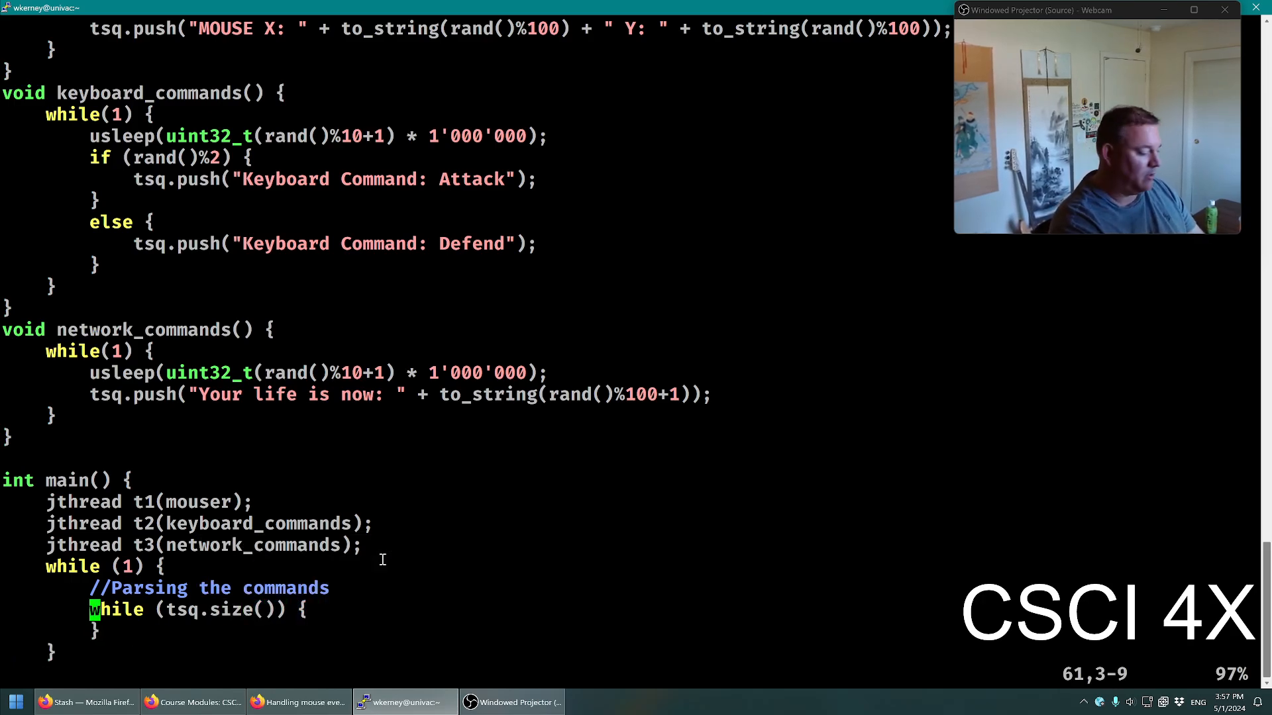
pyautogui.write('string n')
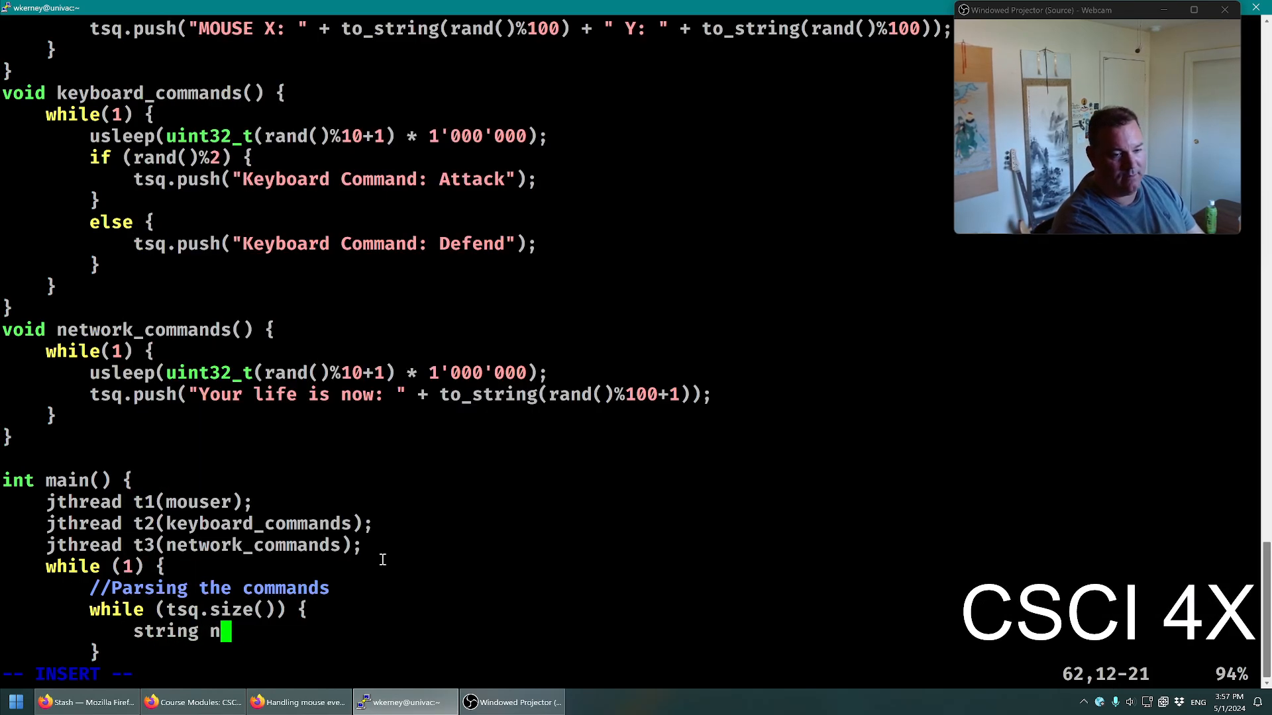
pyautogui.write('ext_command = tsq.pop();')
pyautogui.write('cout << "Executing')
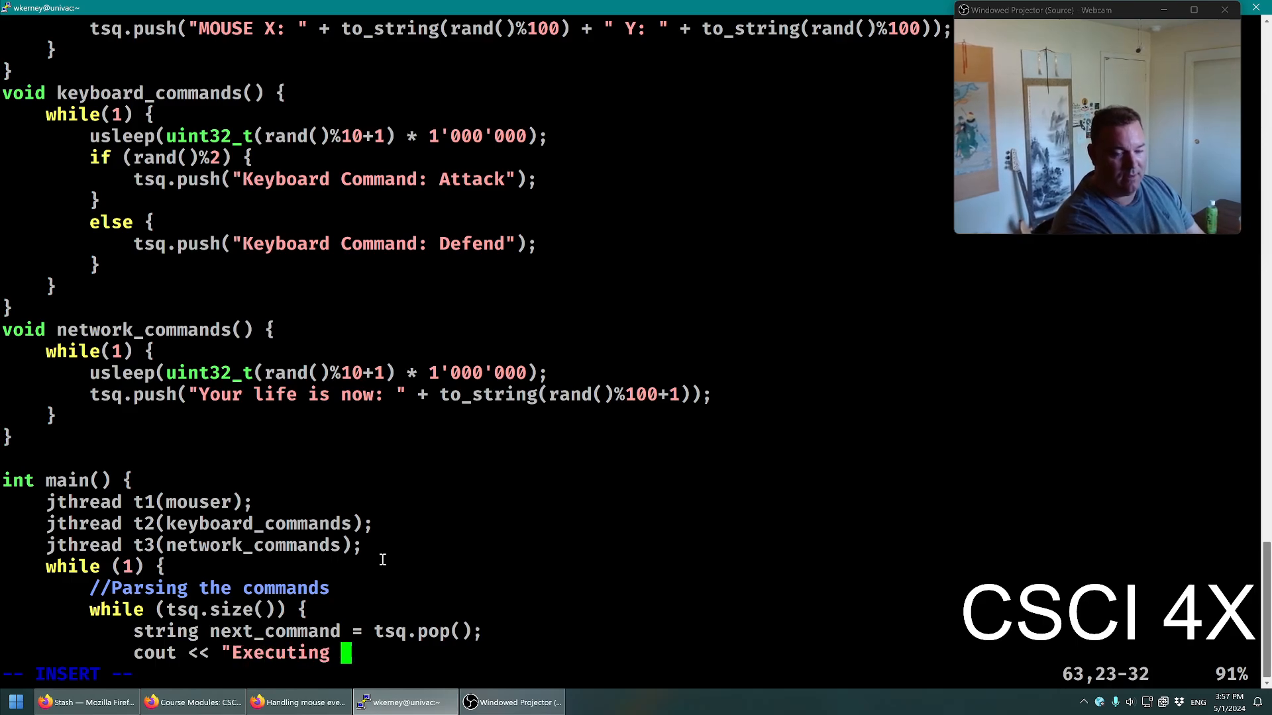
pyautogui.write('command: " << next(InputIterator x')
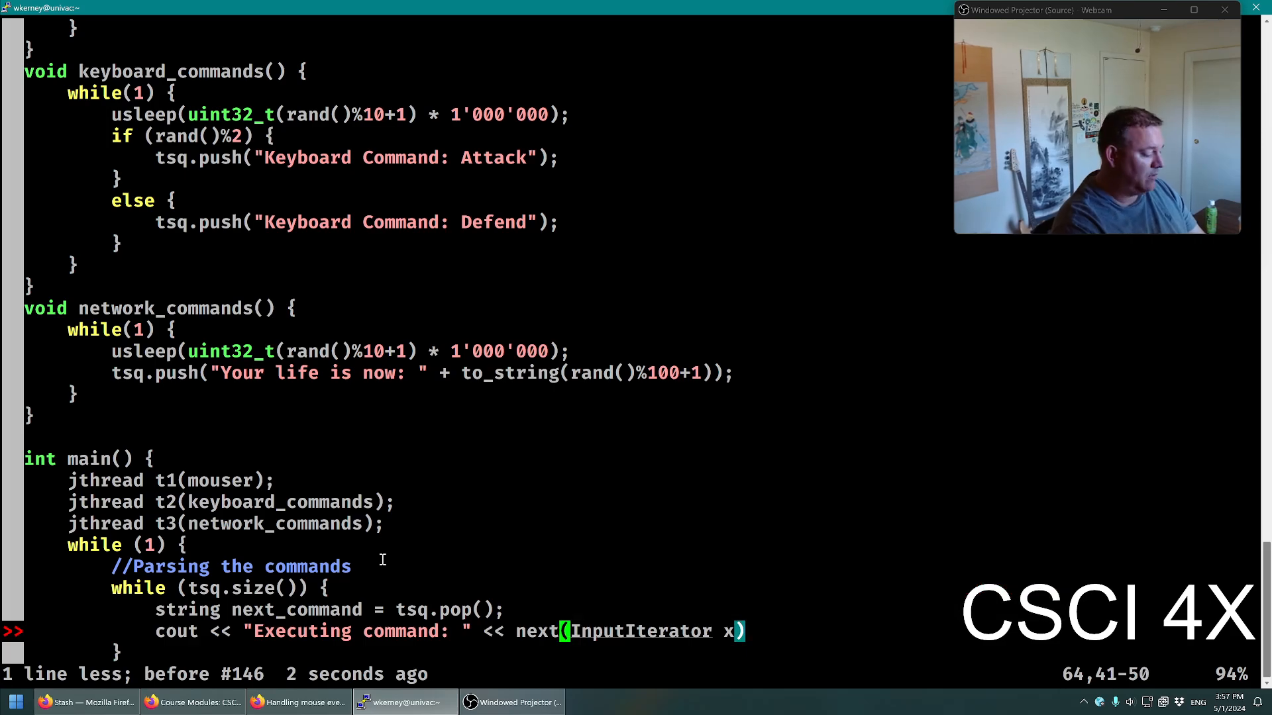
pyautogui.write('next_comm')
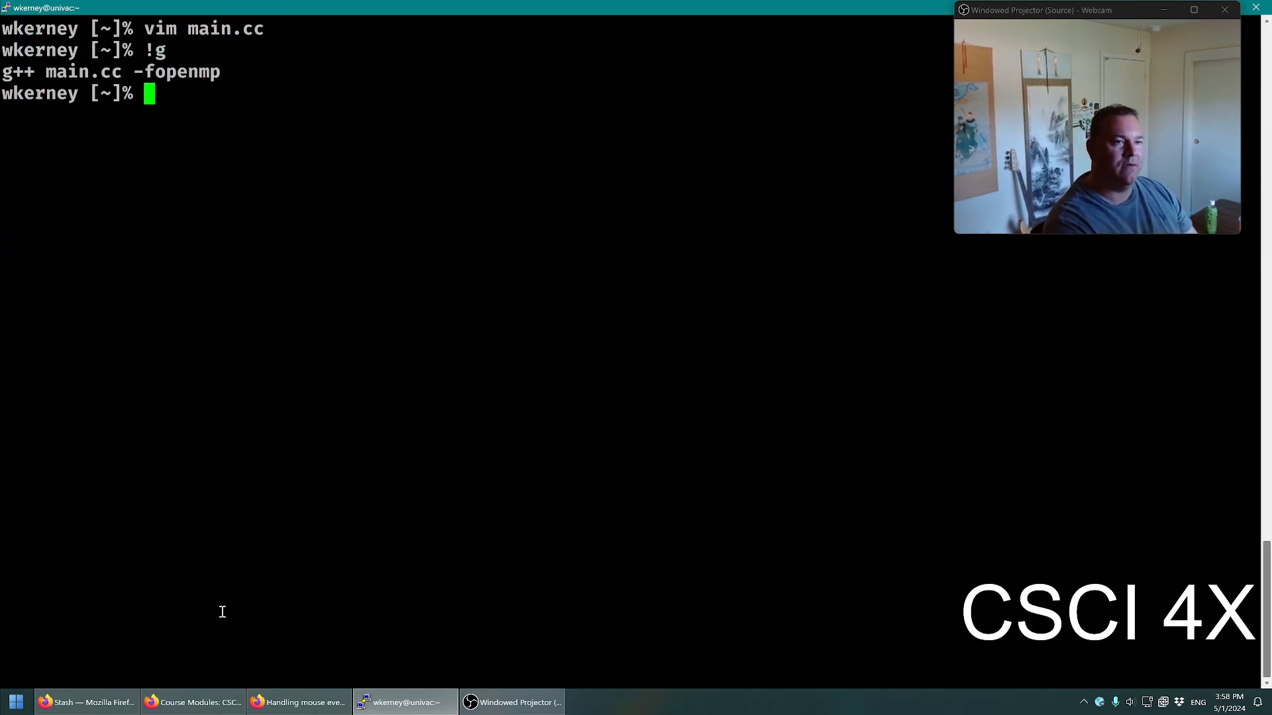
# Compile with g++ main.cc, run ./a, stop it with Ctrl+C, and reopen main.cc in Vim
pyautogui.write('g++ main.cc')
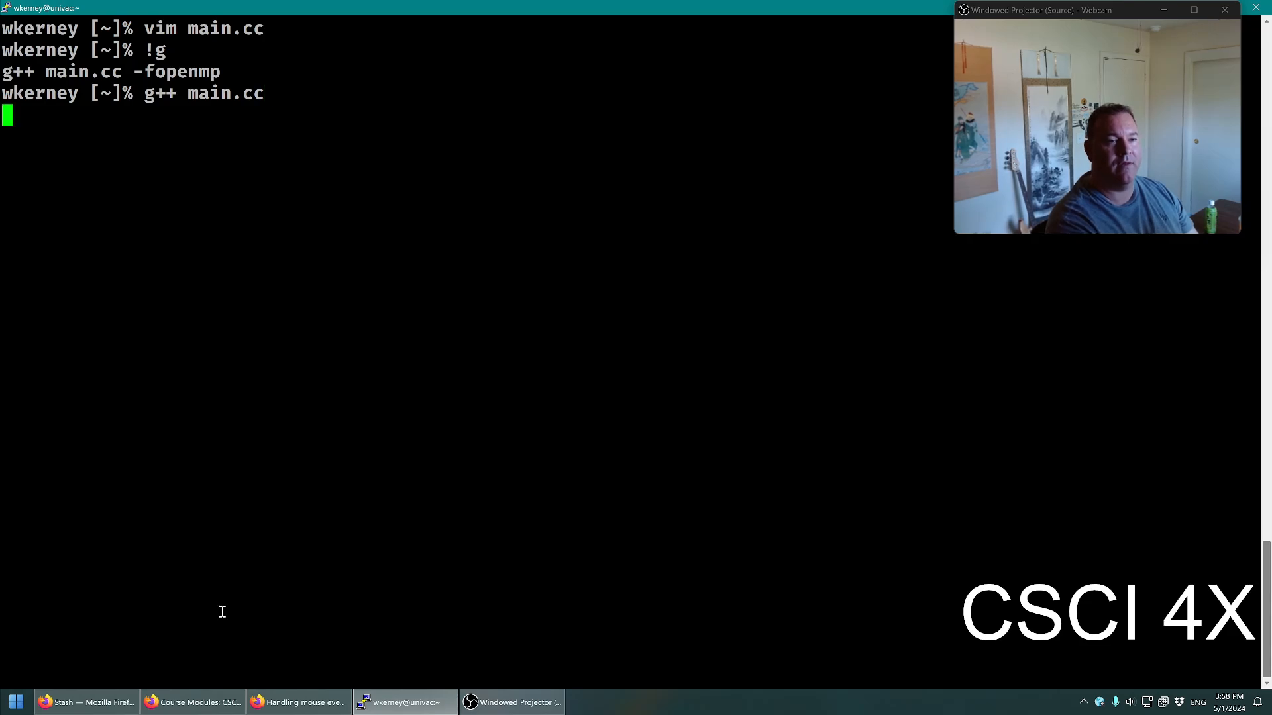
pyautogui.write('a')
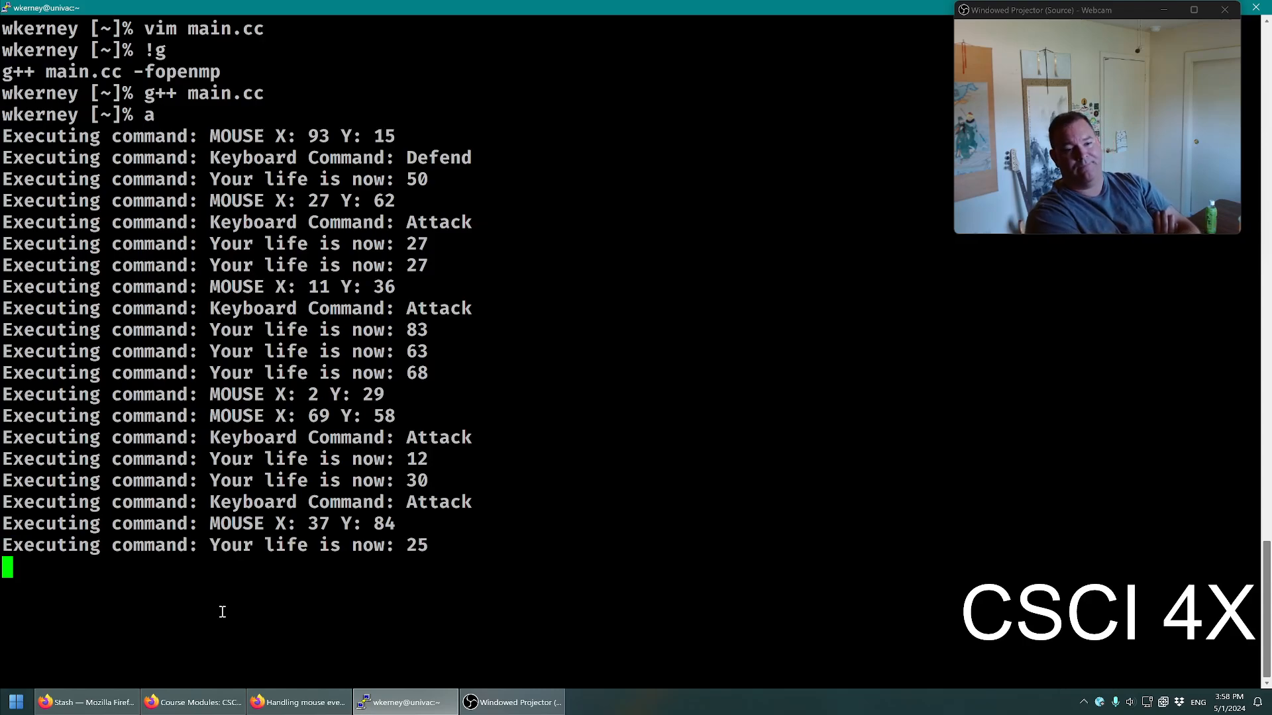
pyautogui.press('ctrl+c')
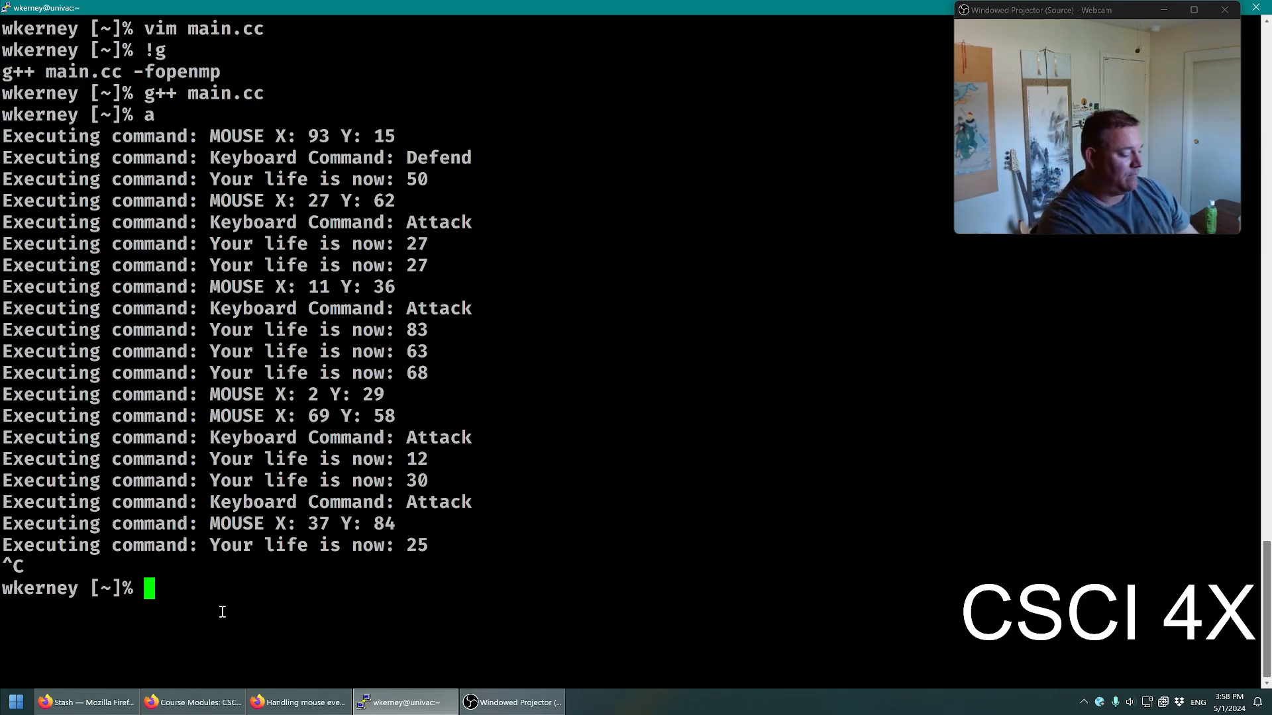
pyautogui.write('vim main.cc')
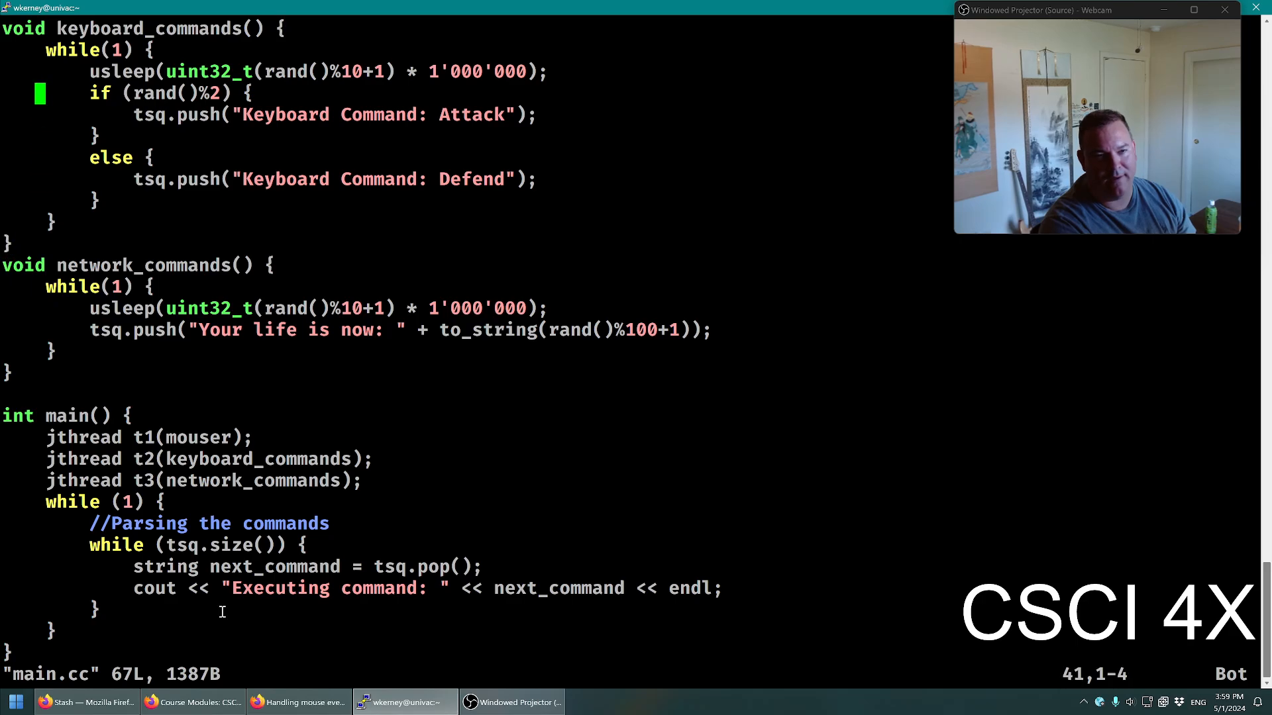
# Scroll through the finished main.cc to review it and quit Vim
pyautogui.press('Up')
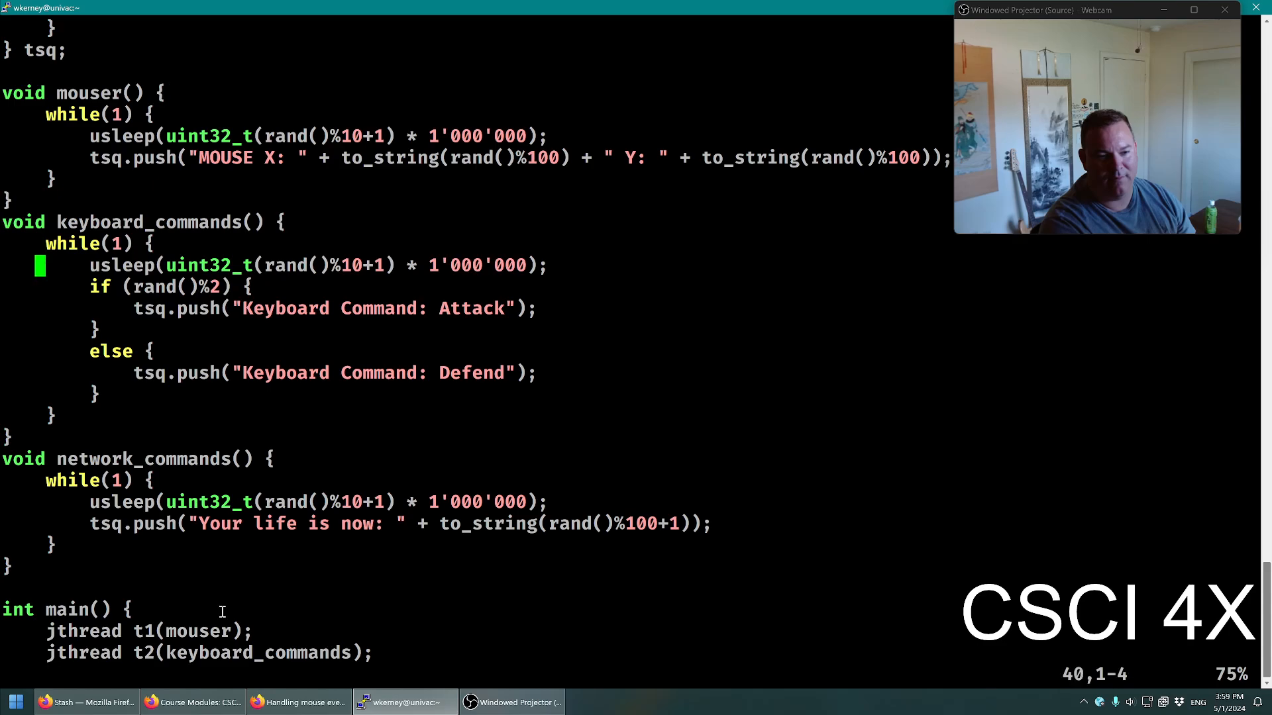
pyautogui.scroll(-3)
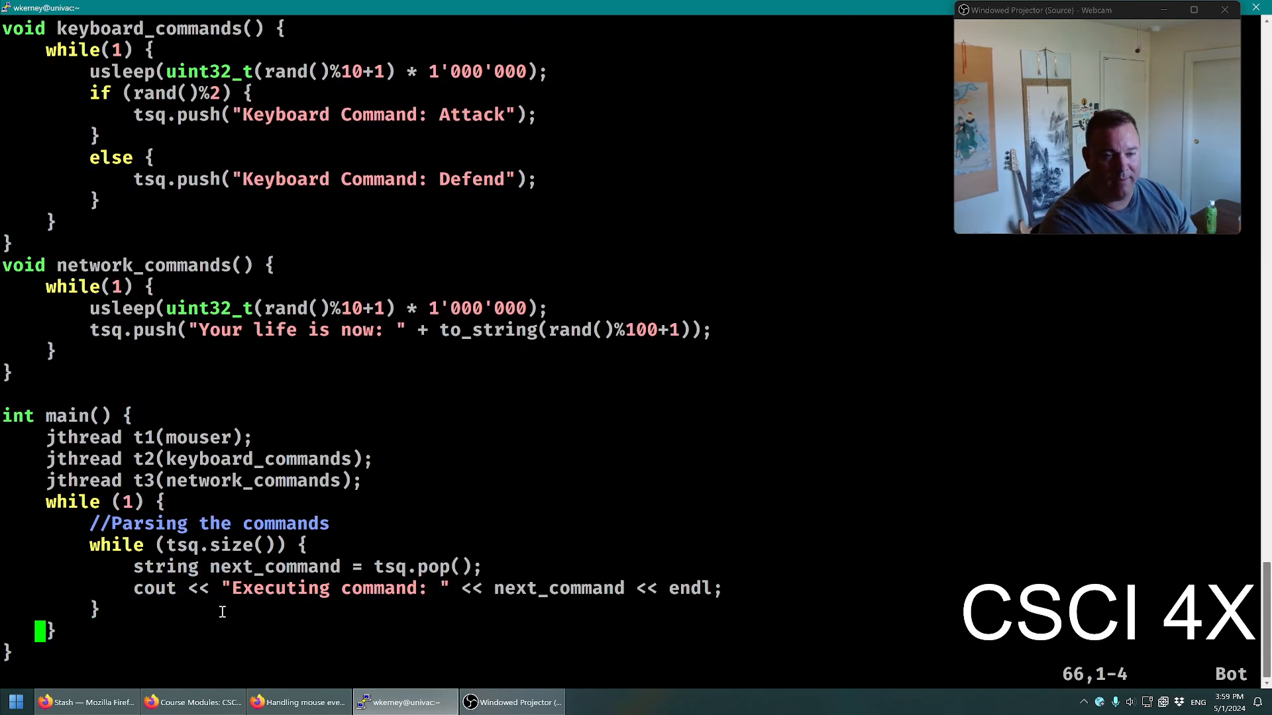
pyautogui.scroll(3)
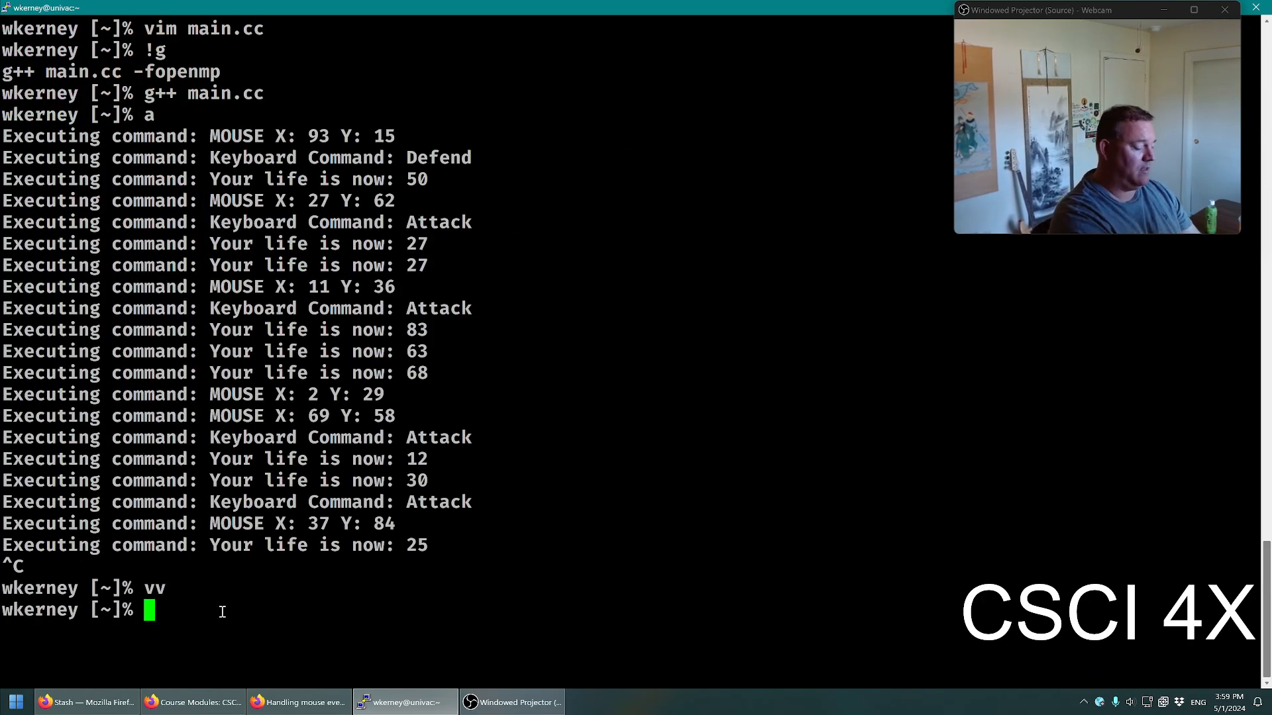
# Copy main.cc to /public/thread_safe_queue.cc and run chp
pyautogui.write('cp main.cc /p')
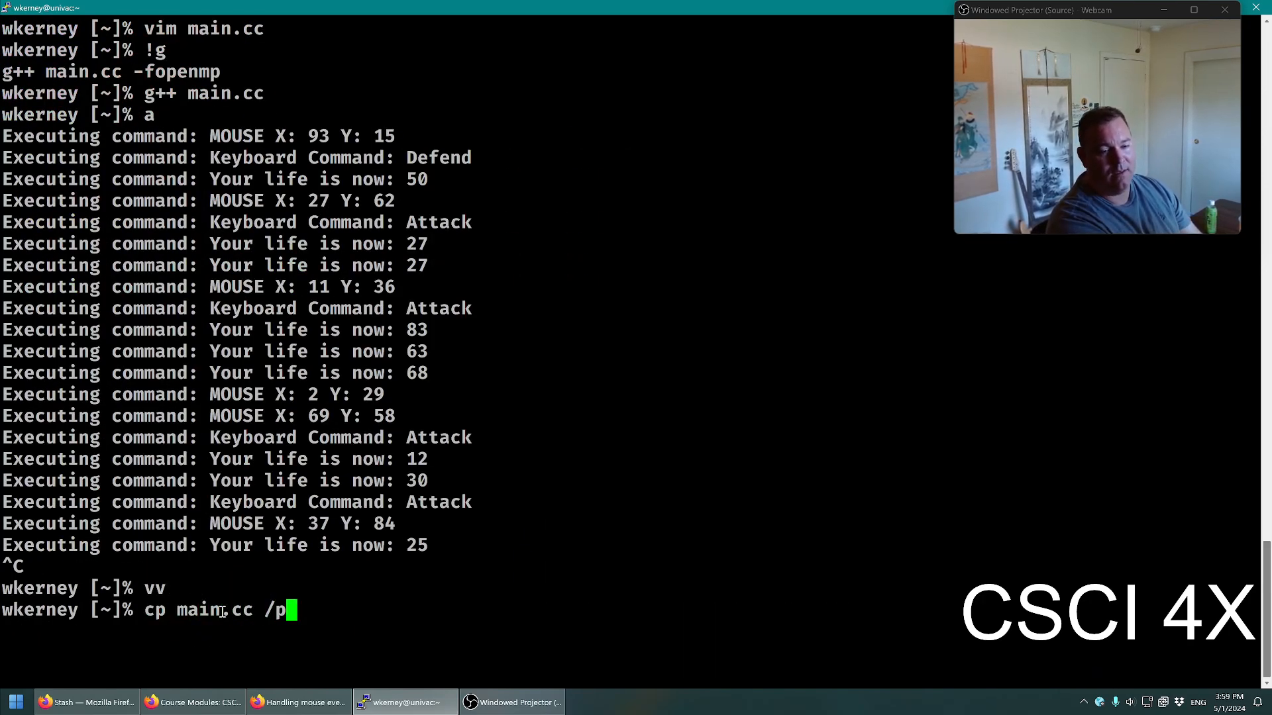
pyautogui.write('ublic/t')
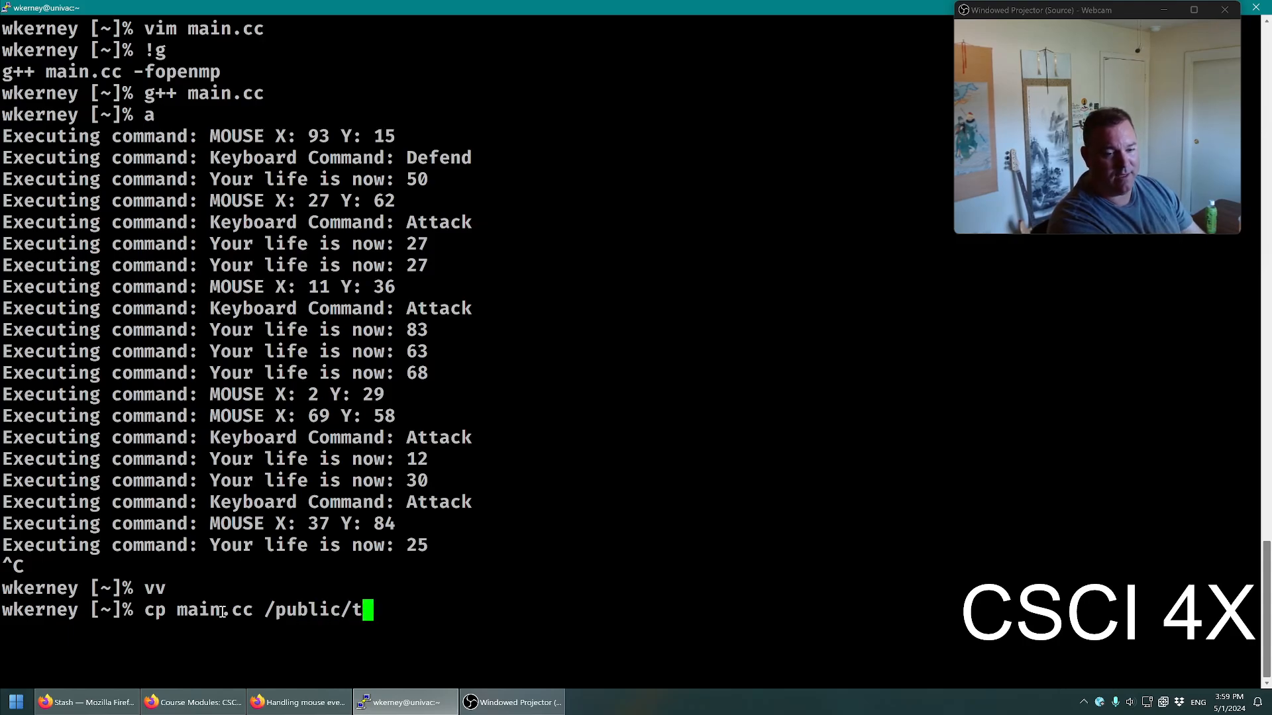
pyautogui.write('hread_safe_')
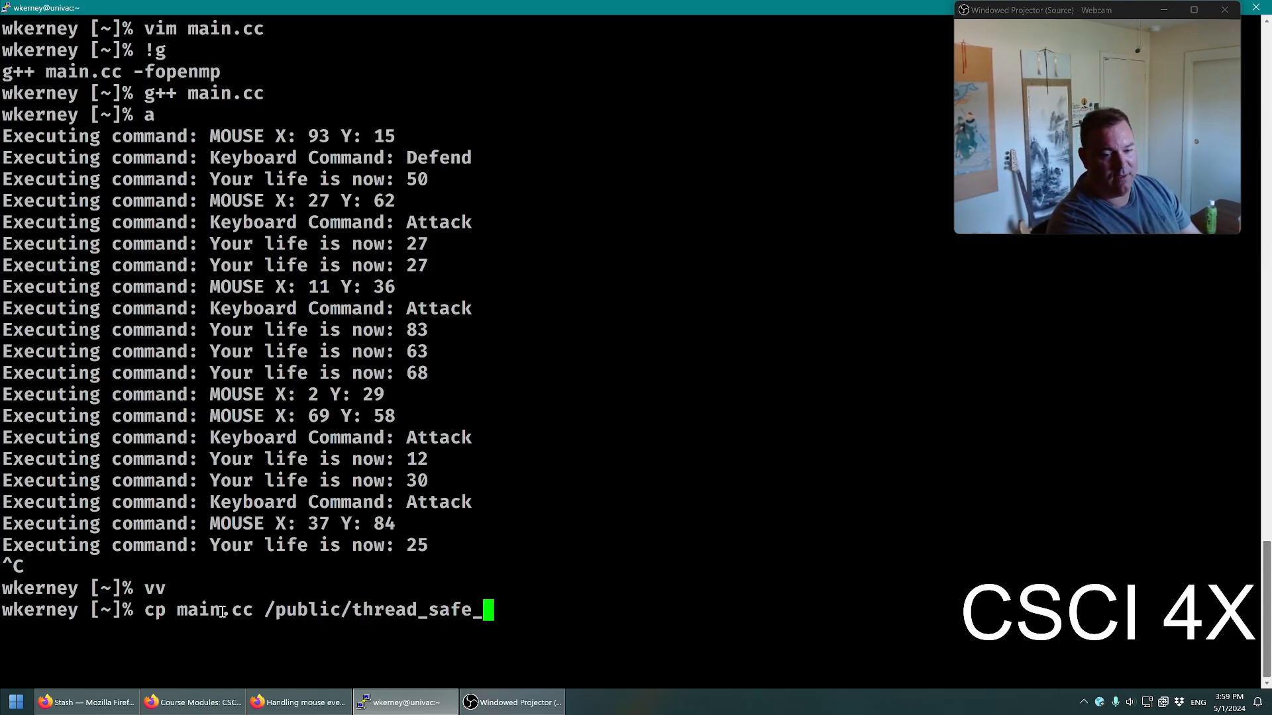
pyautogui.write('queue.cc')
pyautogui.write('chp')
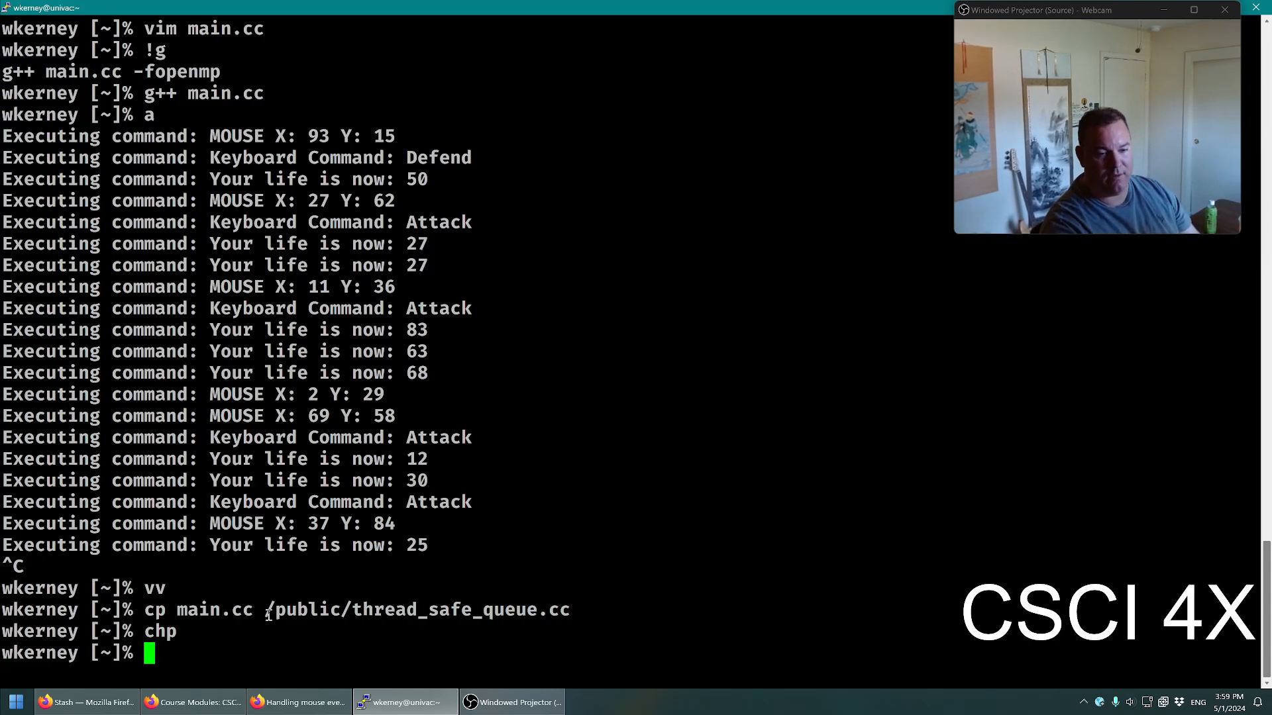
pyautogui.doubleClick(417, 610)
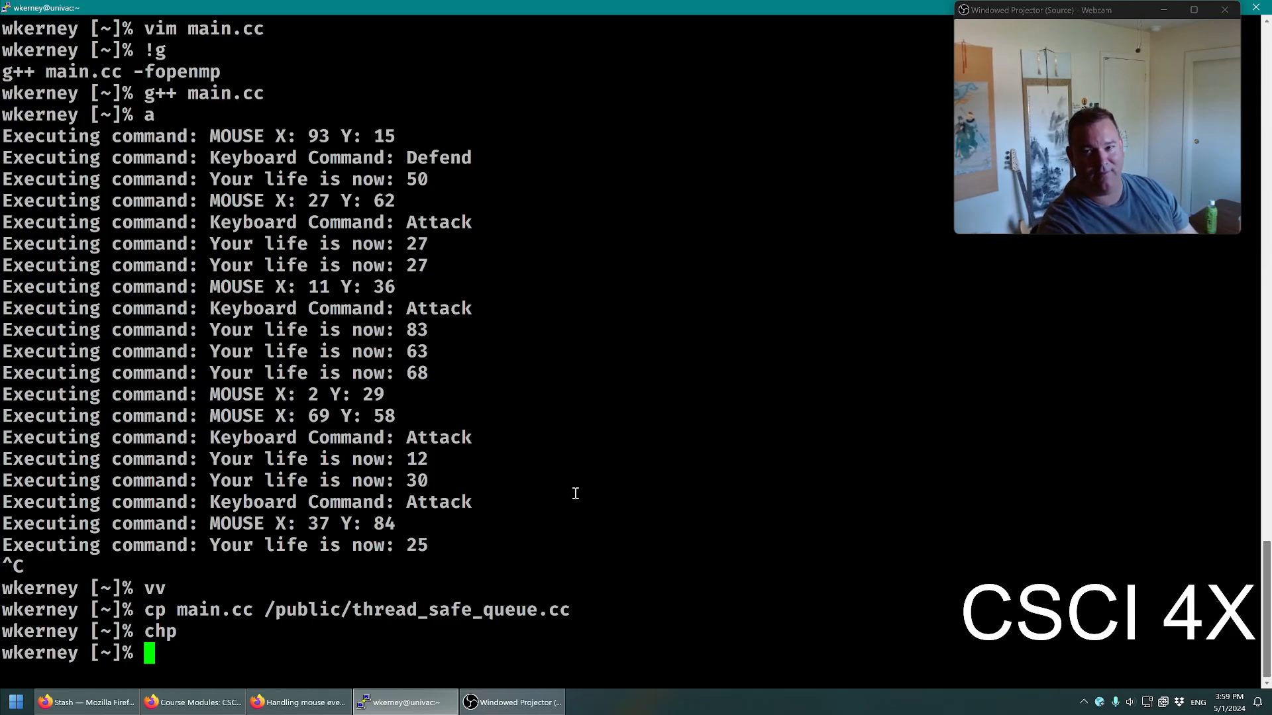
# Switch to the Firefox course modules page from the taskbar
pyautogui.click(198, 702)
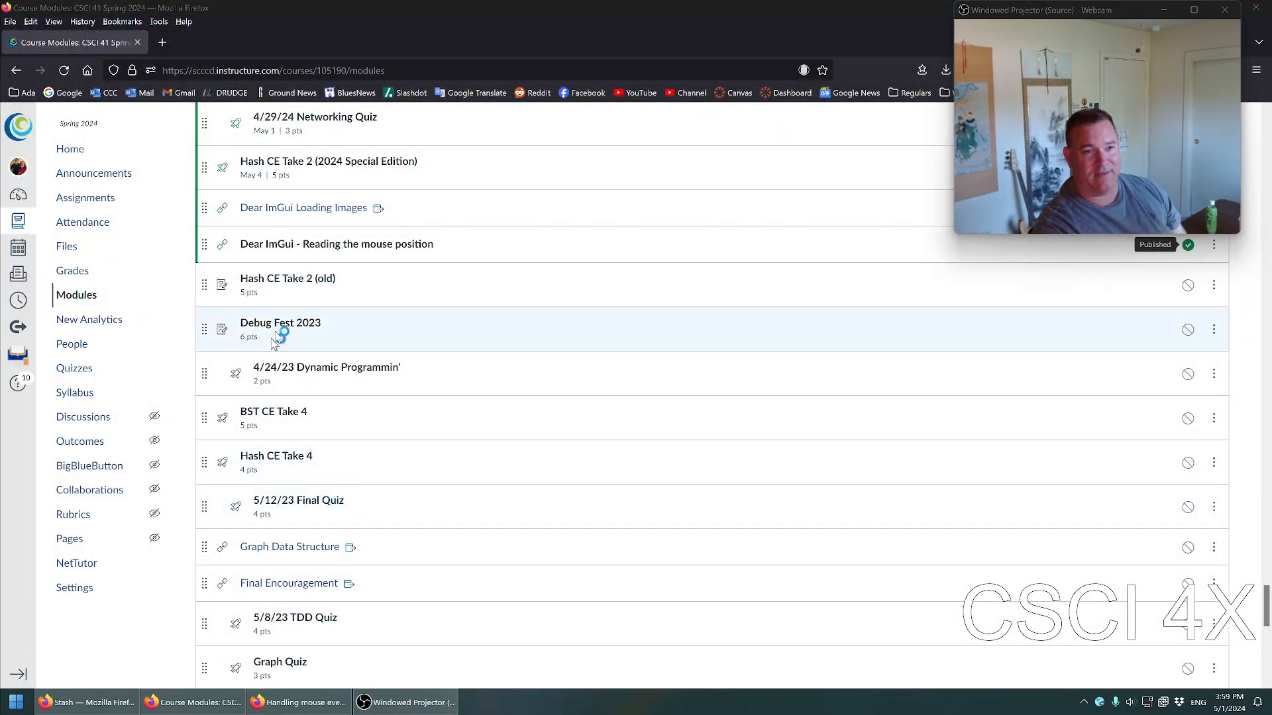